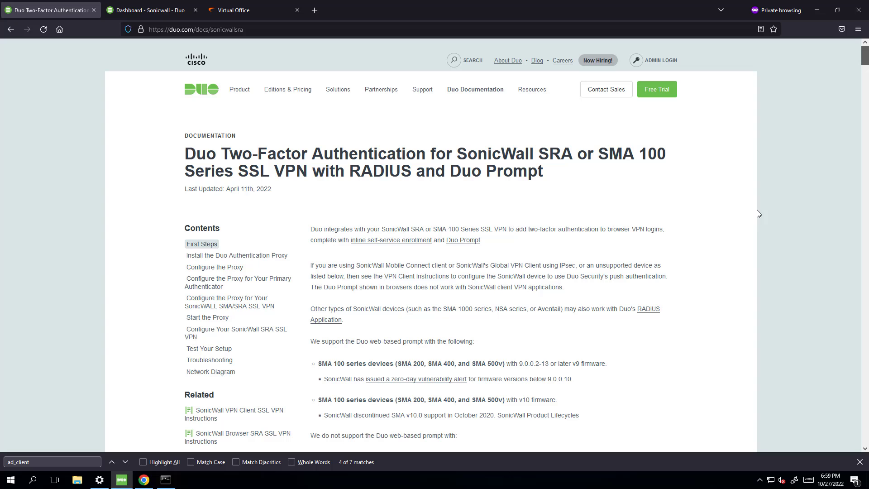
mouse_move(782, 220)
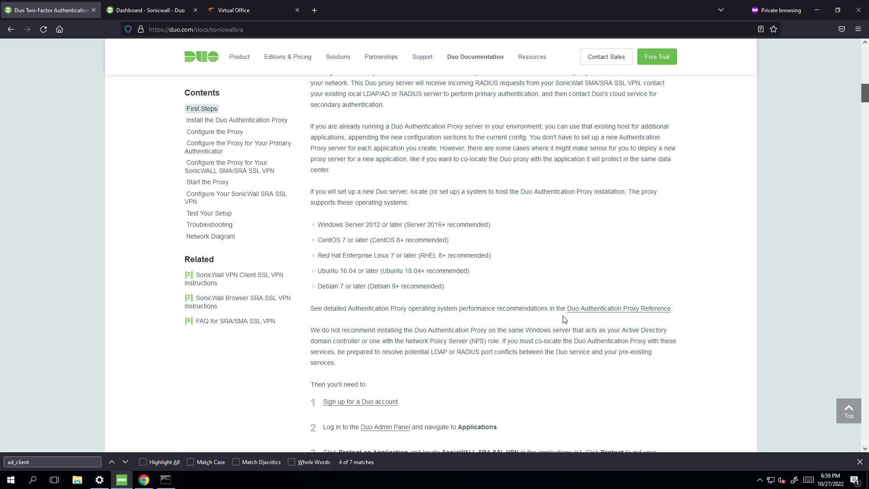
- Scroll the SonicWall SRA guide past First Steps and Install the Proxy to Configure the Proxy
scroll(down, 3)
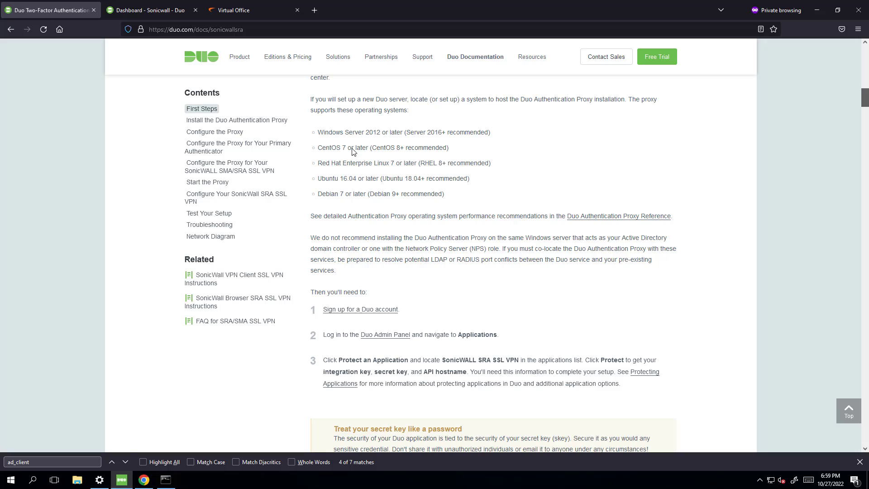
mouse_move(541, 299)
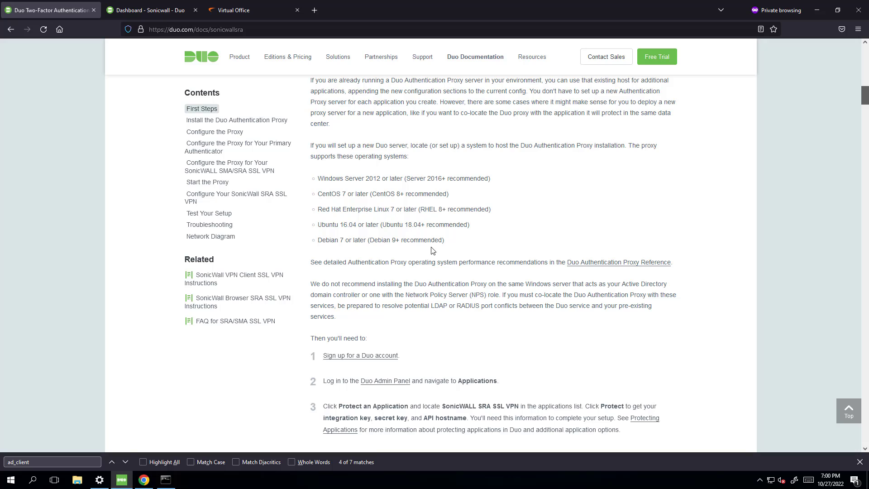
mouse_move(572, 337)
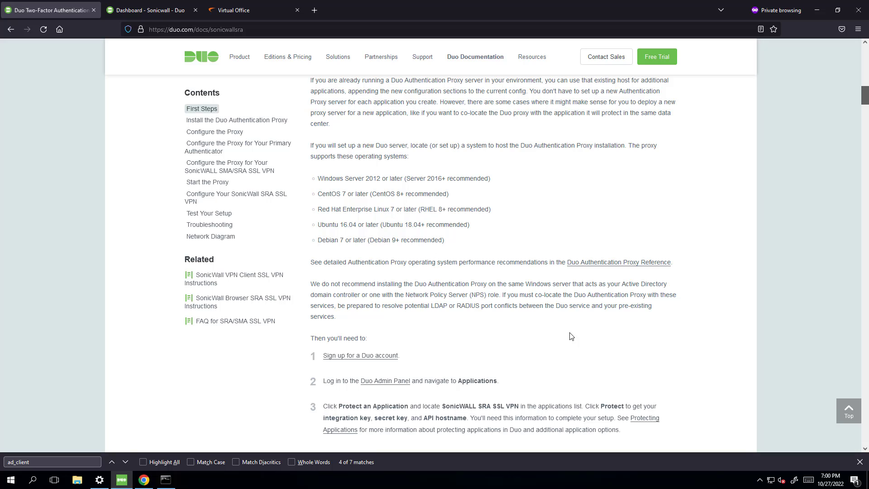
mouse_move(516, 296)
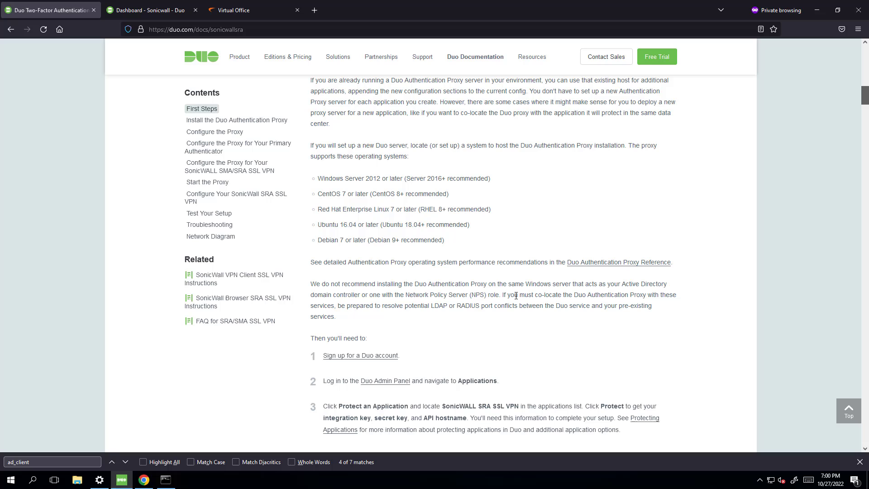
mouse_move(568, 352)
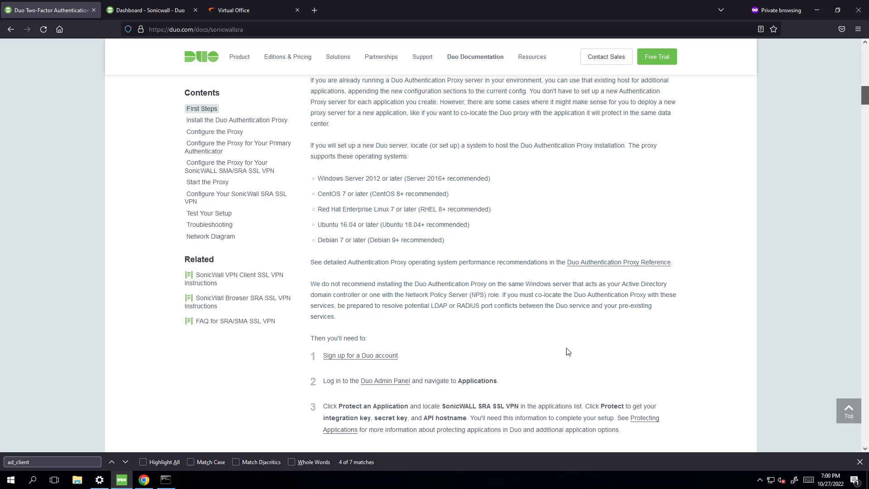
scroll(down, 3)
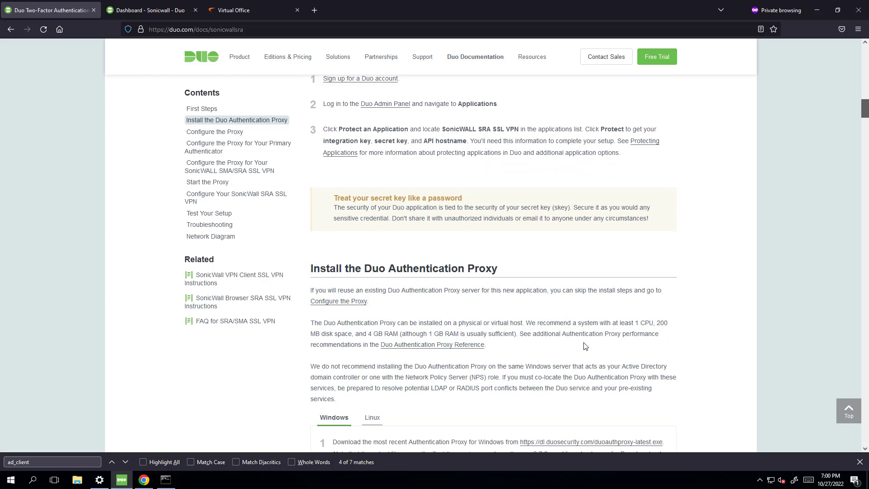
scroll(down, 3)
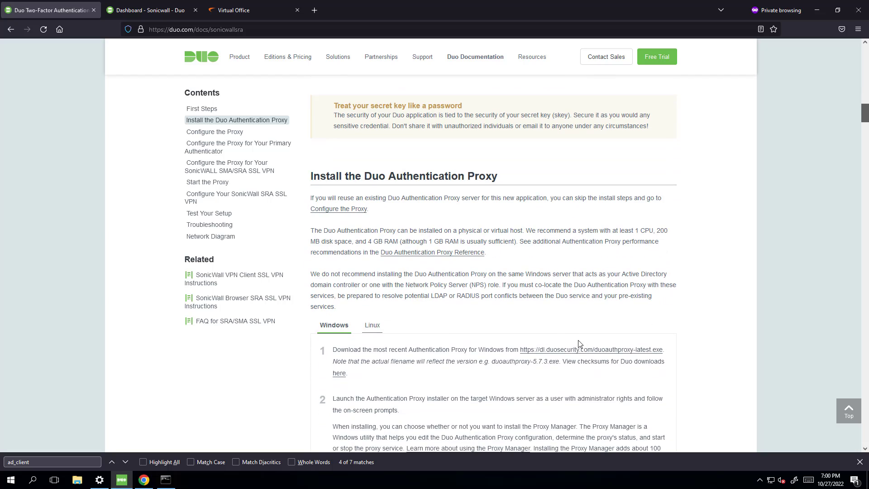
scroll(down, 3)
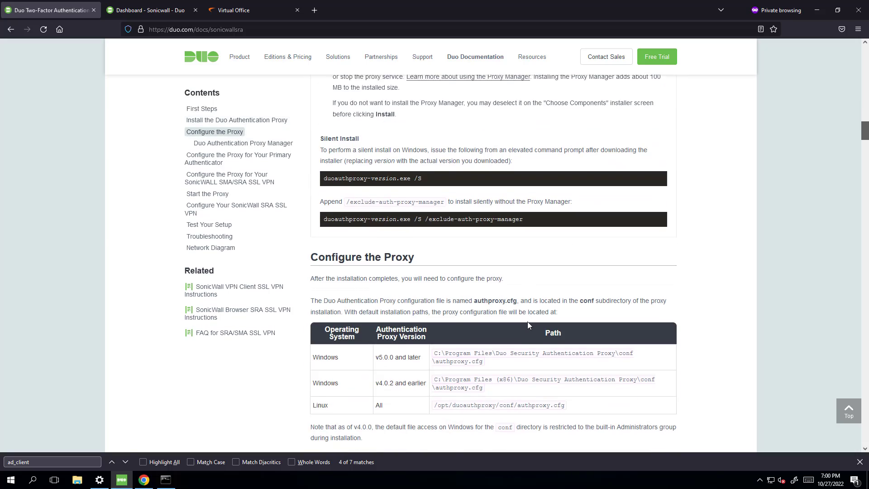
- Scroll down to the Primary Authenticator [ad_client] example and the RADIUS heading
click(243, 143)
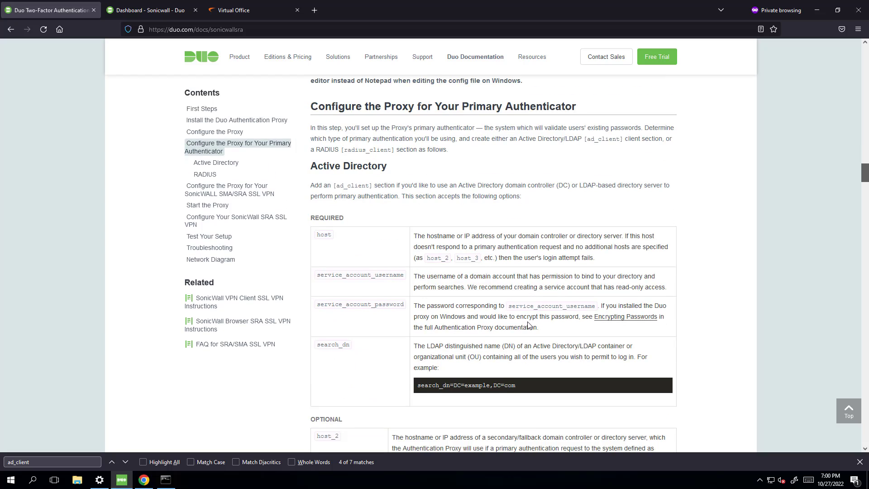
scroll(down, 3)
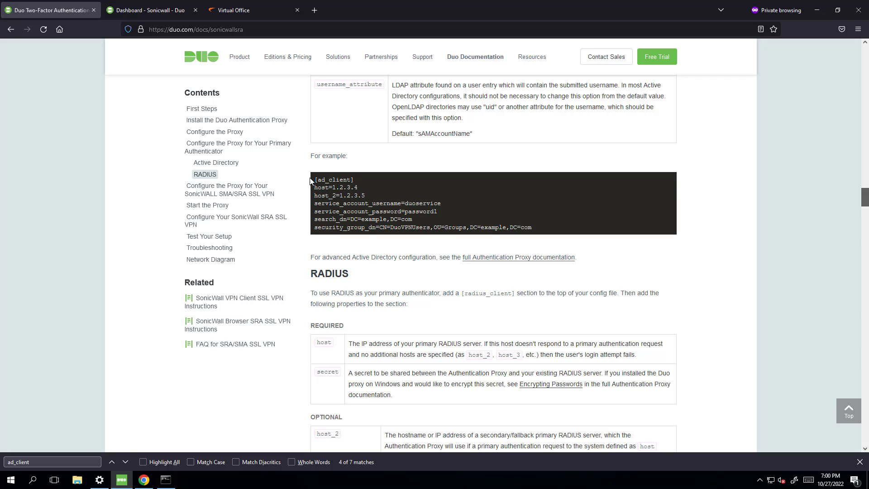
mouse_move(433, 279)
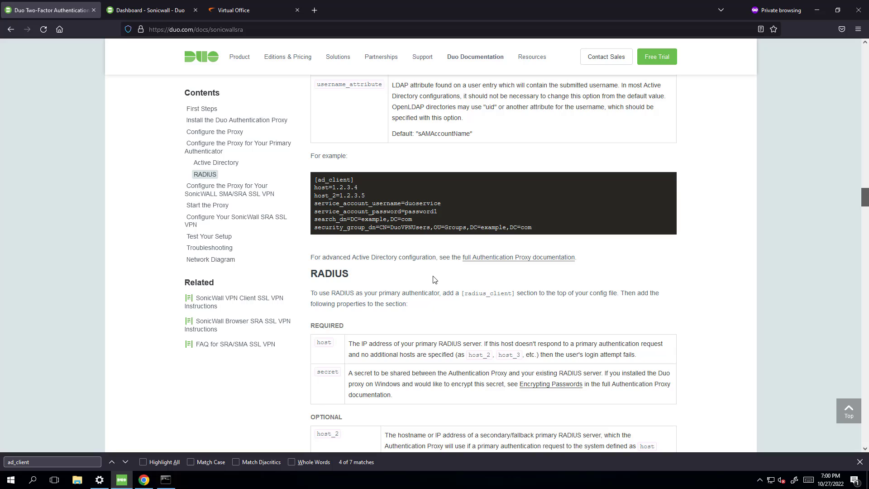
mouse_move(440, 284)
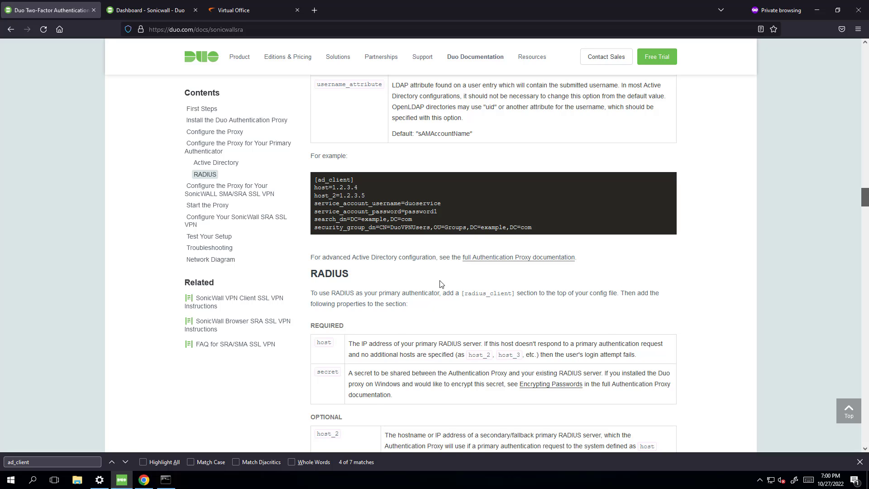
- Scroll through the RADIUS and SonicWALL SMA/SRA proxy settings to the client options table
scroll(down, 3)
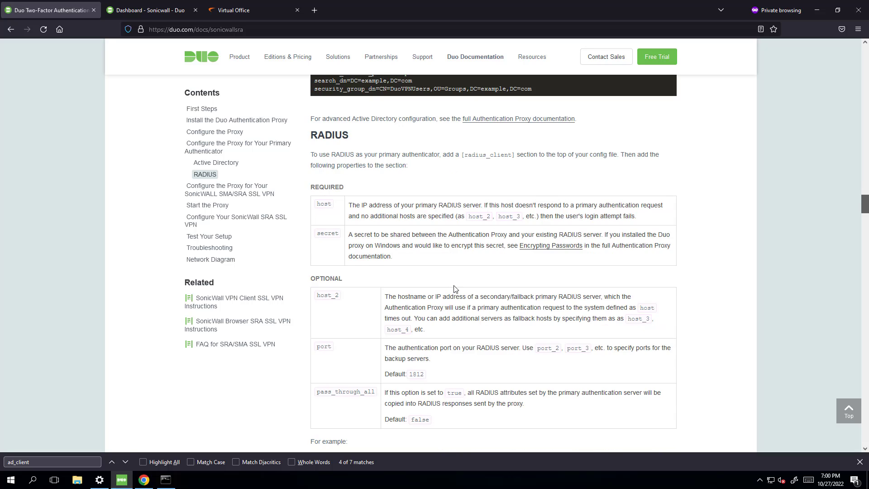
scroll(down, 3)
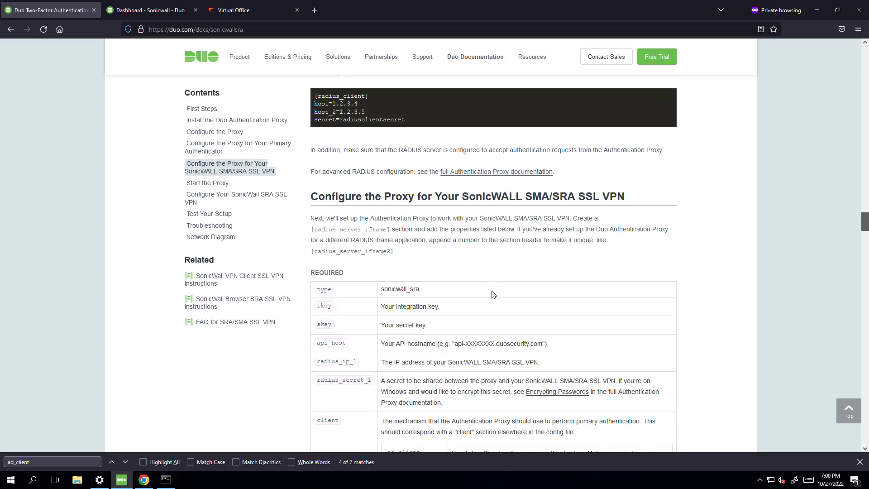
scroll(down, 3)
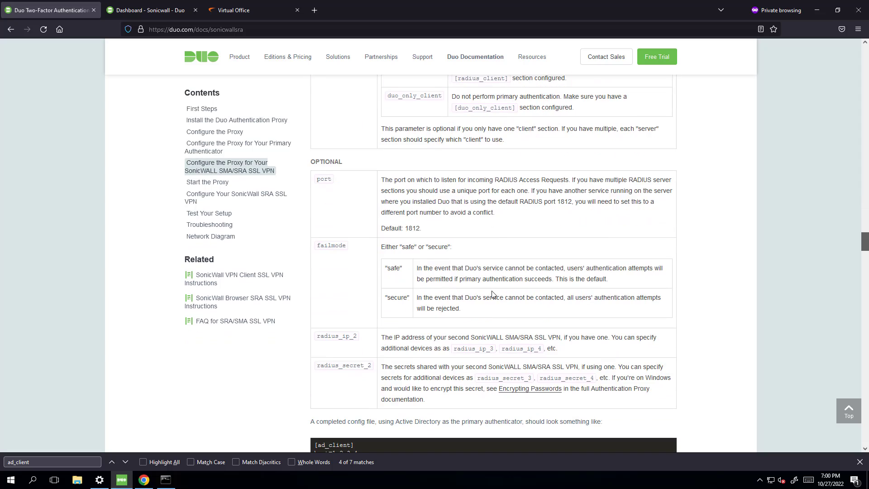
scroll(down, 3)
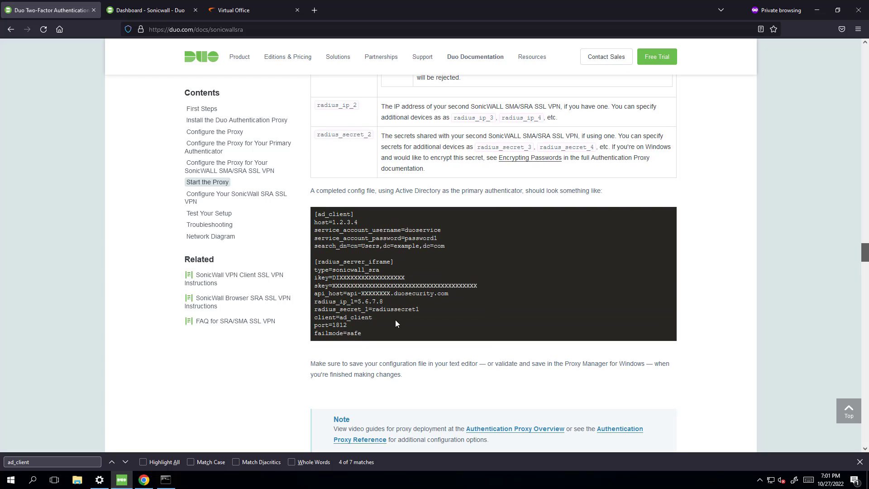
mouse_move(434, 325)
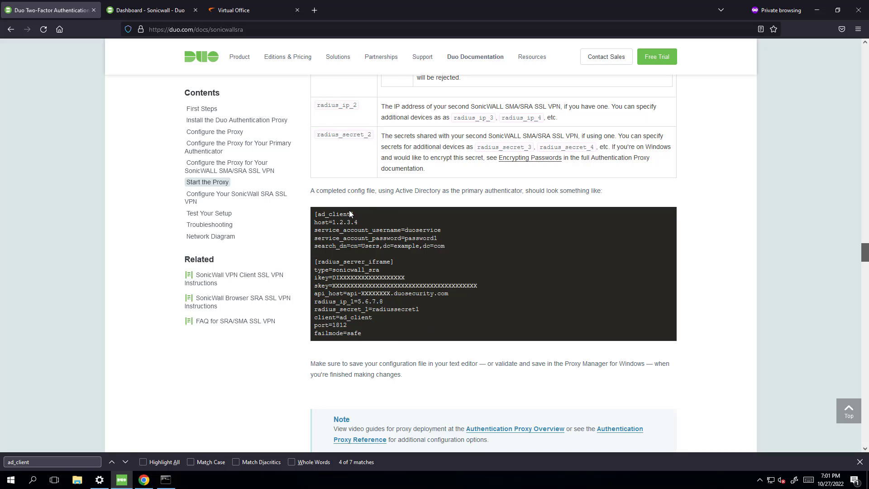
scroll(down, 3)
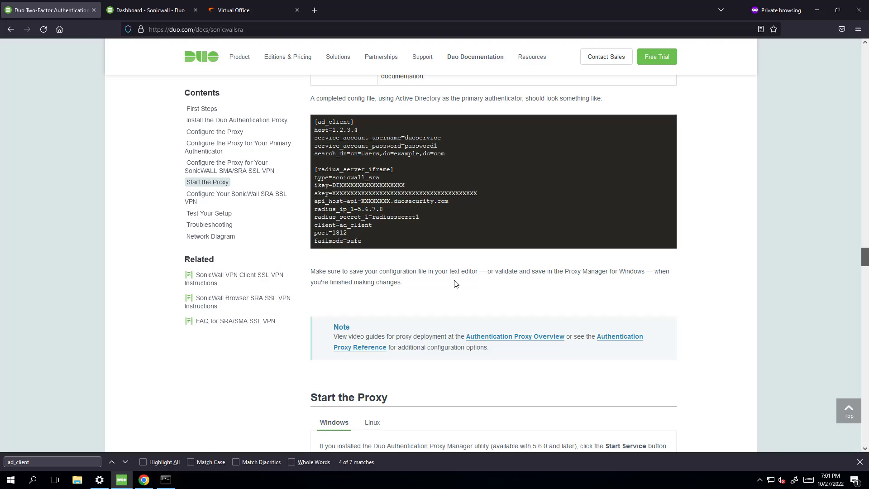
scroll(down, 3)
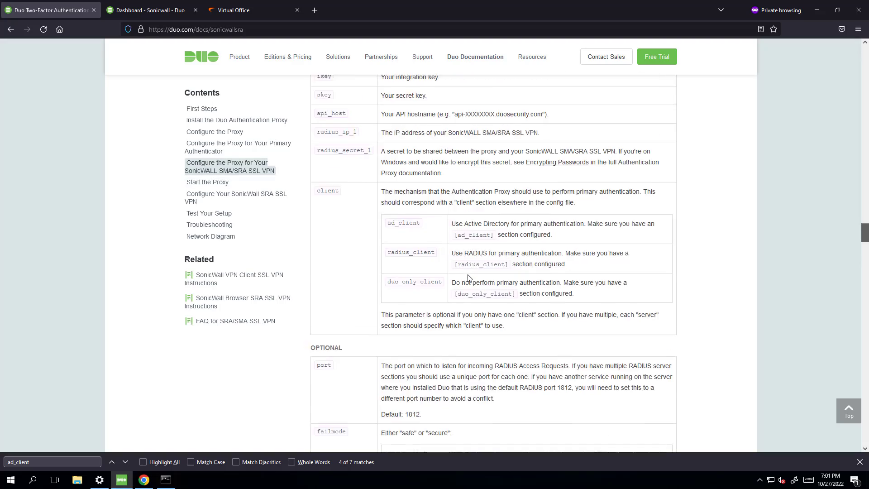
- Switch Firefox to full screen to view the duo_only_client entry up close
key(F11)
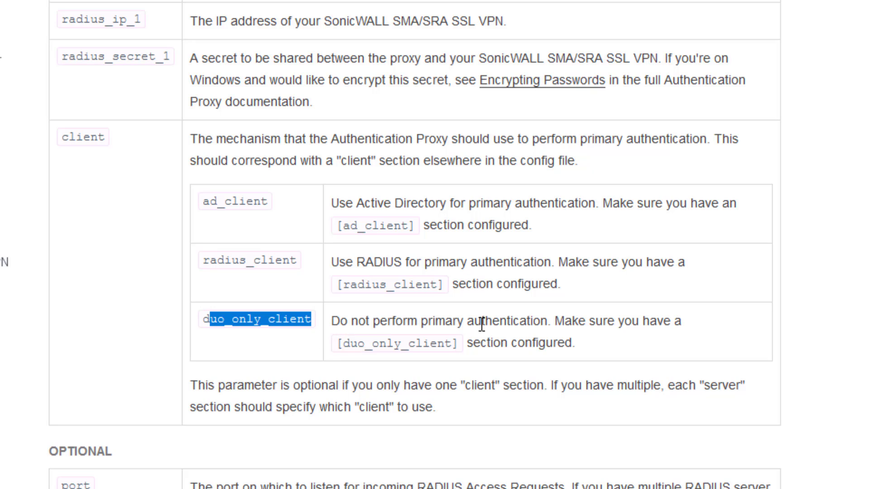
mouse_move(355, 364)
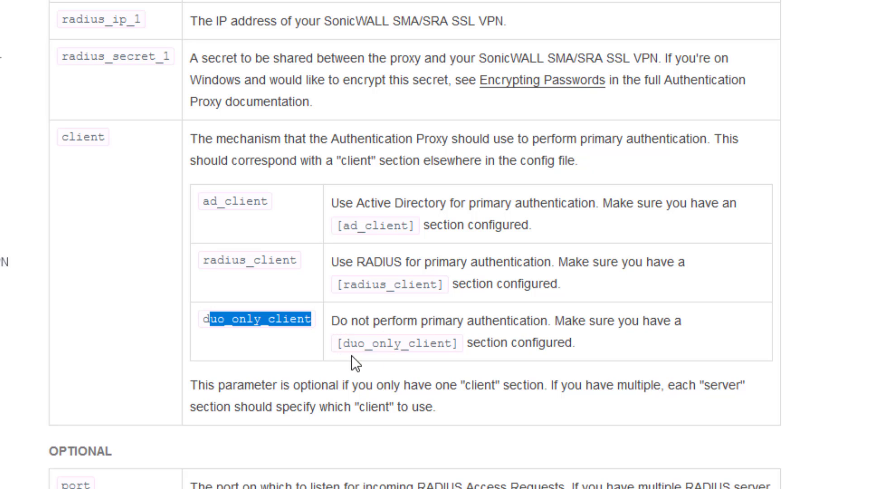
mouse_move(390, 338)
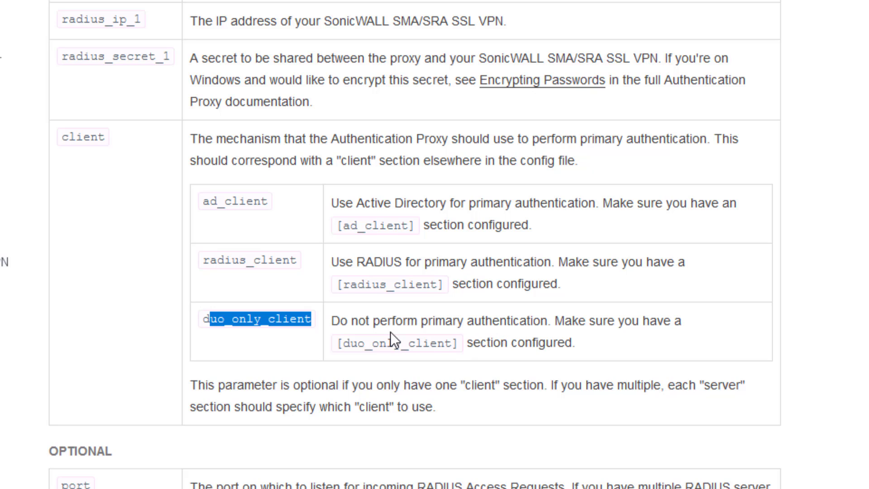
mouse_move(445, 324)
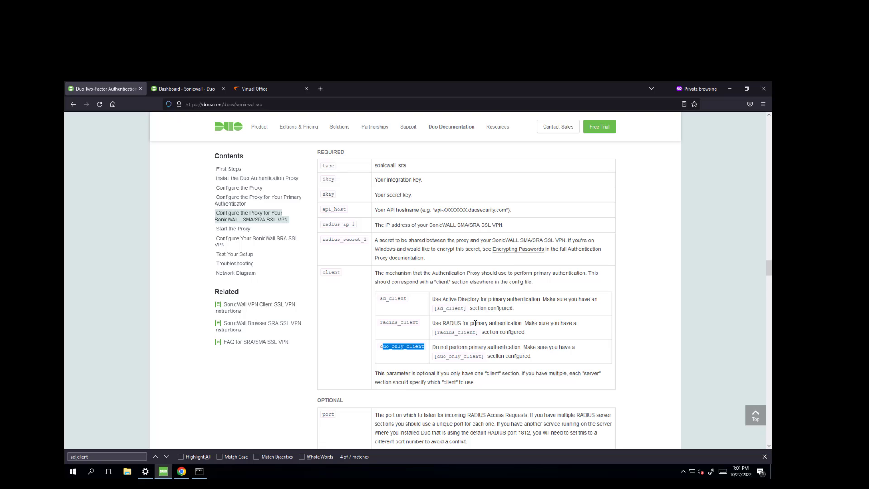
mouse_move(525, 281)
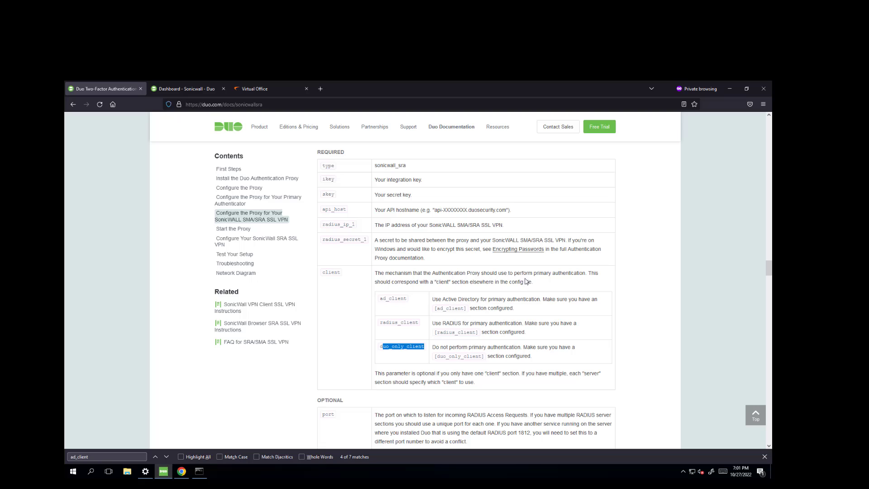
mouse_move(686, 215)
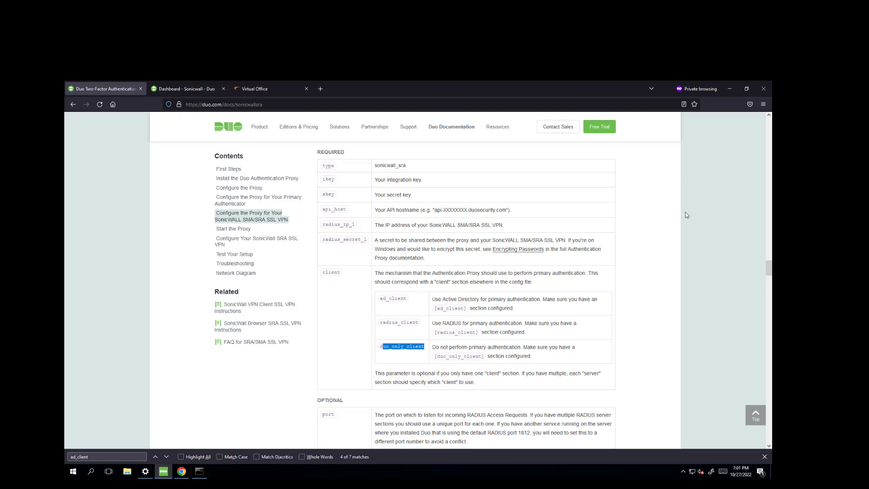
mouse_move(687, 214)
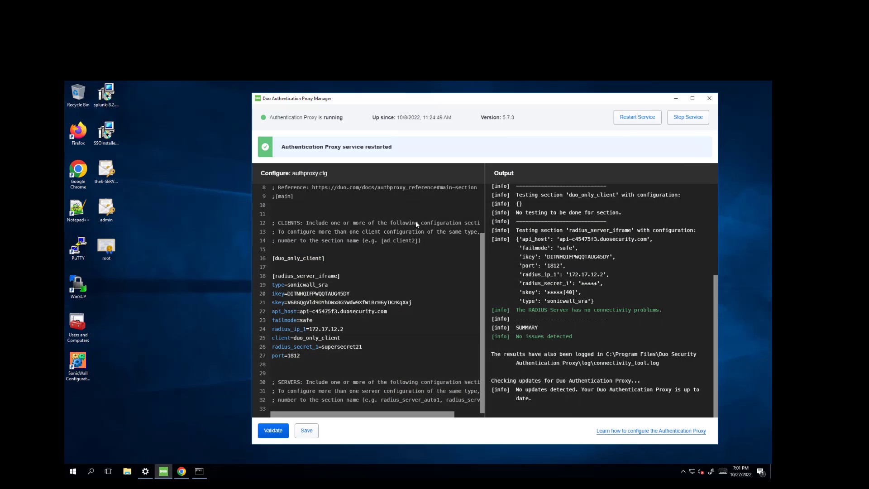
mouse_move(200, 265)
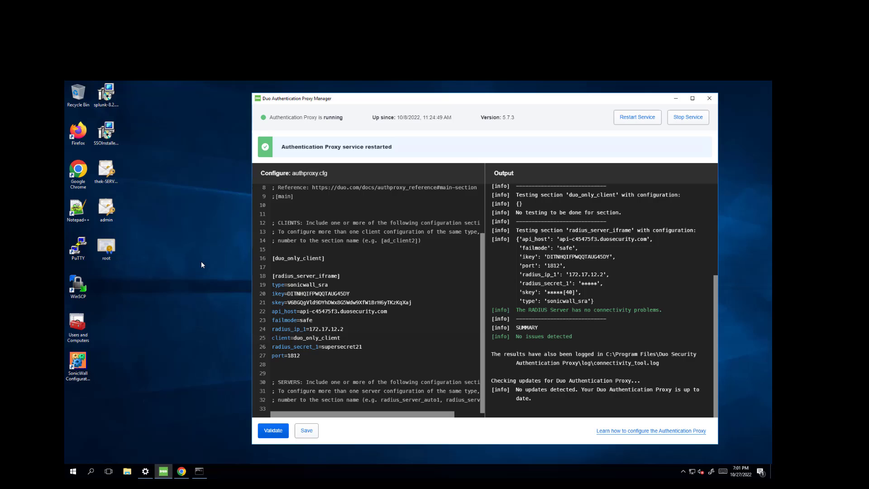
mouse_move(180, 331)
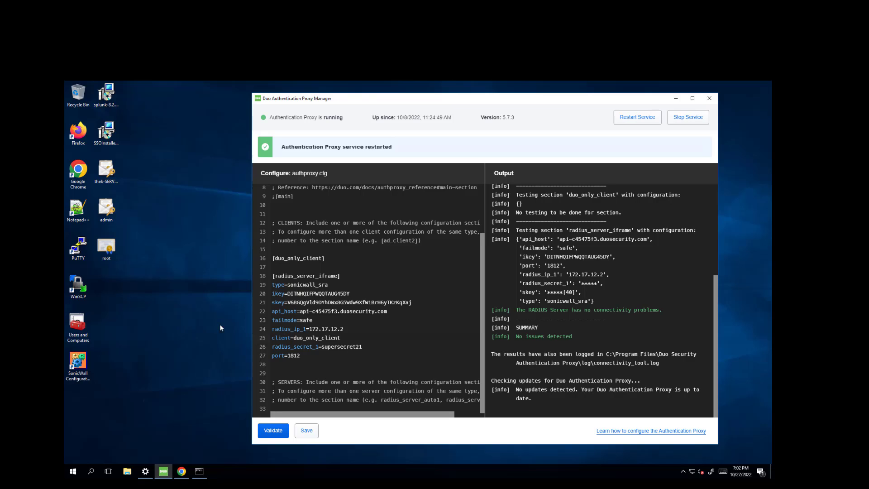
mouse_move(240, 331)
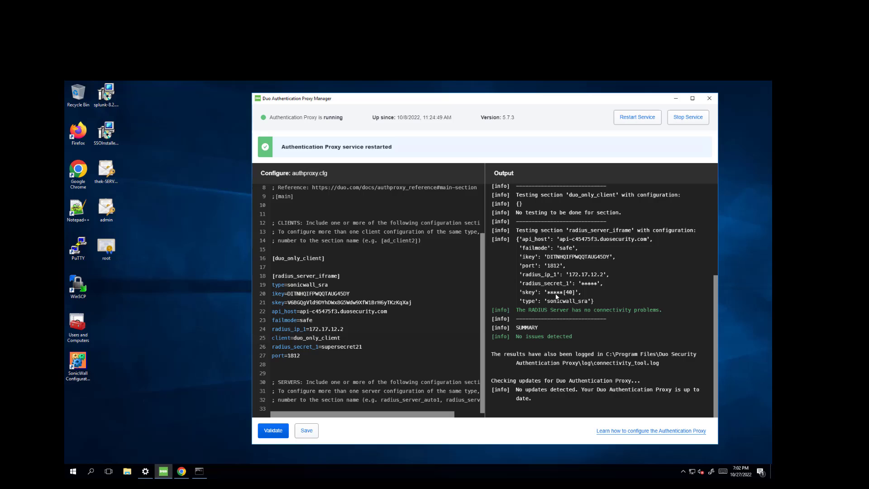
mouse_move(538, 317)
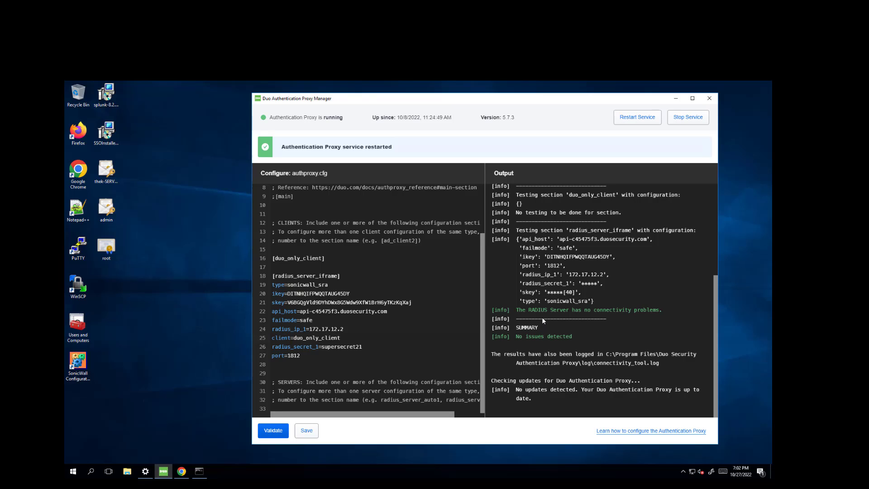
mouse_move(619, 148)
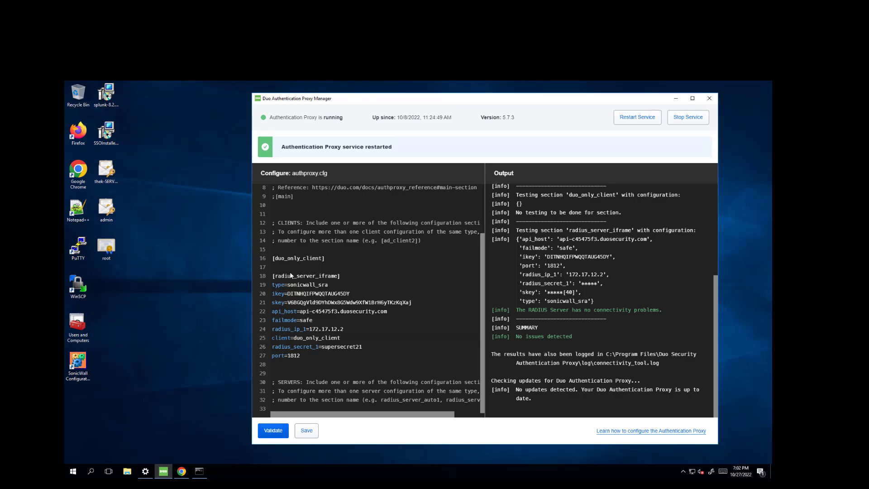
mouse_move(324, 265)
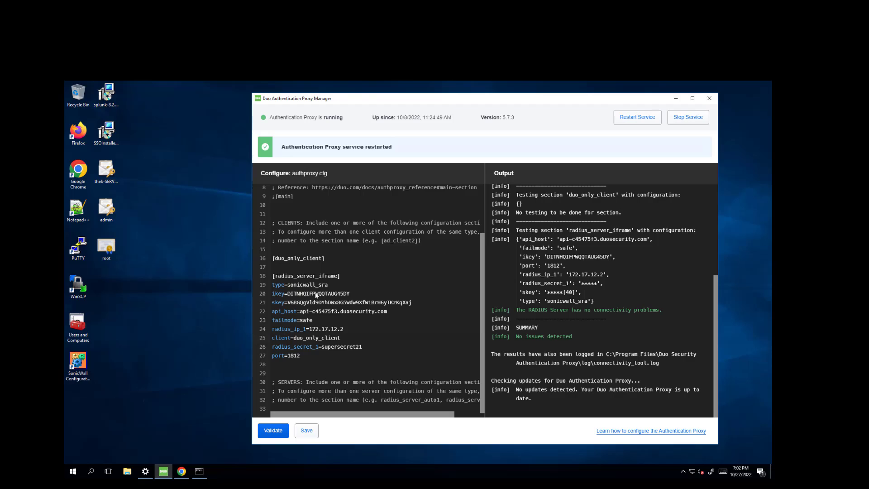
mouse_move(288, 289)
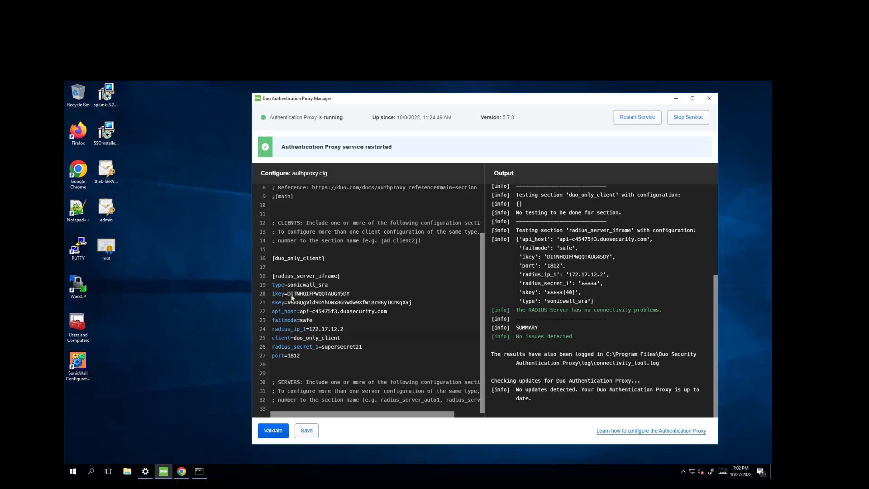
mouse_move(276, 308)
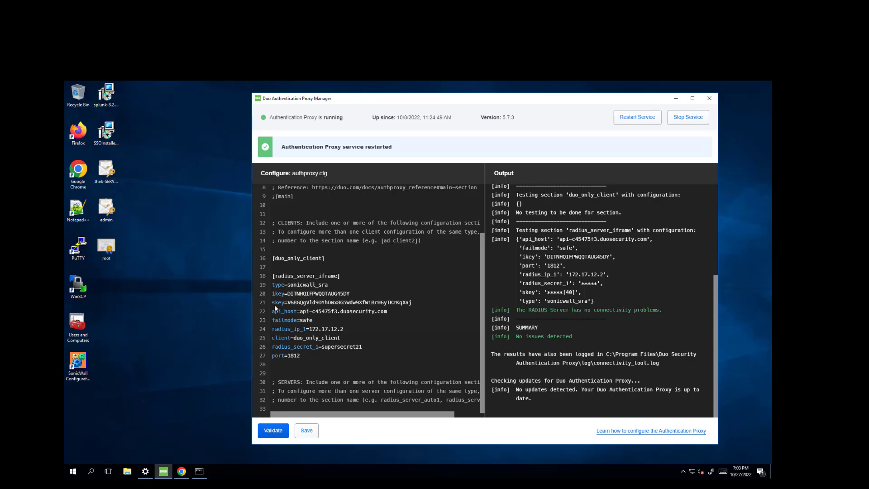
mouse_move(325, 308)
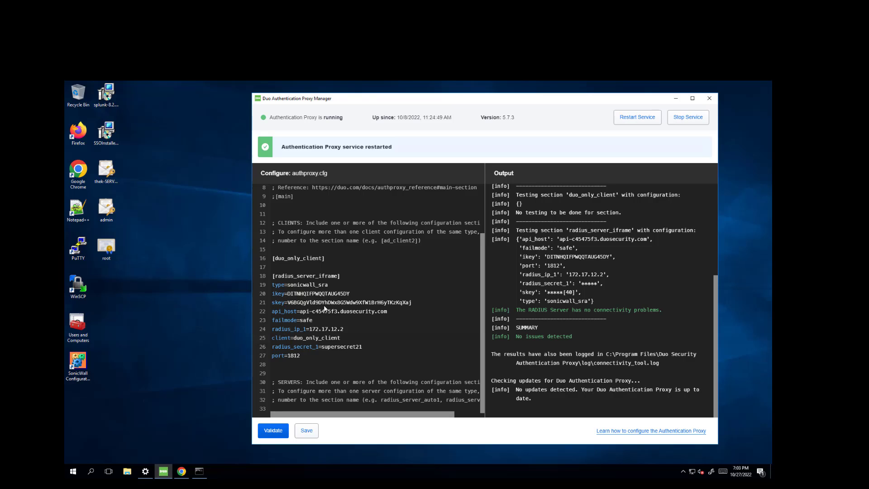
mouse_move(289, 316)
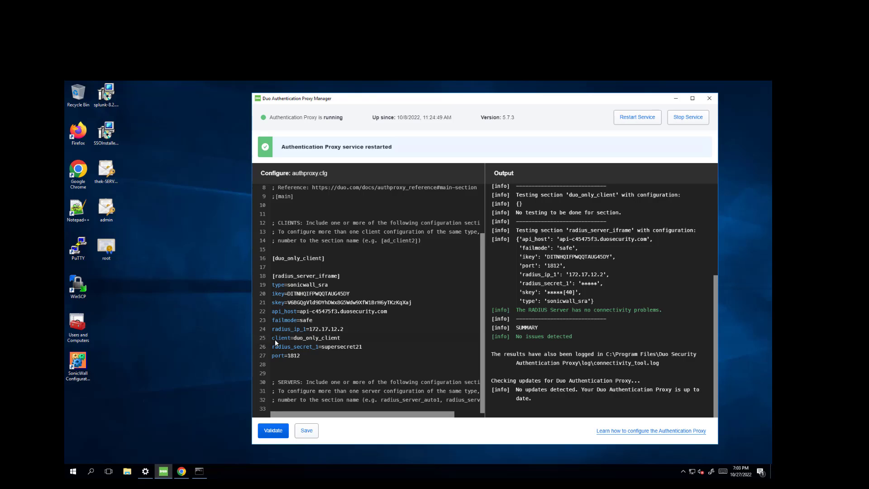
mouse_move(305, 342)
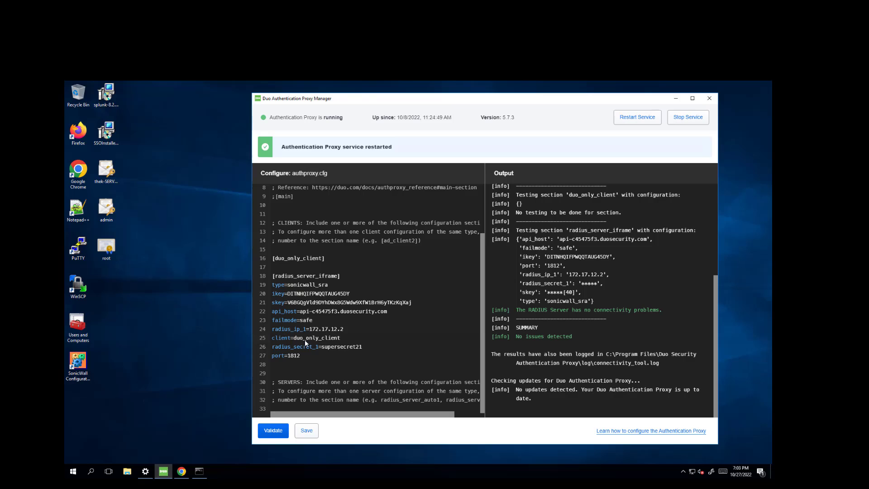
mouse_move(342, 344)
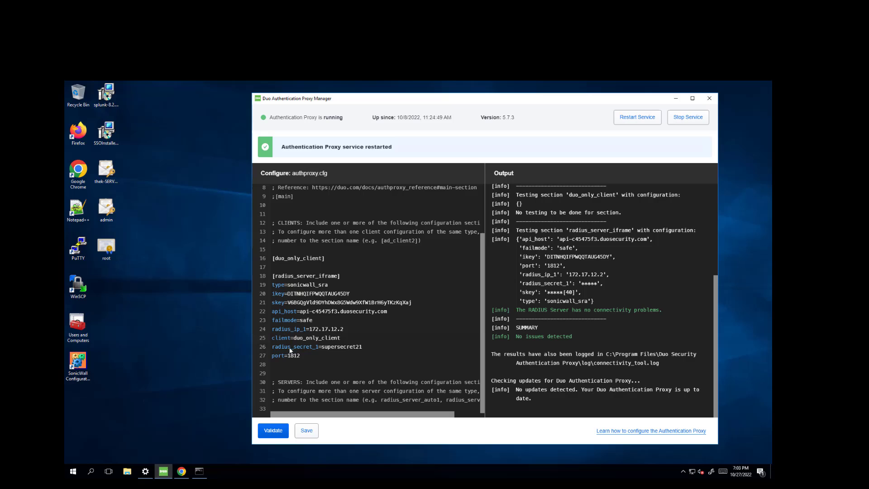
mouse_move(363, 359)
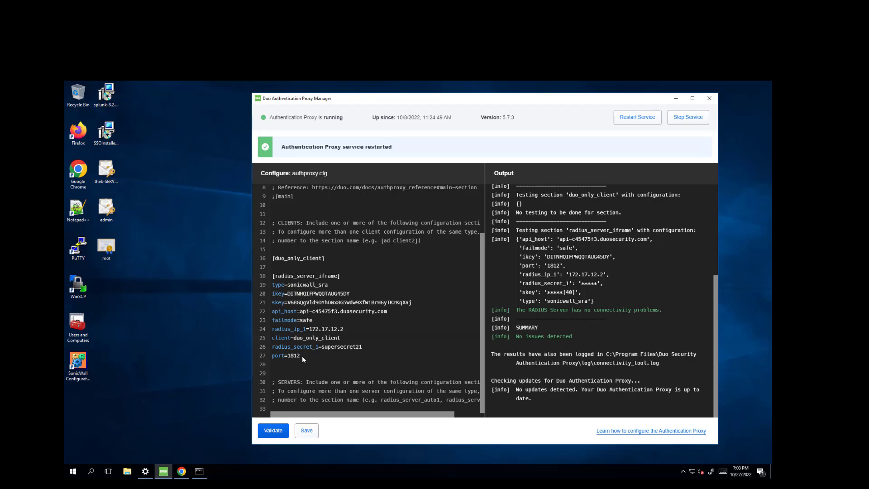
mouse_move(264, 308)
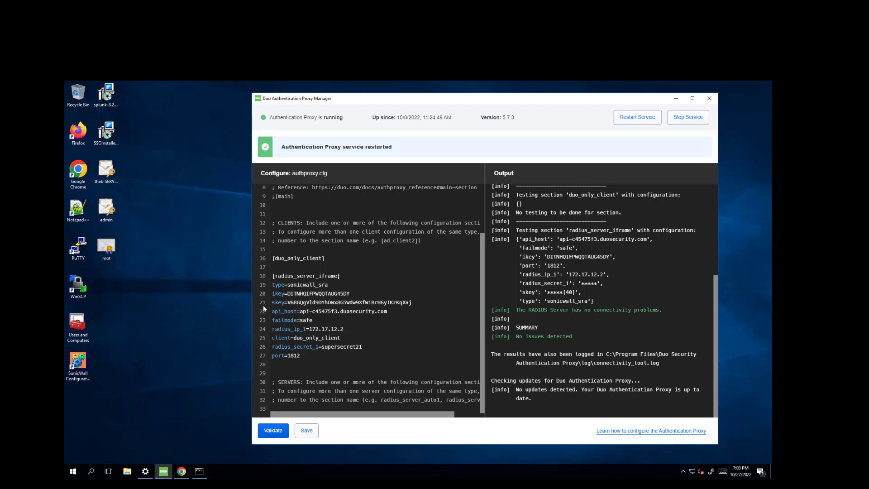
mouse_move(282, 429)
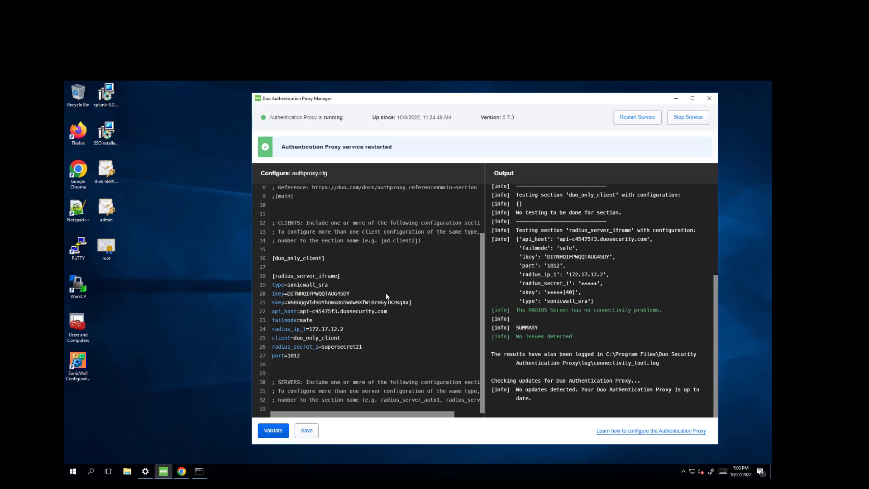
mouse_move(392, 294)
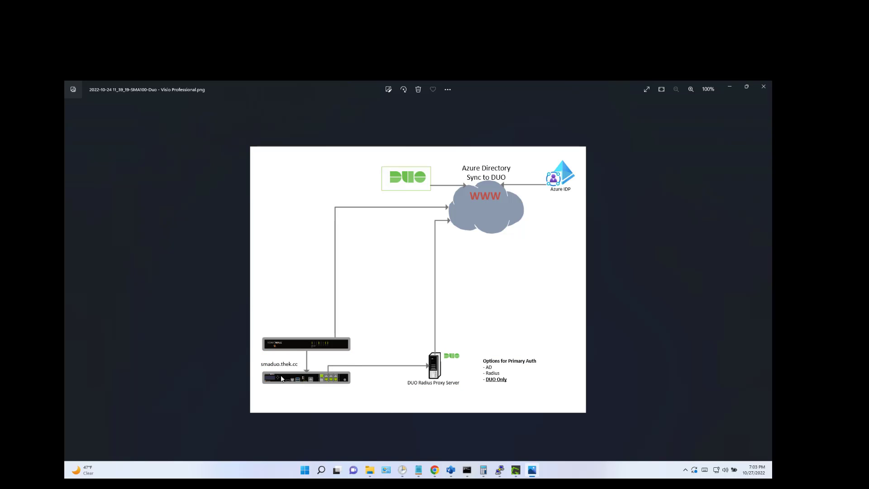
mouse_move(276, 367)
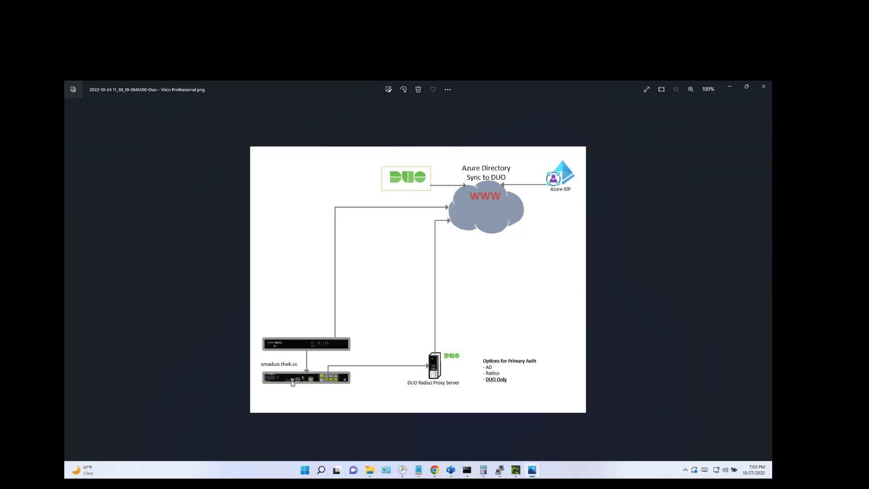
mouse_move(289, 397)
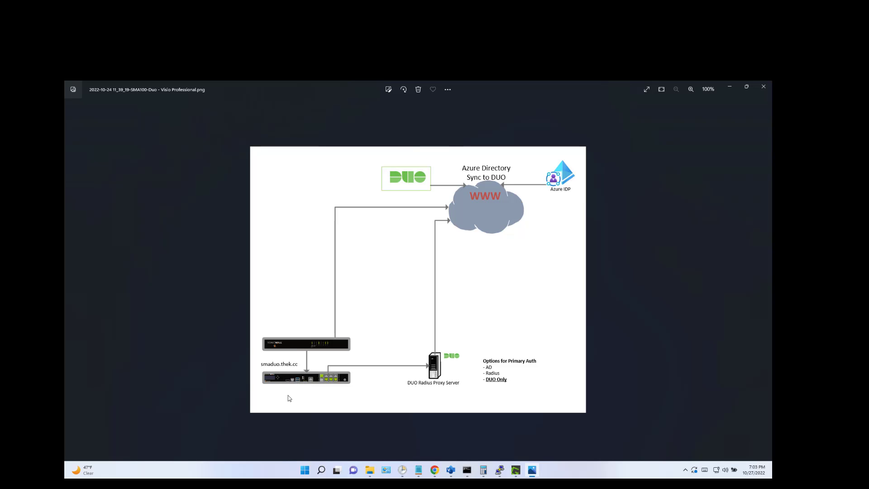
mouse_move(338, 378)
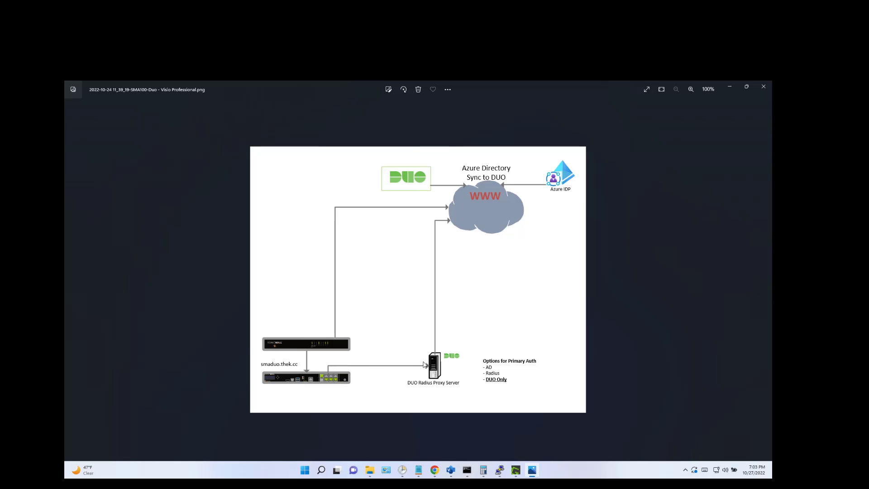
mouse_move(420, 363)
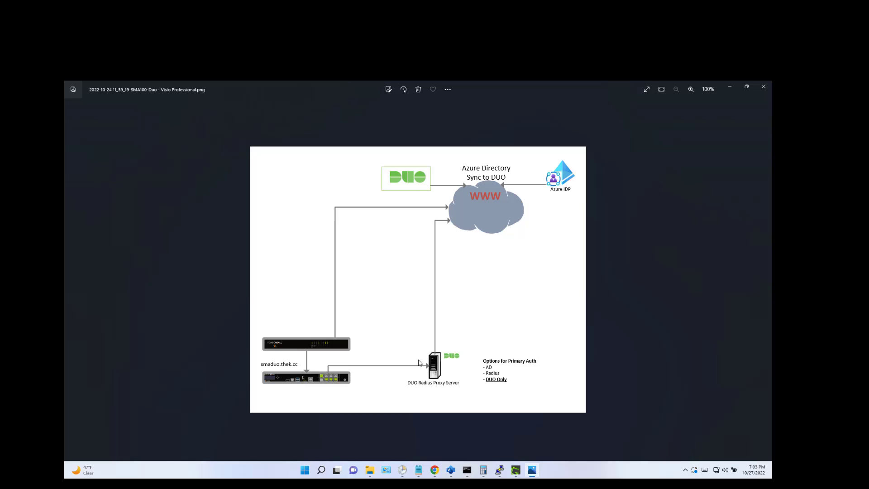
mouse_move(513, 366)
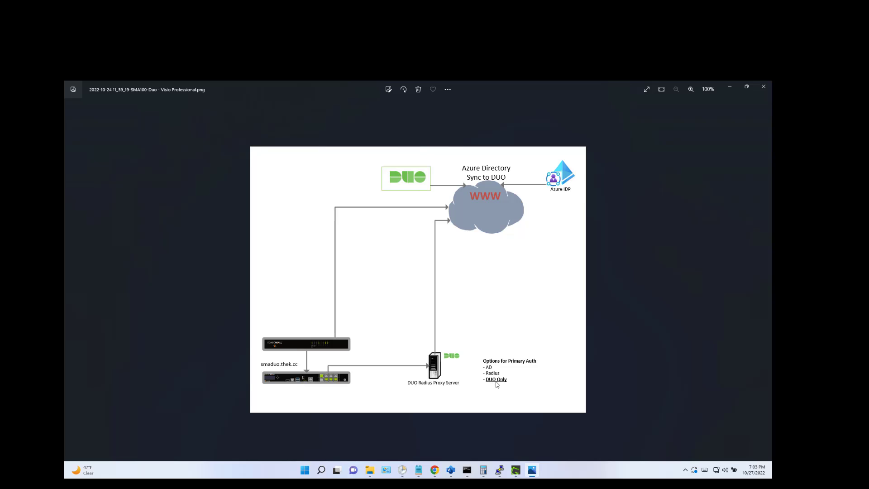
mouse_move(411, 174)
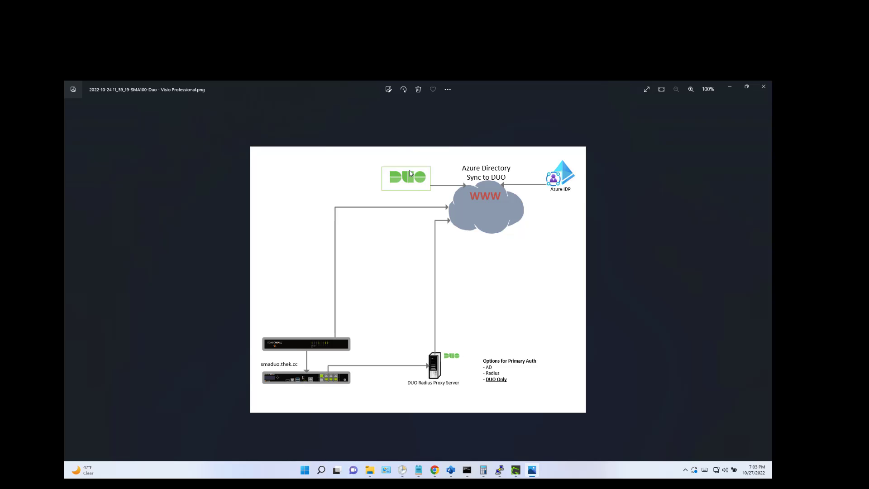
mouse_move(565, 177)
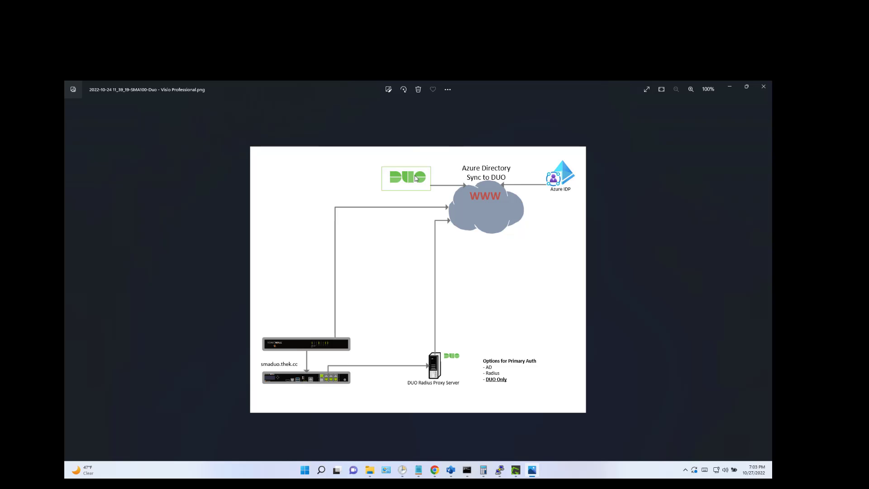
mouse_move(563, 182)
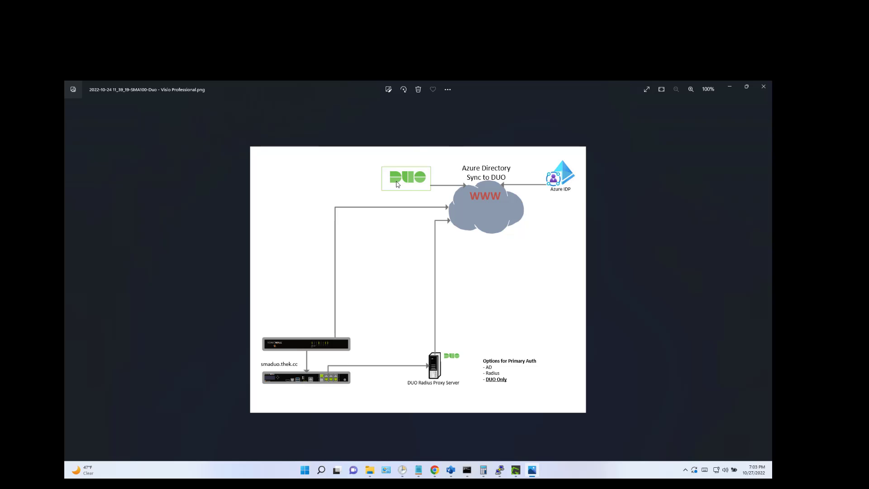
mouse_move(723, 94)
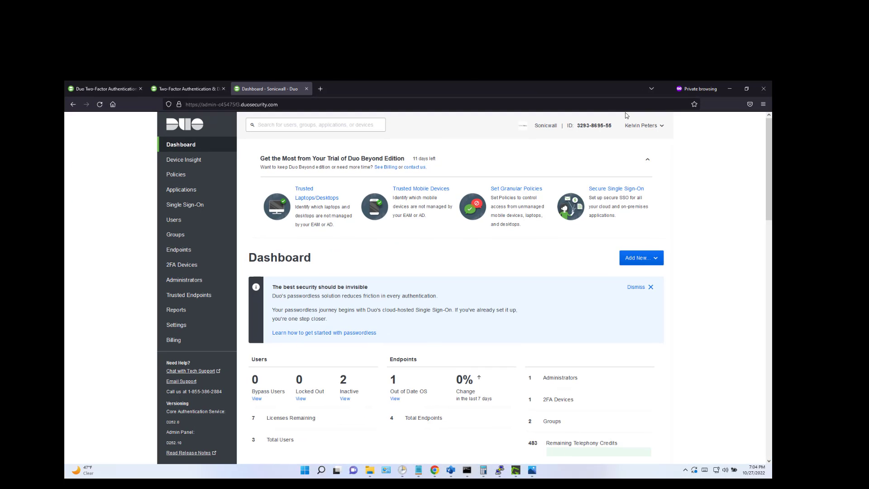
mouse_move(362, 243)
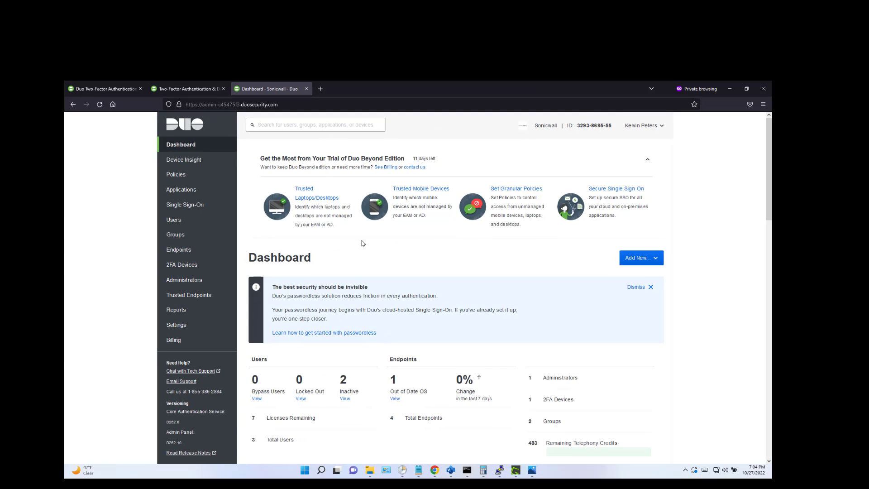
mouse_move(365, 246)
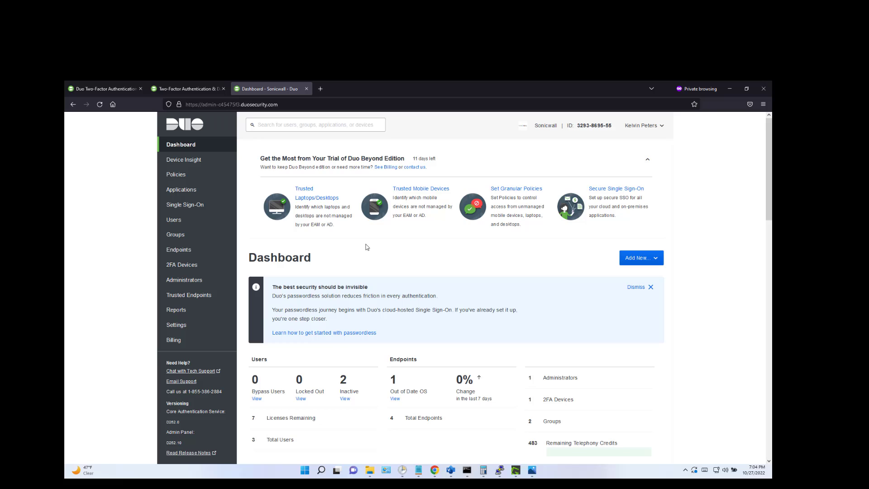
mouse_move(261, 271)
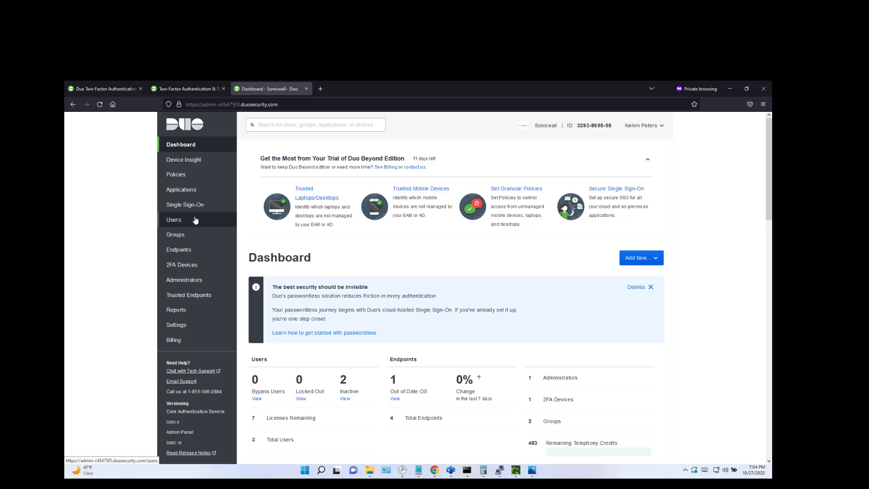
click(173, 219)
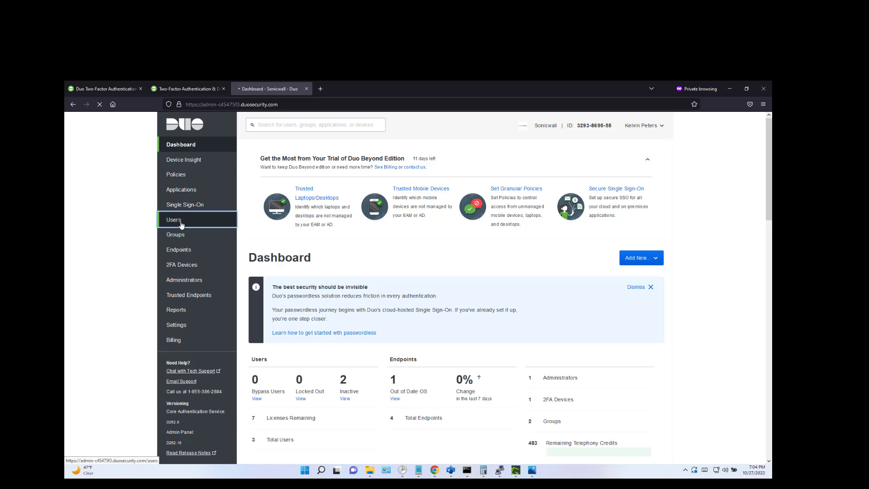
click(173, 220)
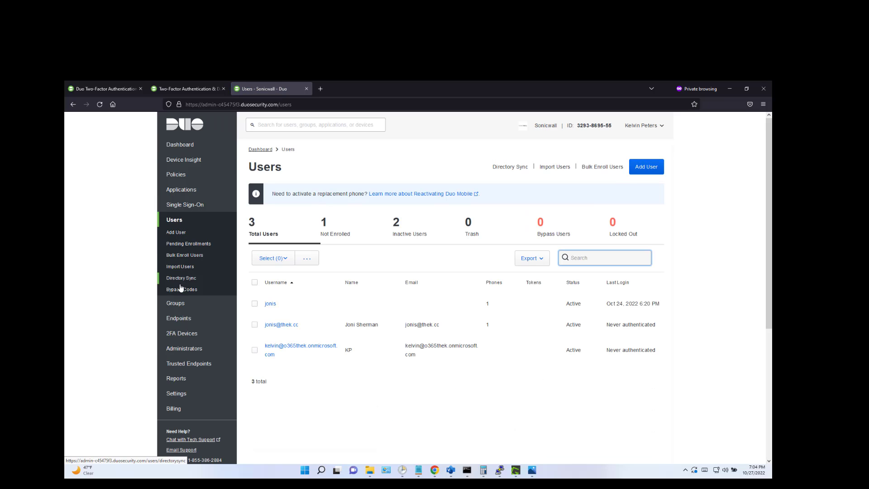
- Start a new Azure AD directory sync with a new connection, reaching Microsoft sign-in
click(181, 278)
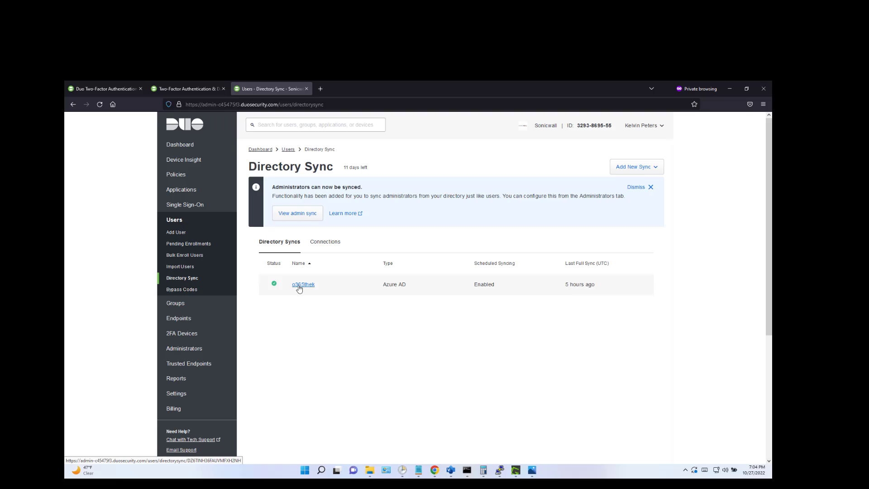
click(636, 166)
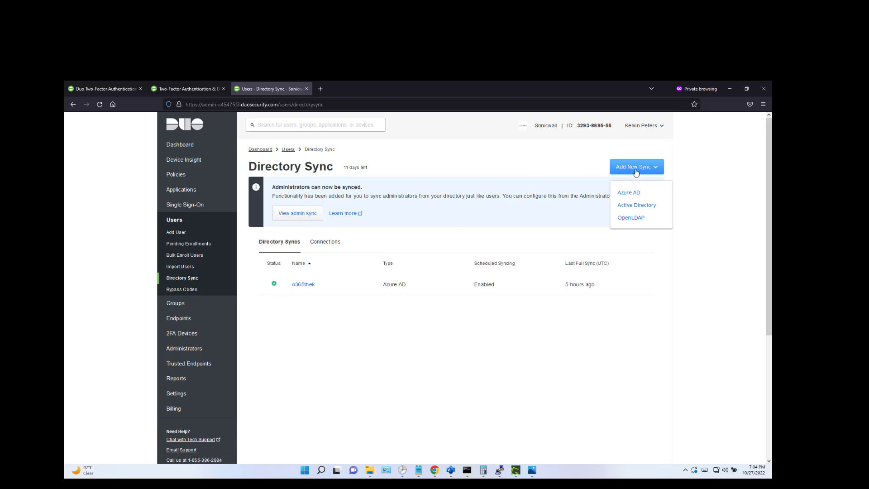
mouse_move(629, 193)
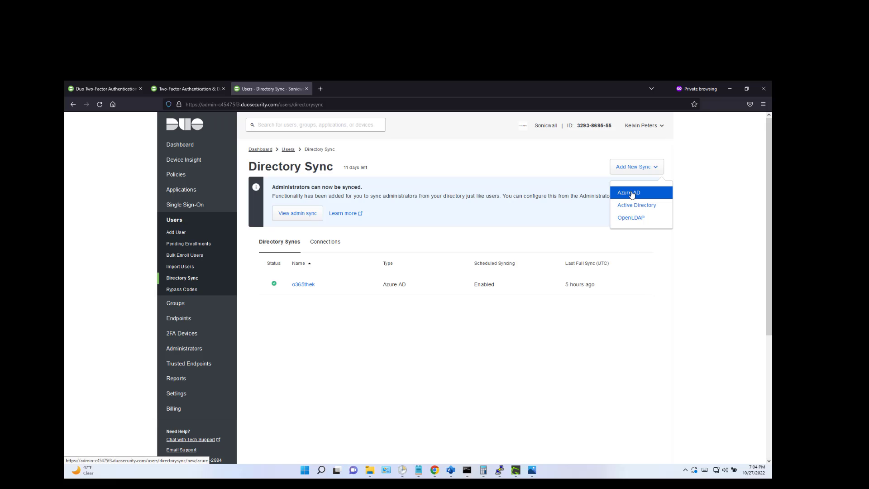
click(629, 192)
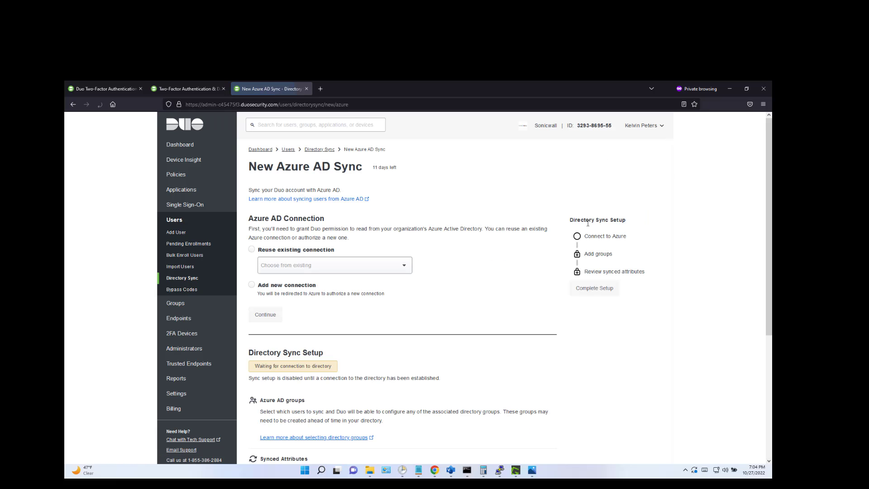
click(252, 285)
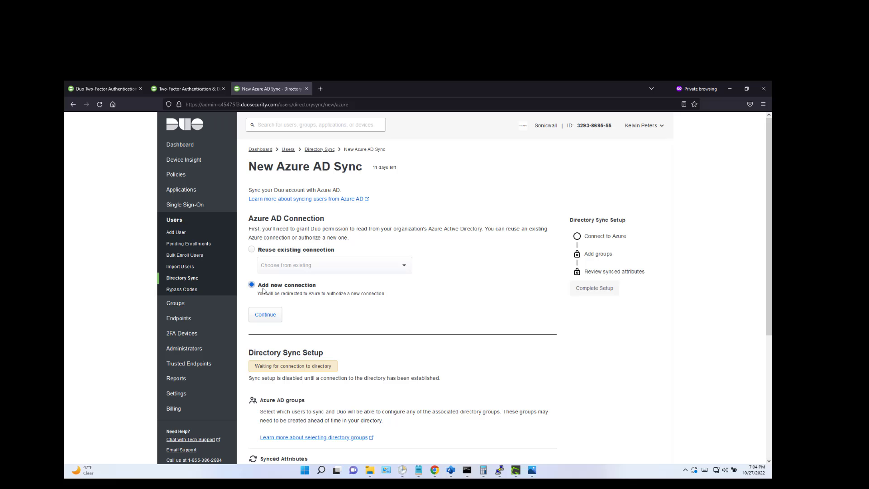
click(265, 314)
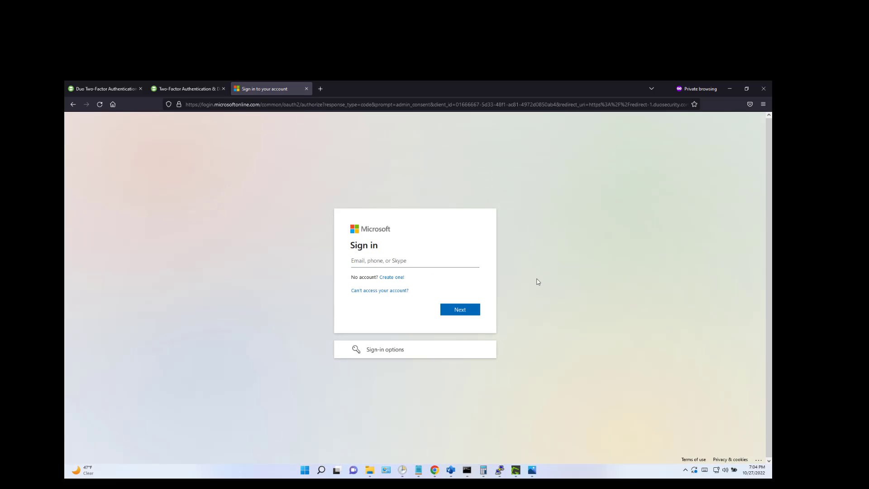
mouse_move(297, 226)
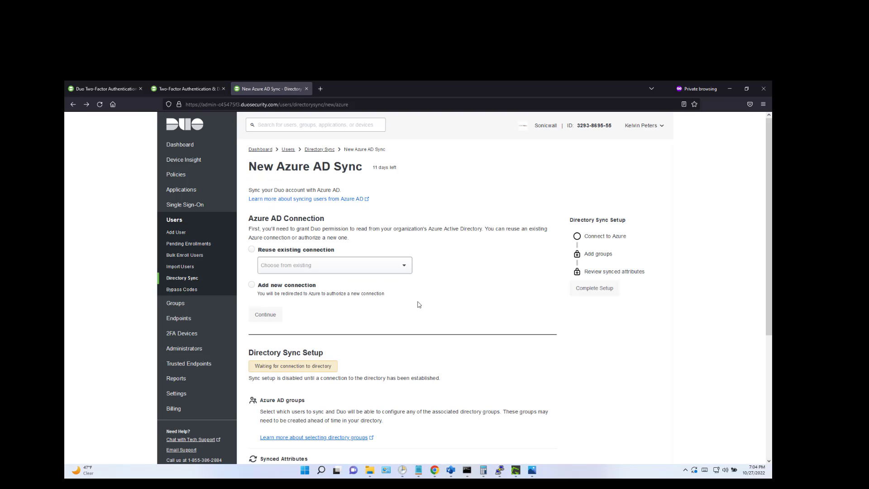
mouse_move(312, 317)
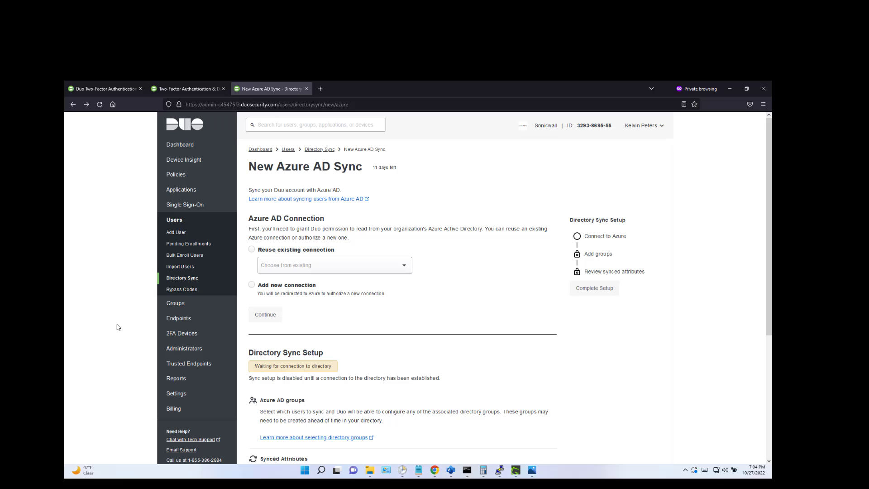
mouse_move(172, 223)
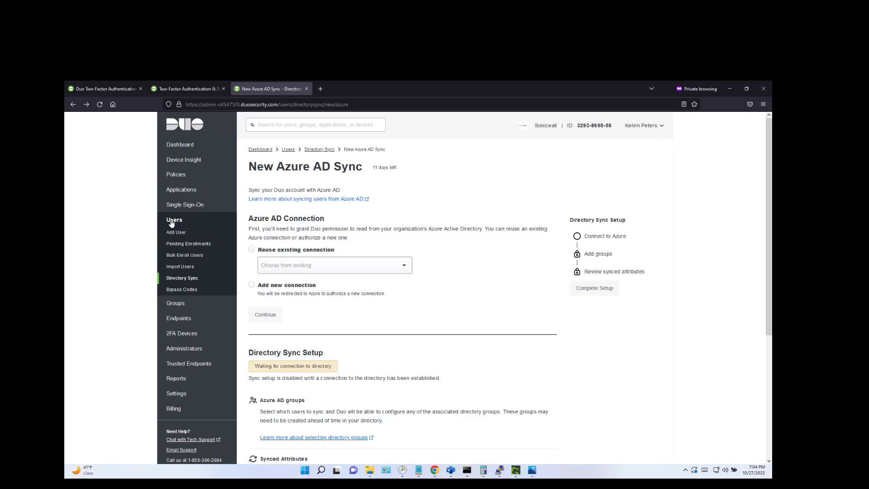
- Filter the Protect an Application catalogue by 'soni' to find SonicWALL SRA SSL VPN
click(180, 189)
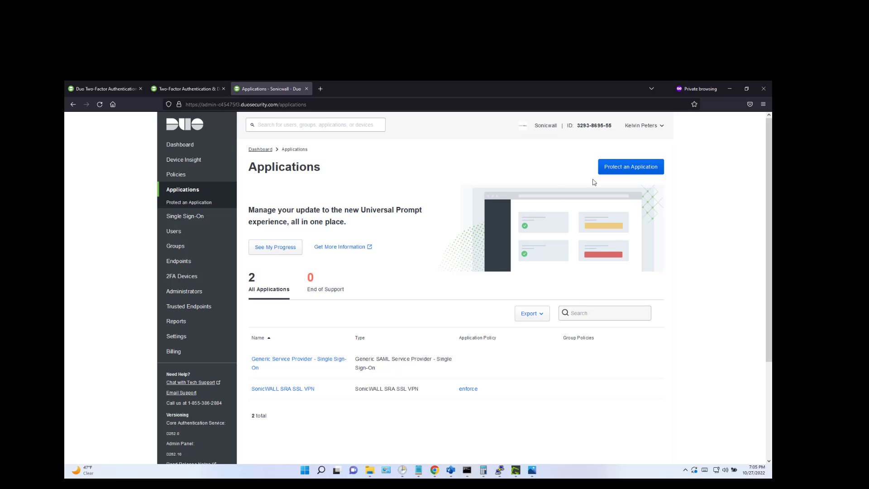
mouse_move(479, 381)
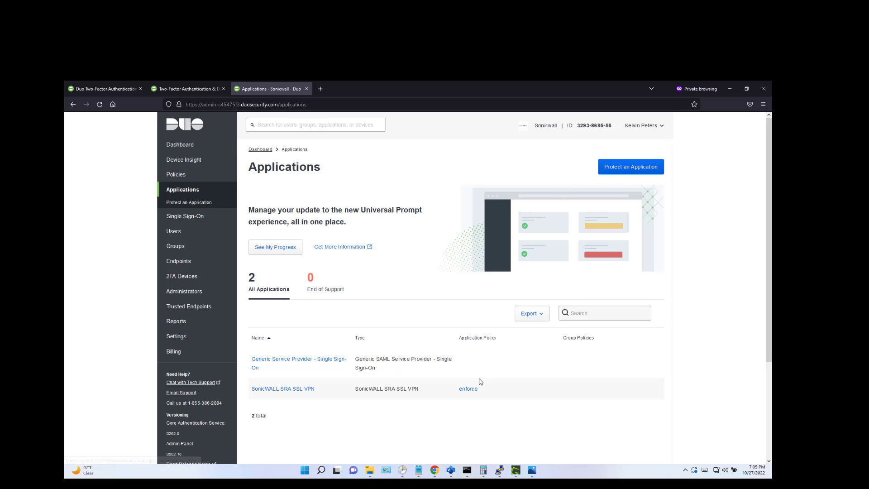
mouse_move(287, 417)
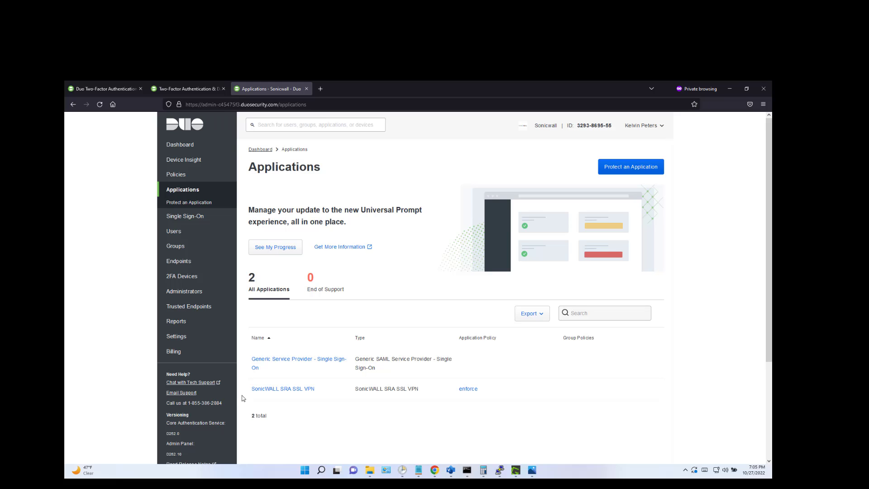
mouse_move(308, 396)
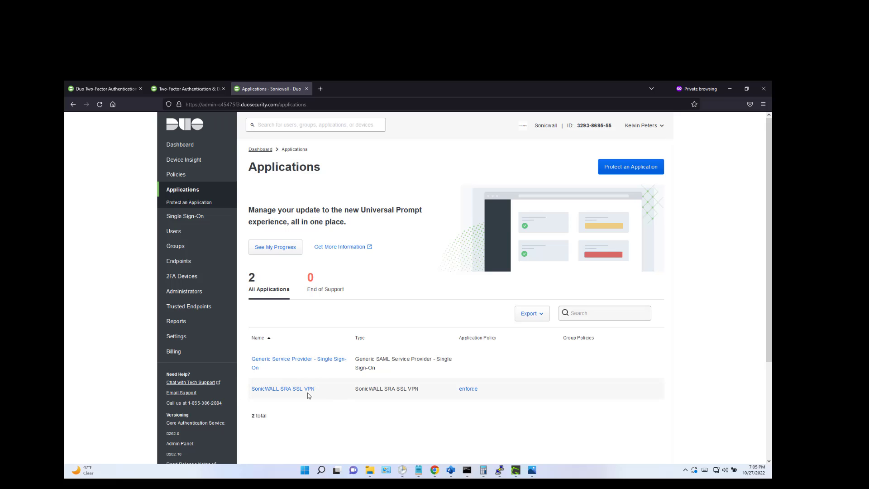
click(630, 166)
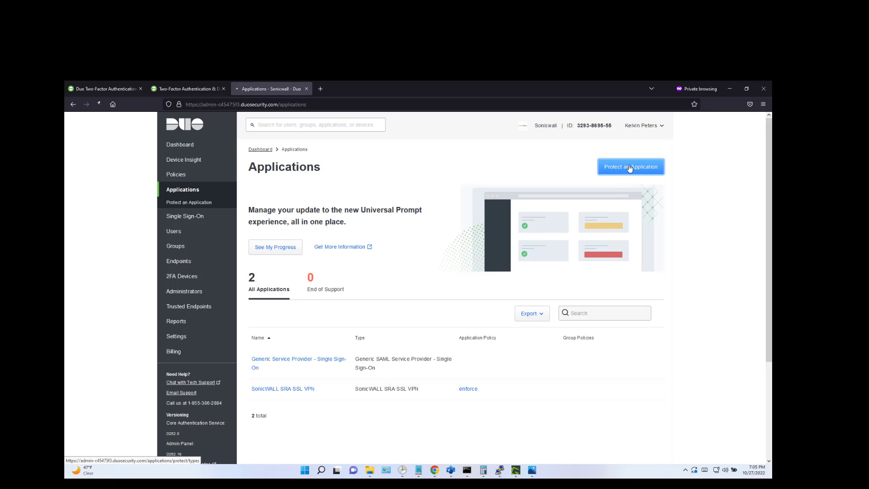
click(630, 166)
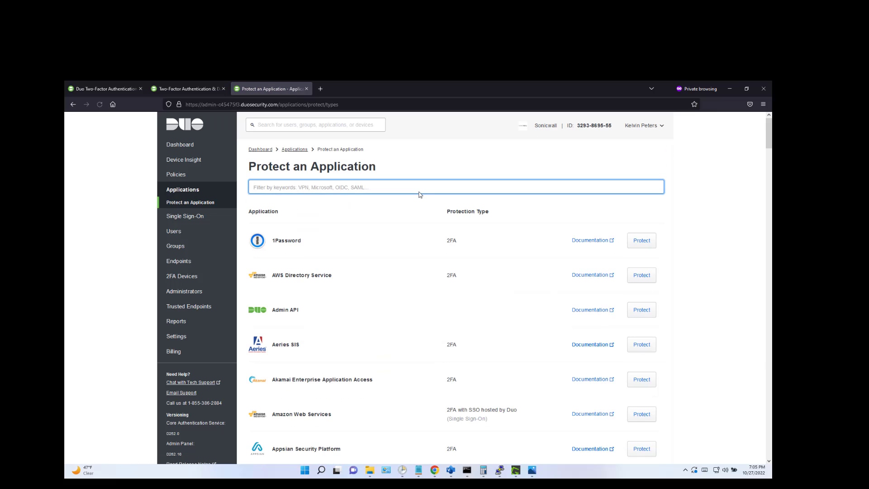
text(soni)
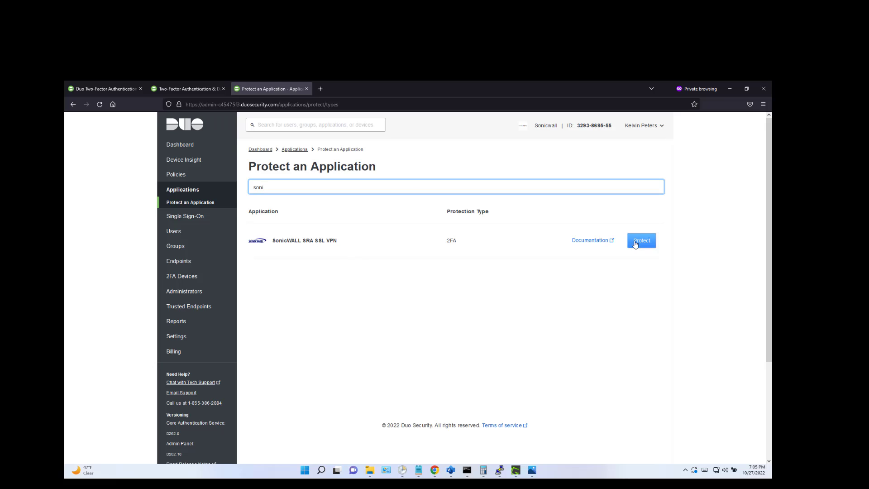
mouse_move(173, 231)
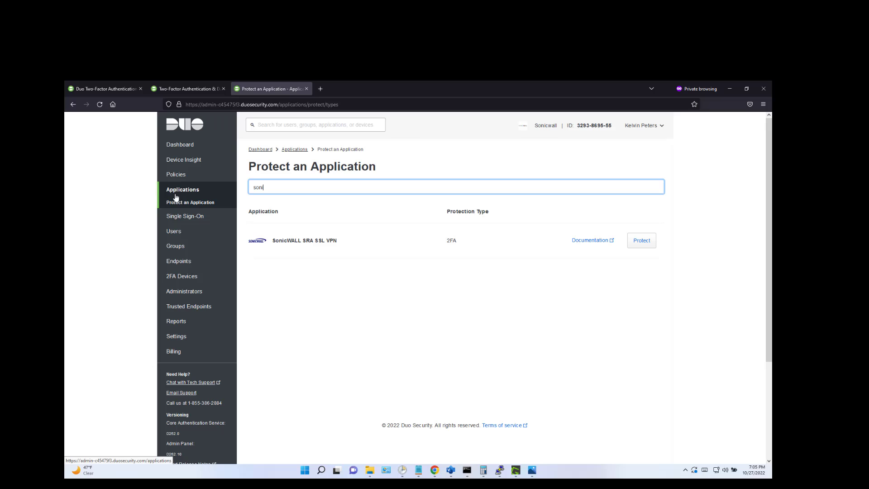
mouse_move(121, 214)
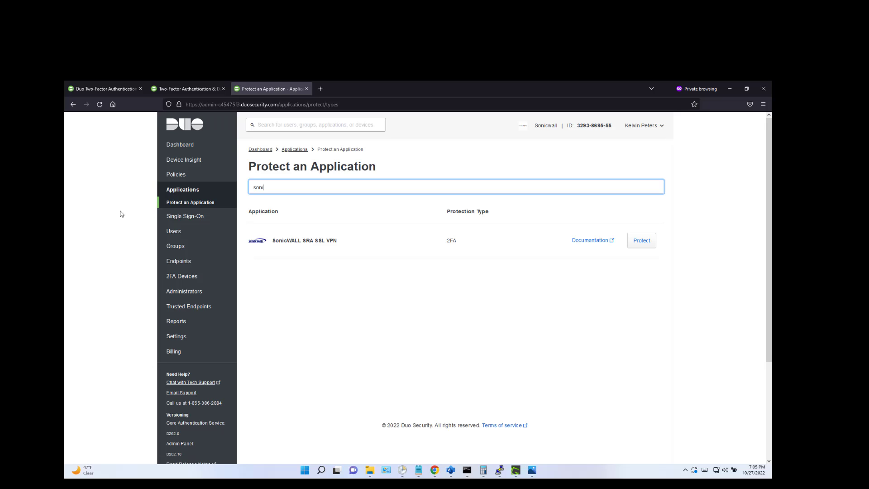
- Return to Applications and open the existing SonicWALL SRA SSL VPN application
click(456, 187)
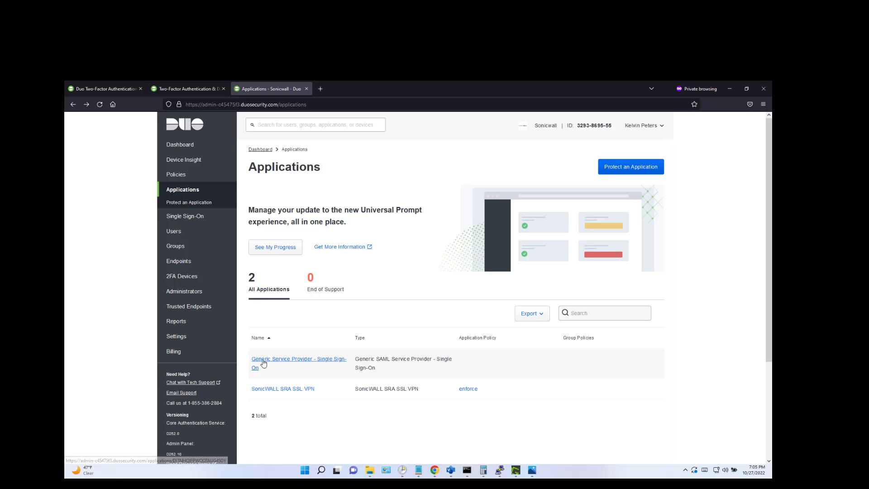
mouse_move(288, 399)
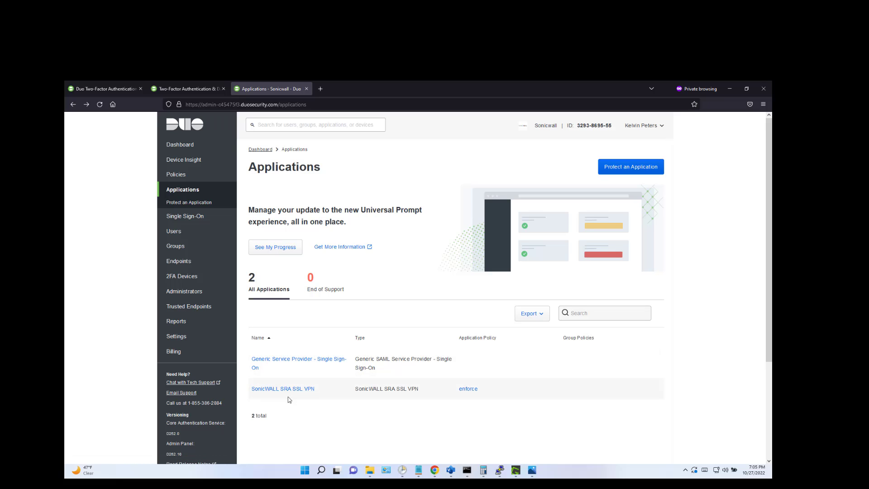
click(282, 388)
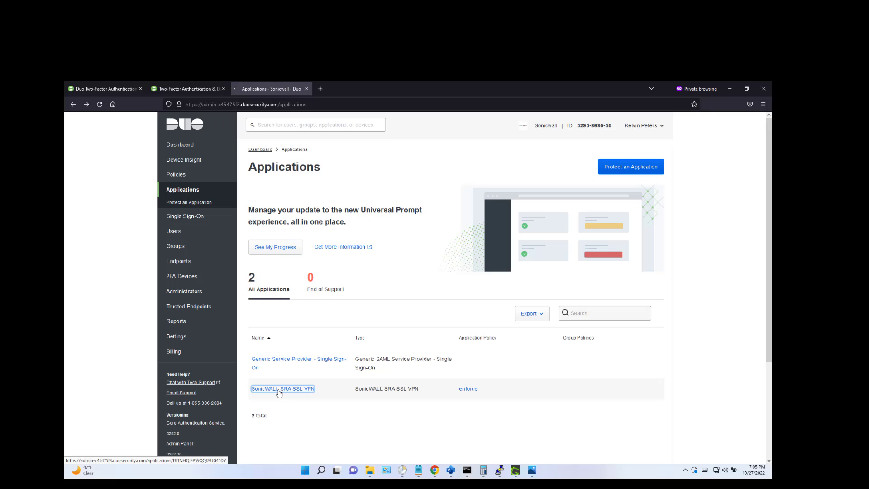
click(282, 389)
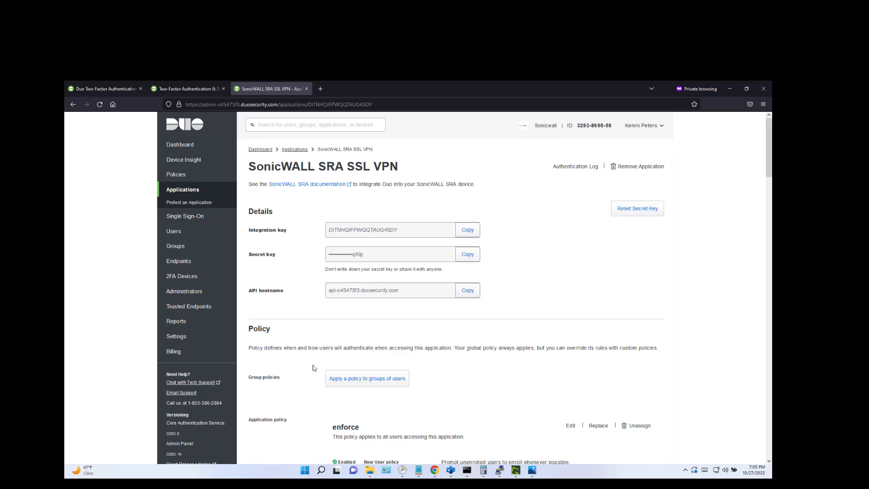
double_click(257, 230)
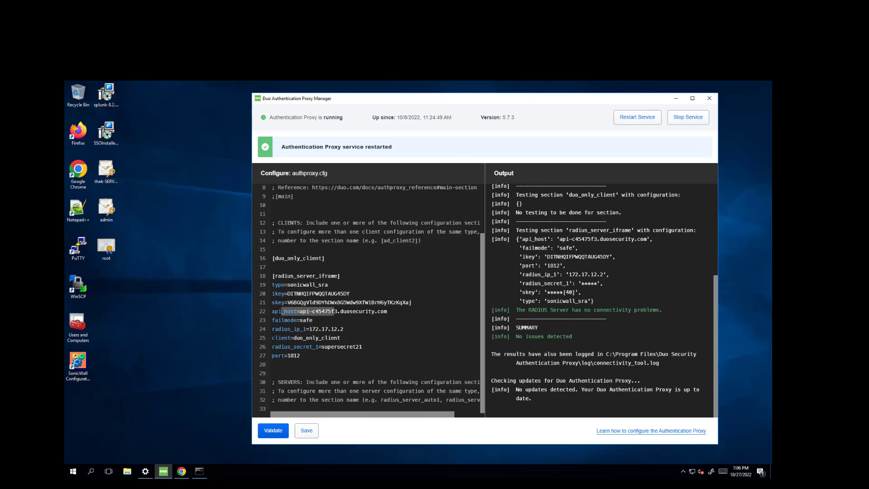
click(181, 474)
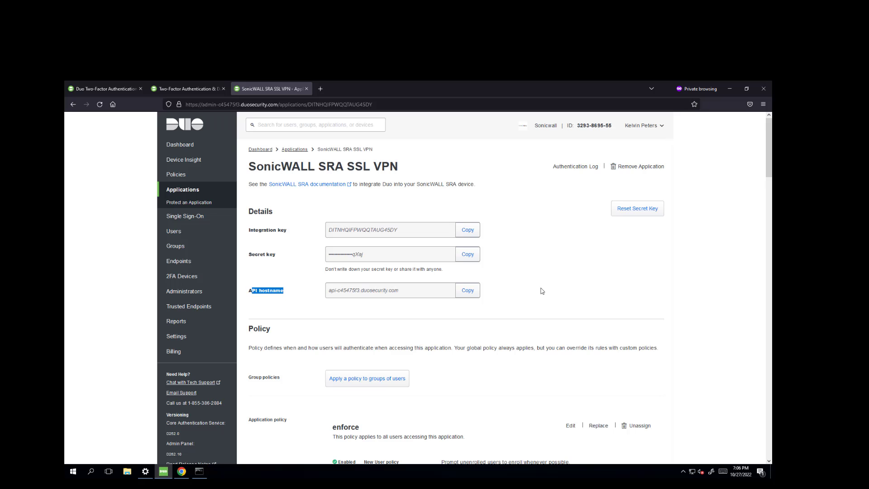
- Scroll through the SonicWALL SRA SSL VPN application's settings page to review them
scroll(down, 3)
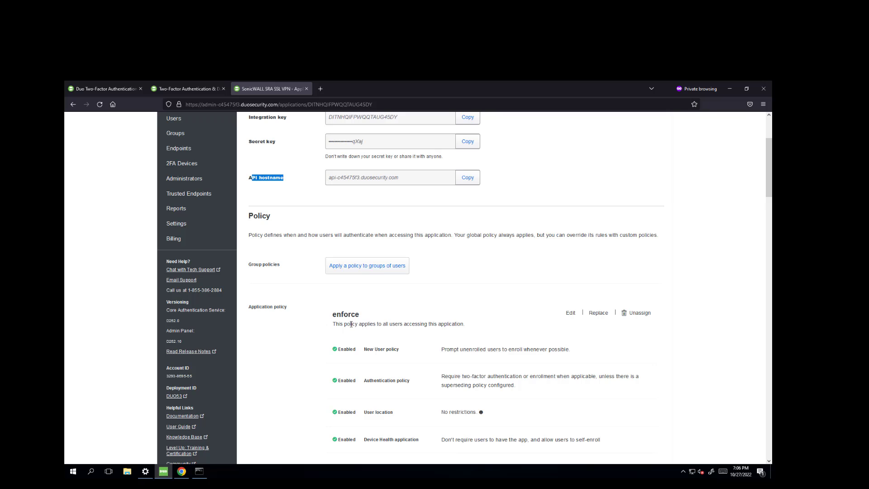
scroll(down, 3)
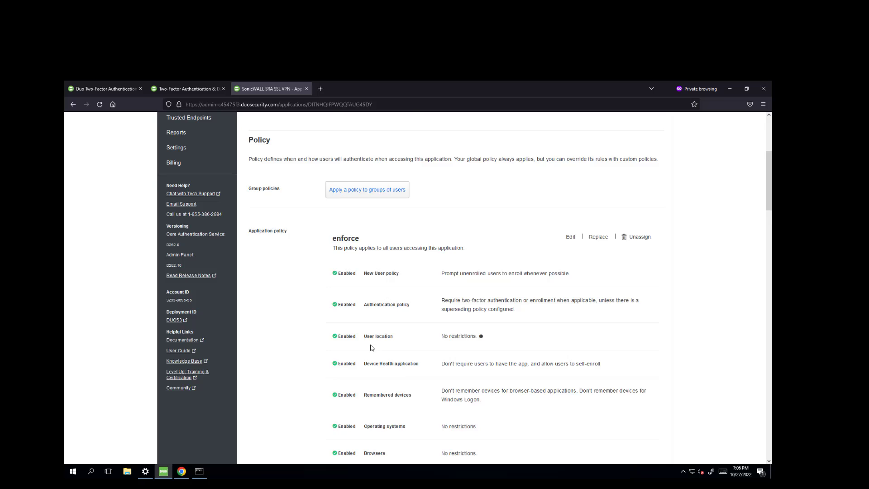
scroll(down, 3)
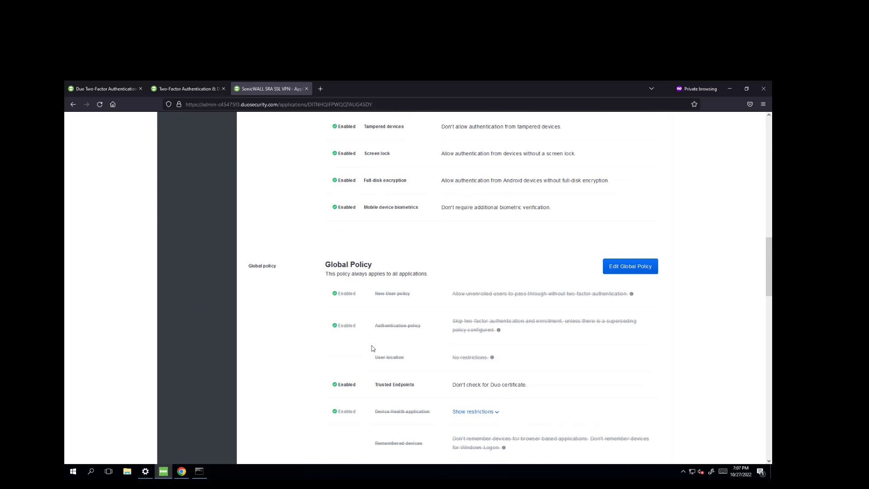
scroll(down, 3)
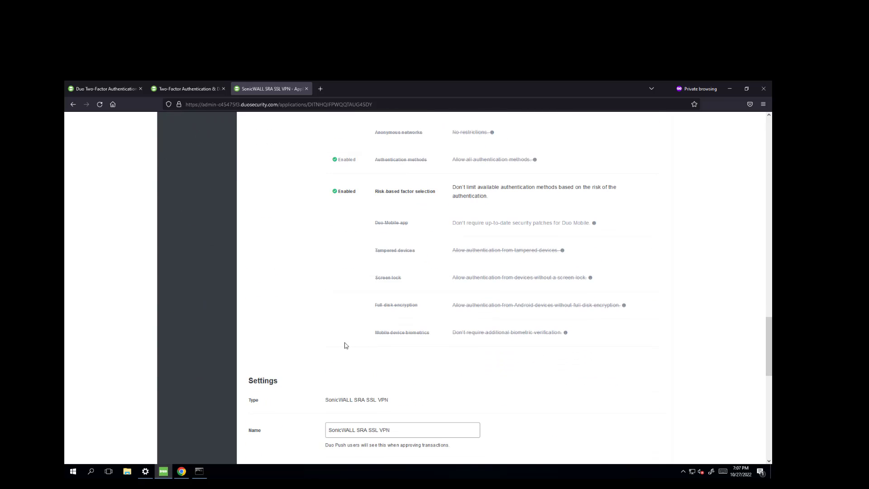
scroll(down, 3)
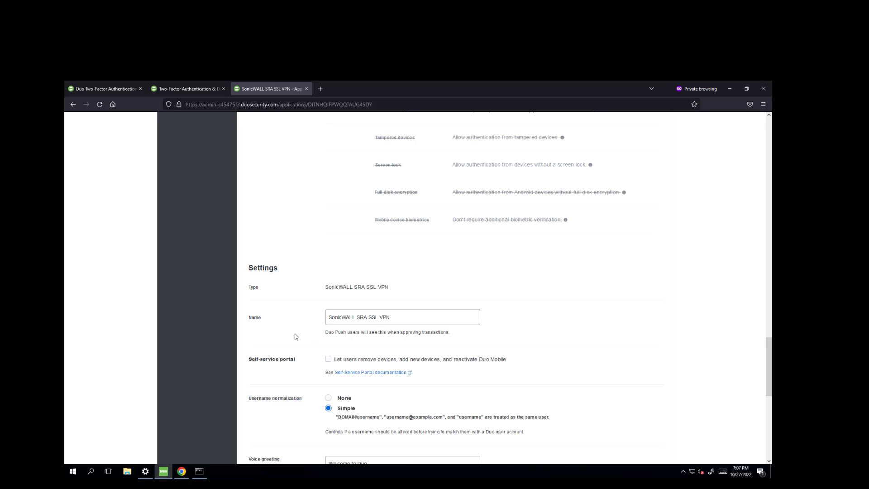
scroll(down, 3)
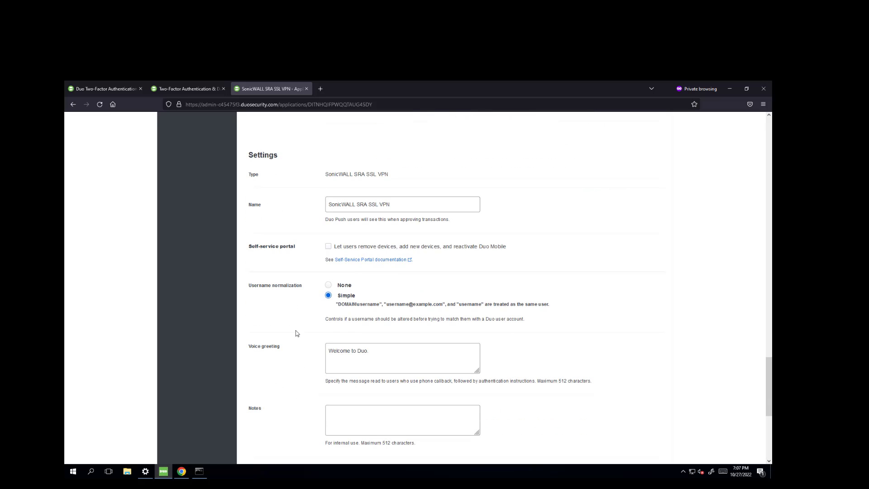
scroll(down, 3)
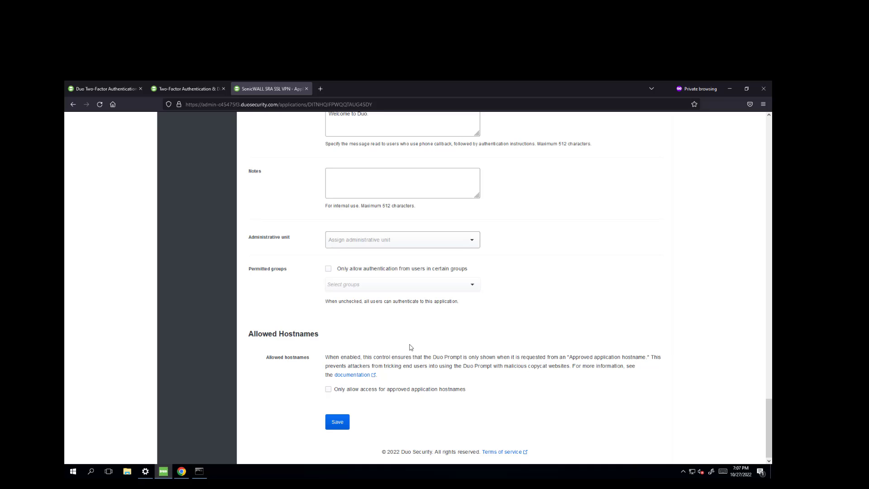
scroll(down, 3)
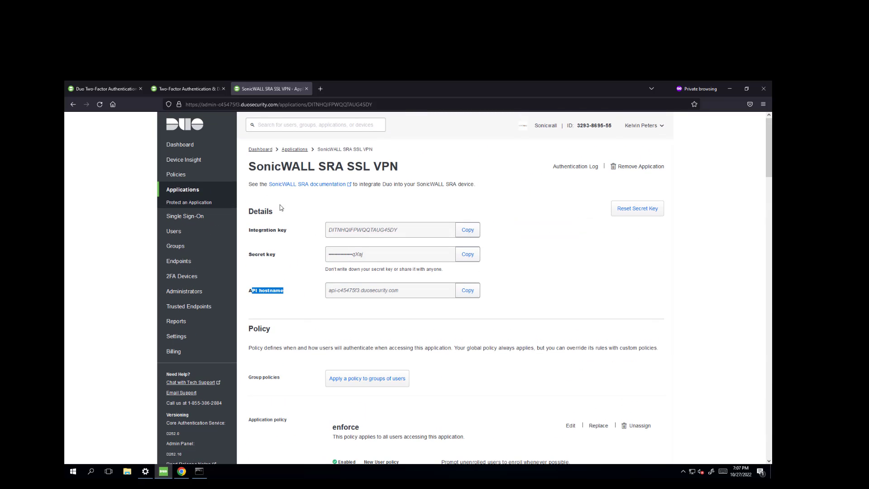
mouse_move(282, 224)
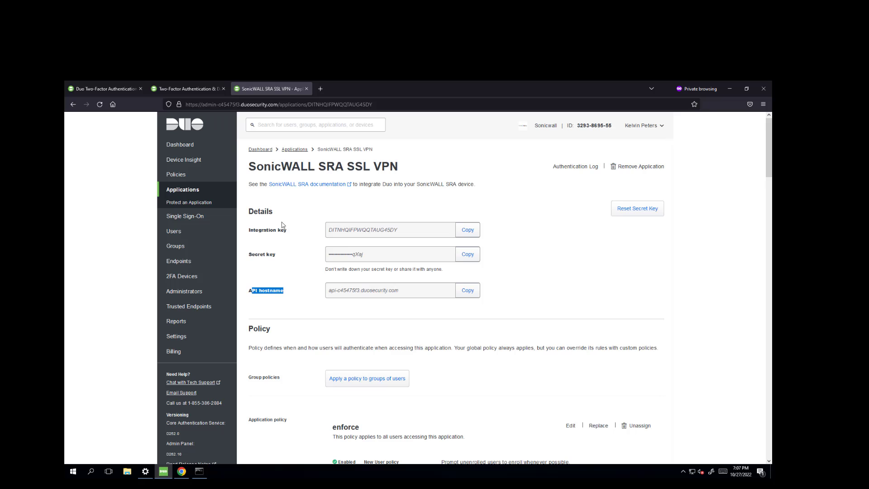
mouse_move(285, 231)
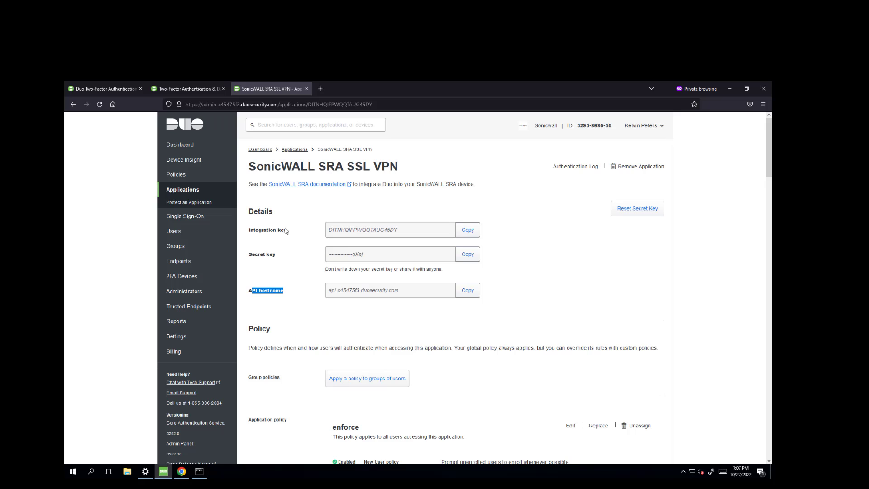
scroll(down, 3)
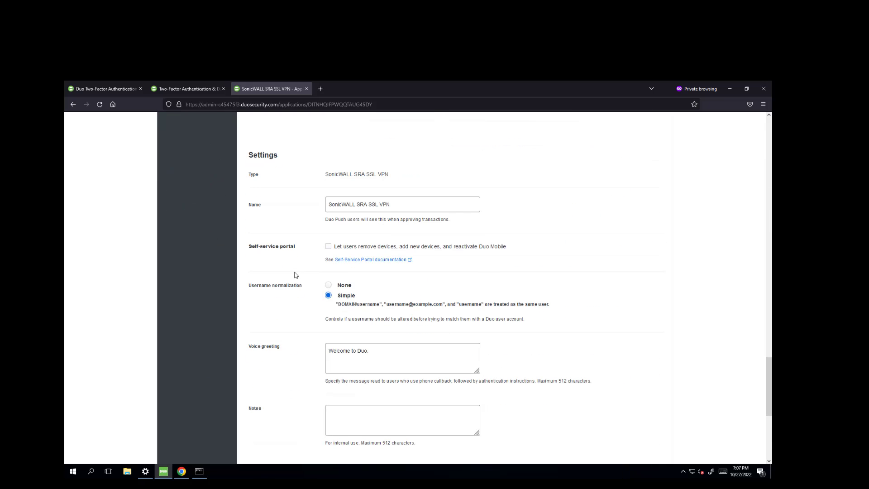
scroll(down, 3)
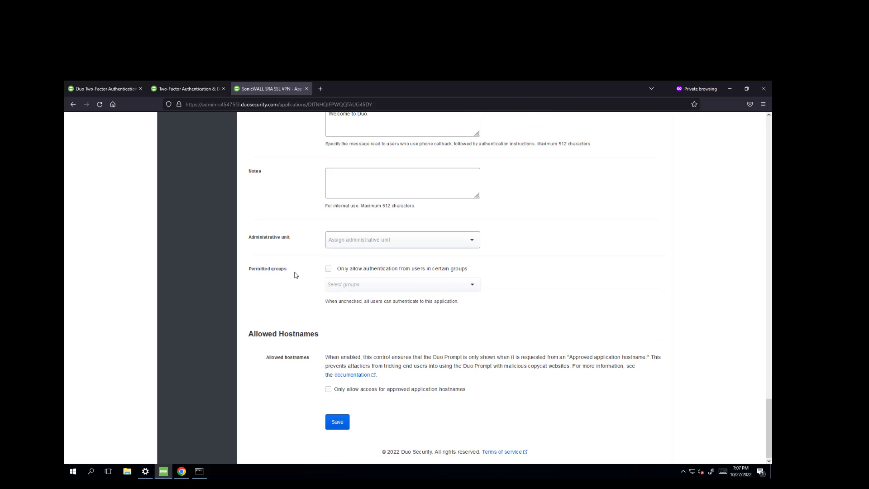
scroll(up, 3)
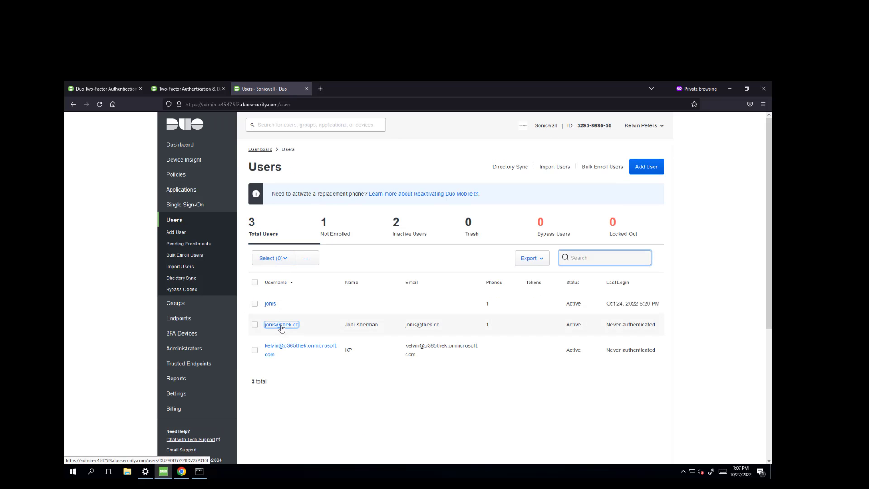
- Open the second user's details page and scroll down through it
click(281, 324)
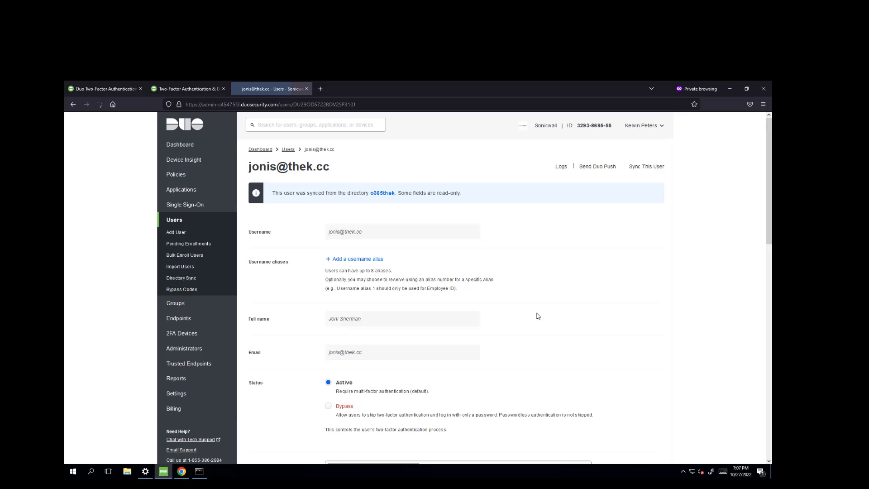
scroll(down, 3)
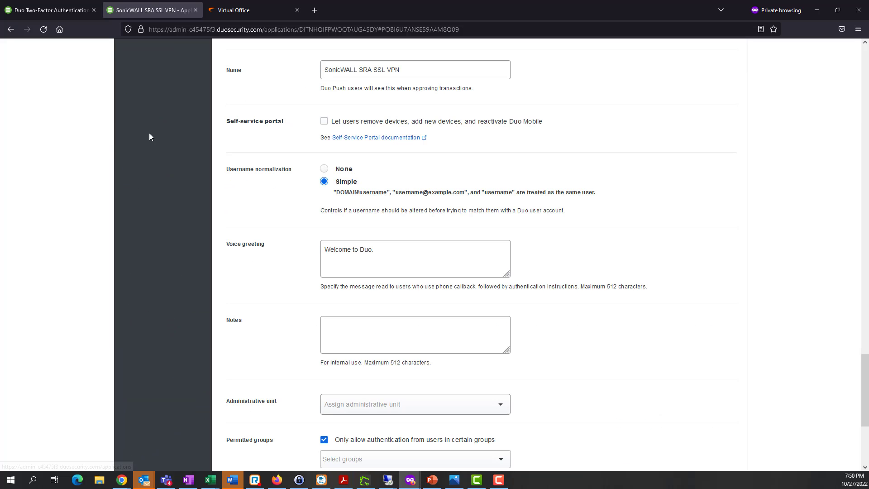
- Enable 'Only allow authentication from users in certain groups' with DUO Grp and SMA DUO
scroll(down, 3)
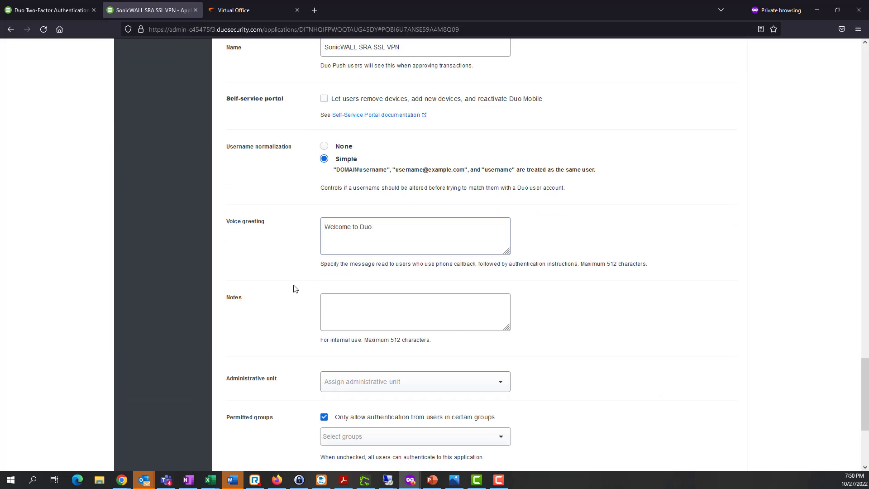
scroll(down, 3)
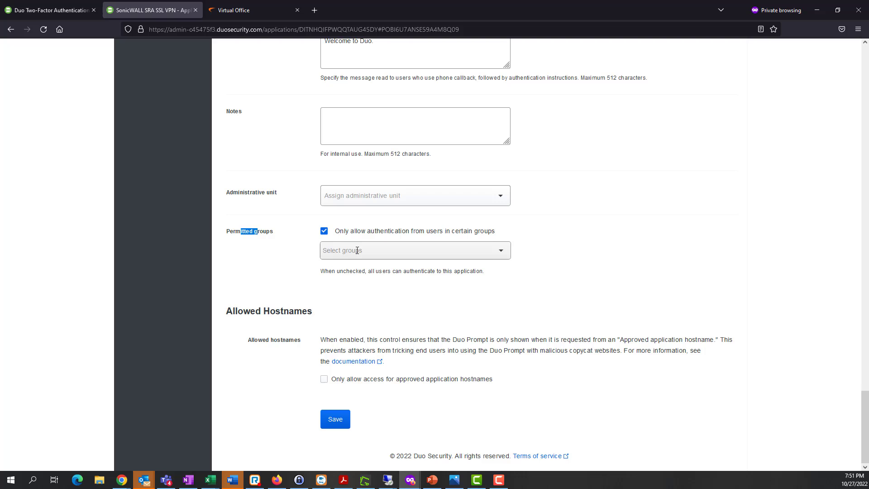
click(324, 231)
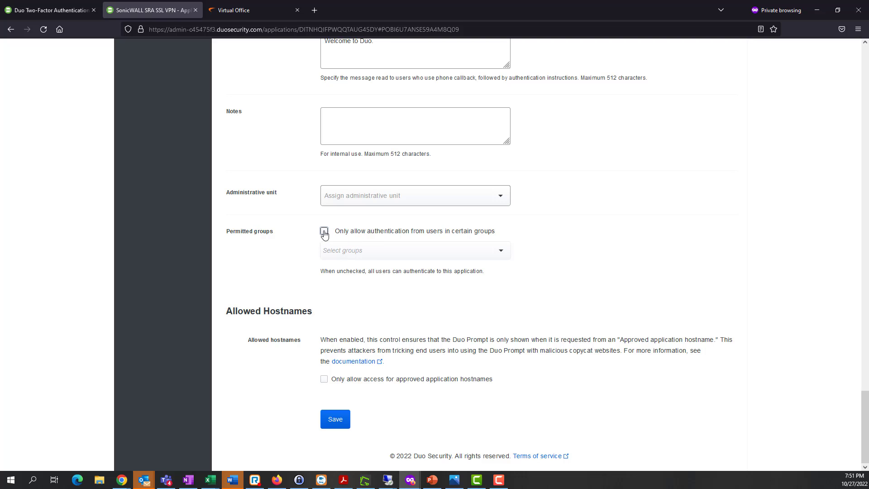
click(323, 230)
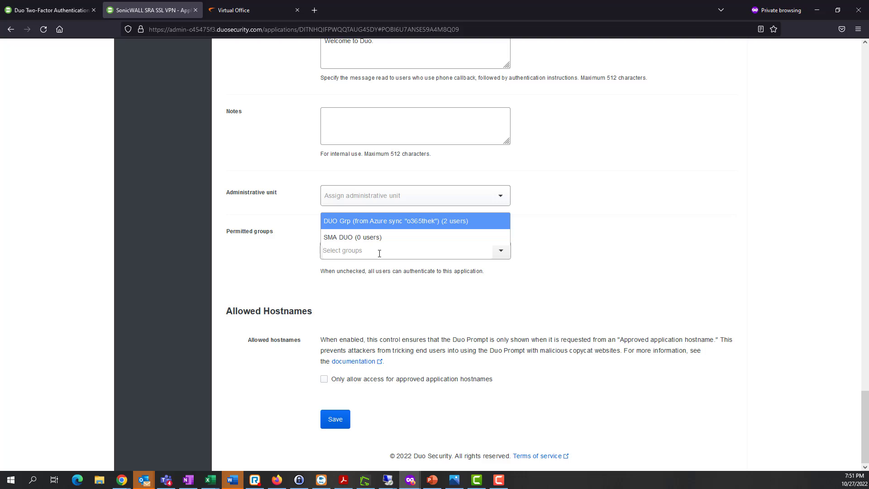
mouse_move(332, 221)
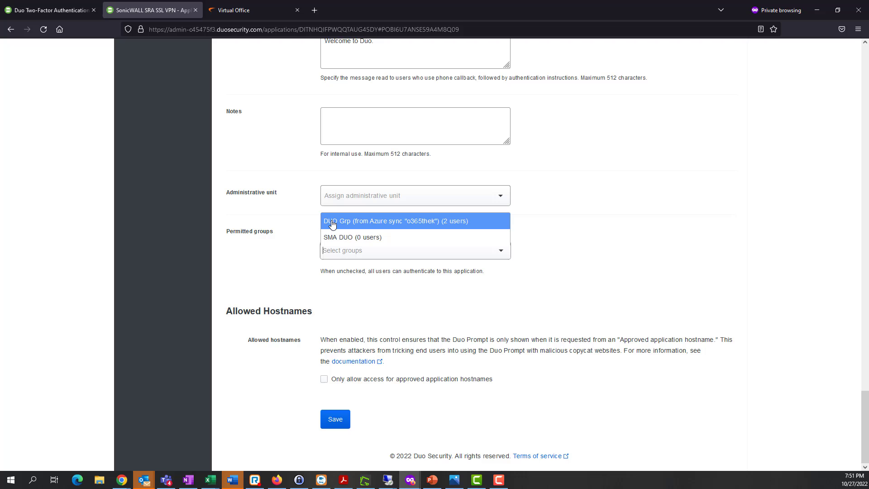
mouse_move(331, 227)
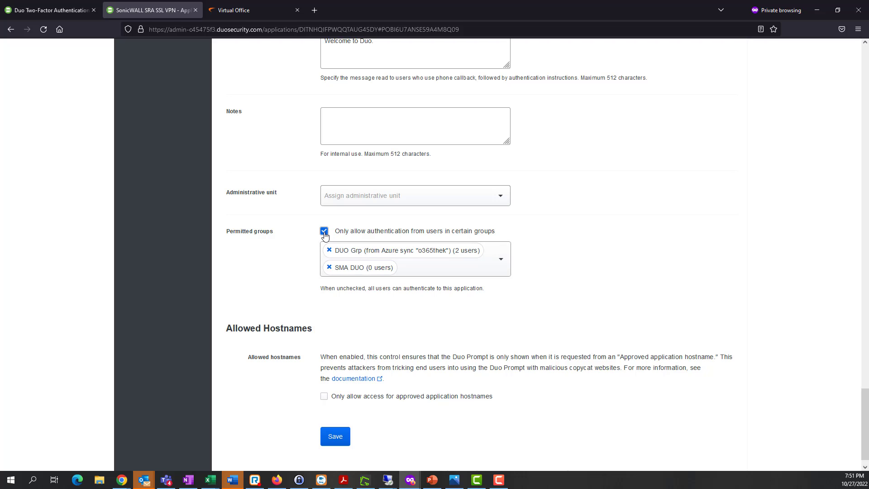
click(324, 231)
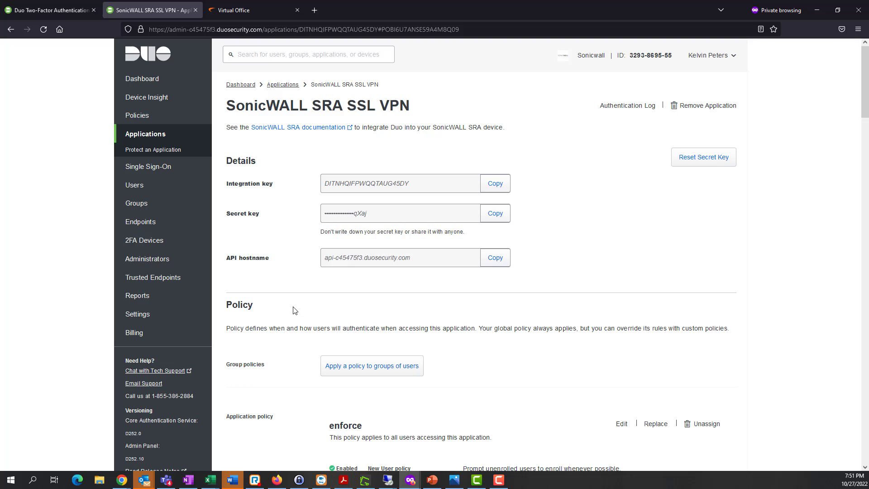
mouse_move(291, 309)
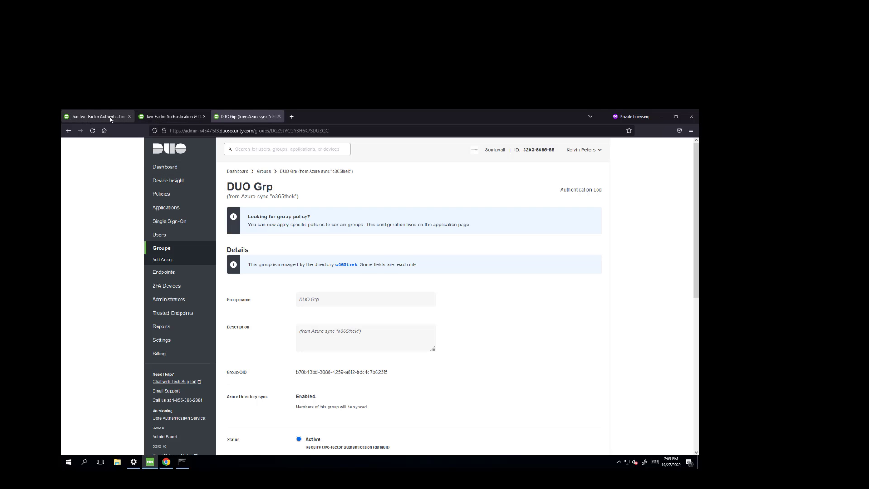
- Close the extra 'Two-Factor Authentication & D…' documentation tab
click(172, 117)
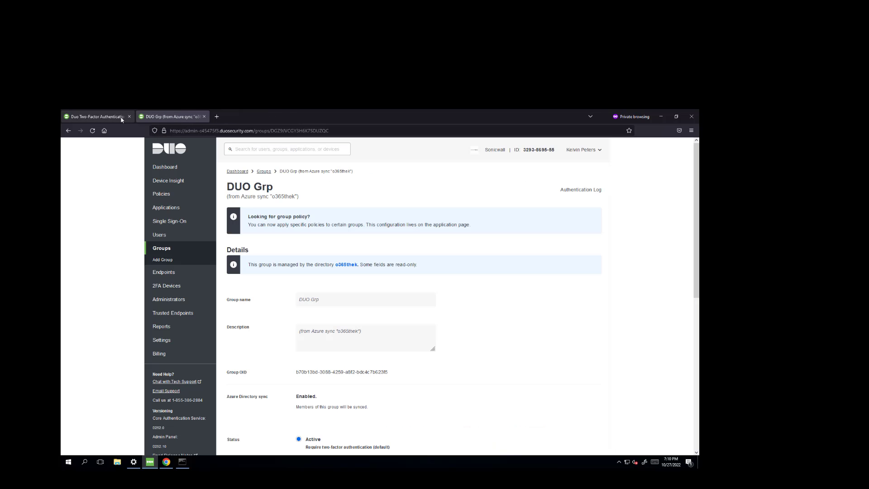
mouse_move(97, 116)
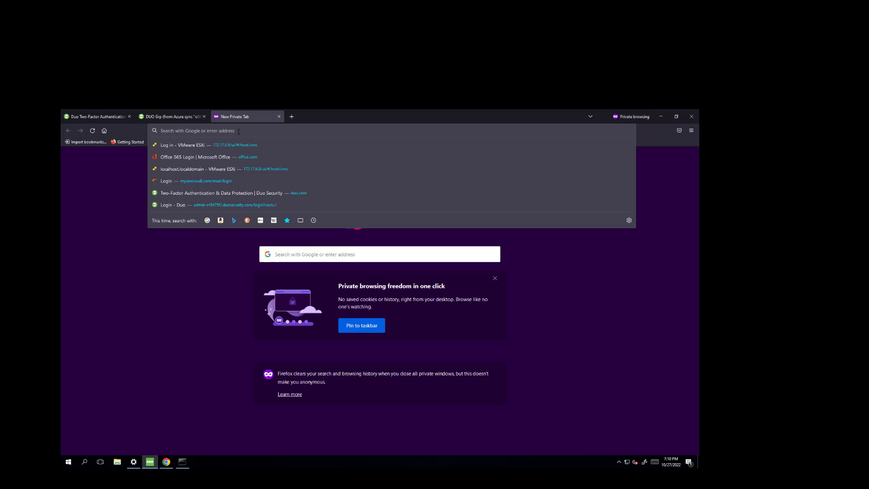
- Log in to the SMA management interface at the 'sma.' address as admin
text(sma.)
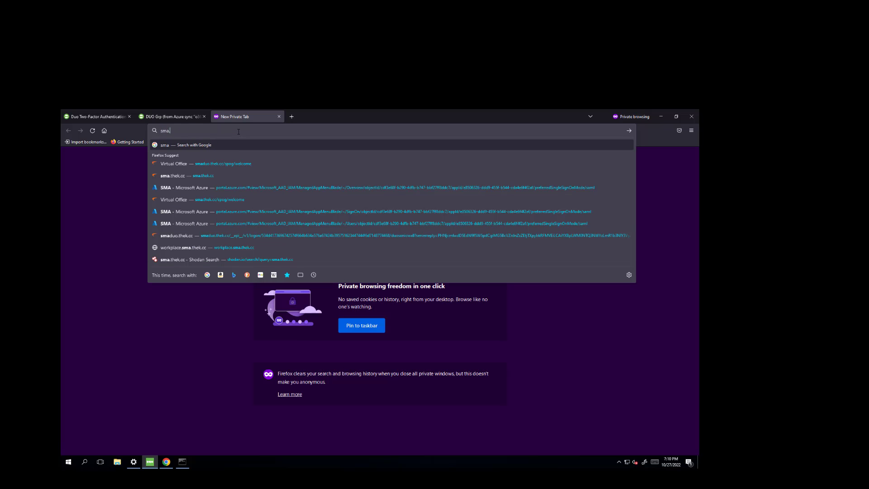
click(173, 162)
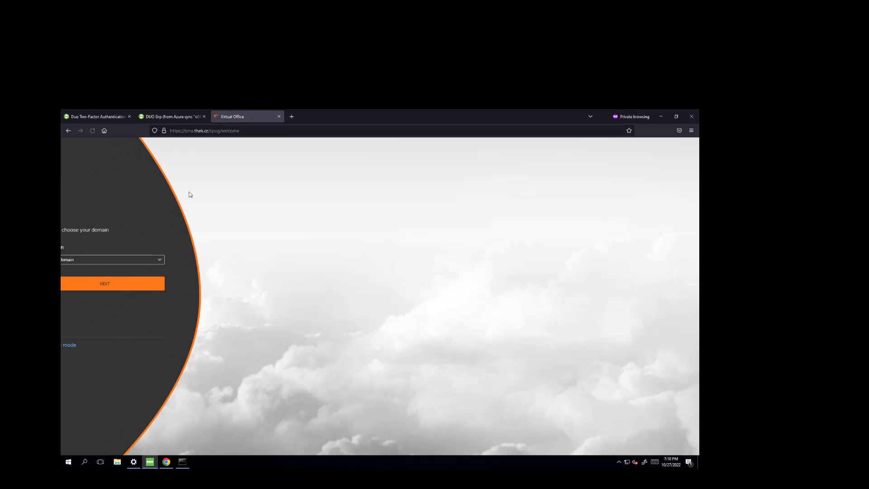
click(104, 283)
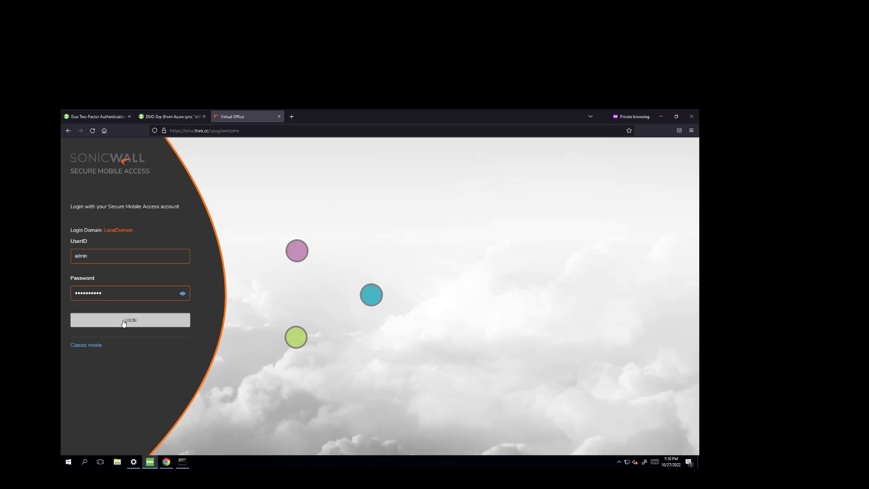
click(130, 320)
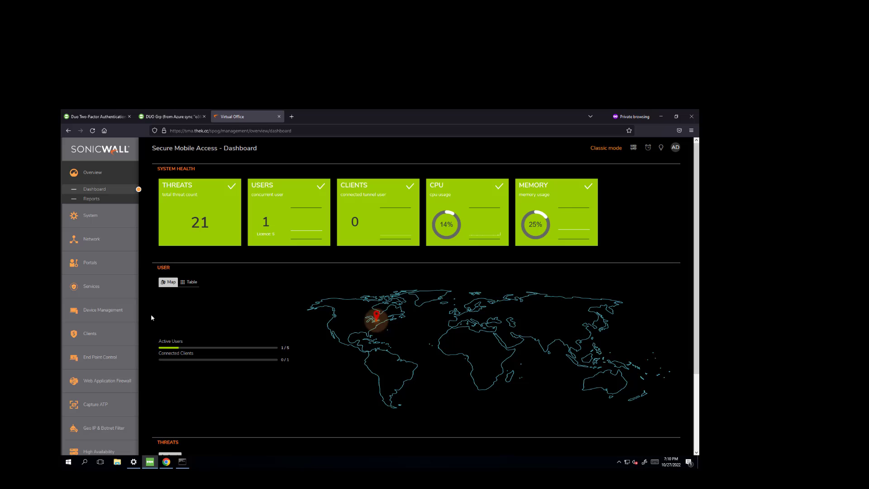
mouse_move(136, 306)
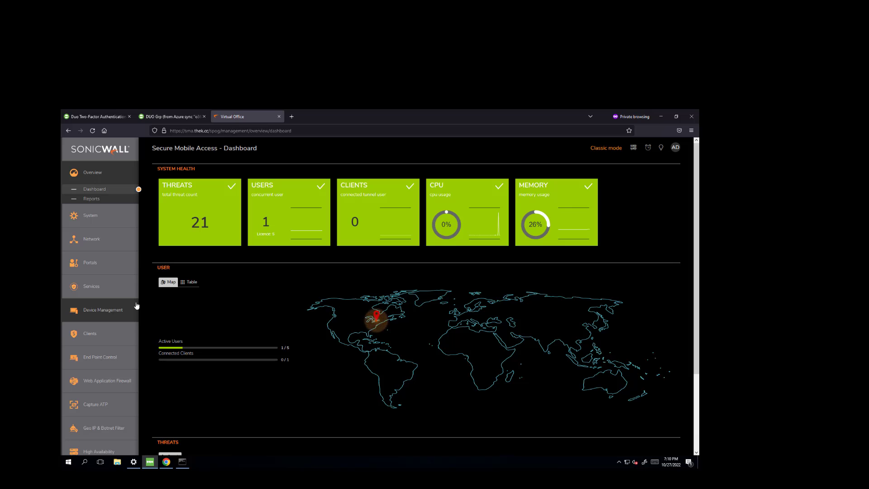
mouse_move(89, 262)
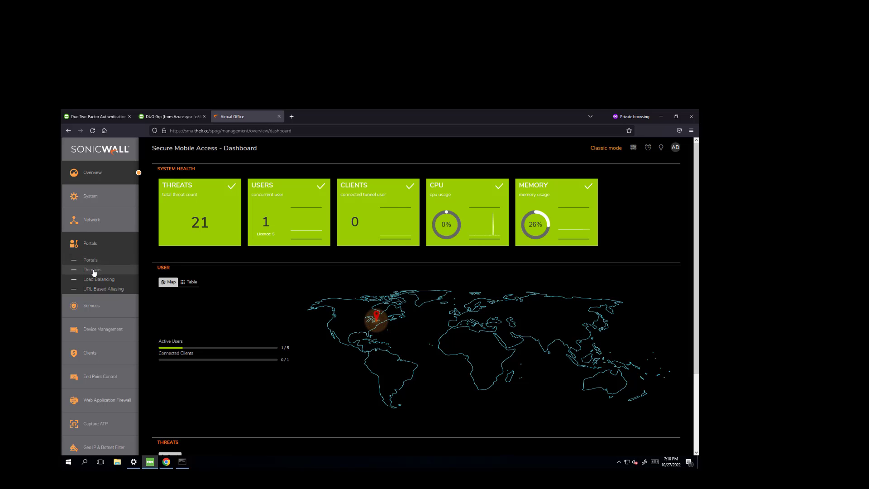
- Review the thek.cc domain's RADIUS settings under Portals > Domains, then cancel without changes
click(92, 270)
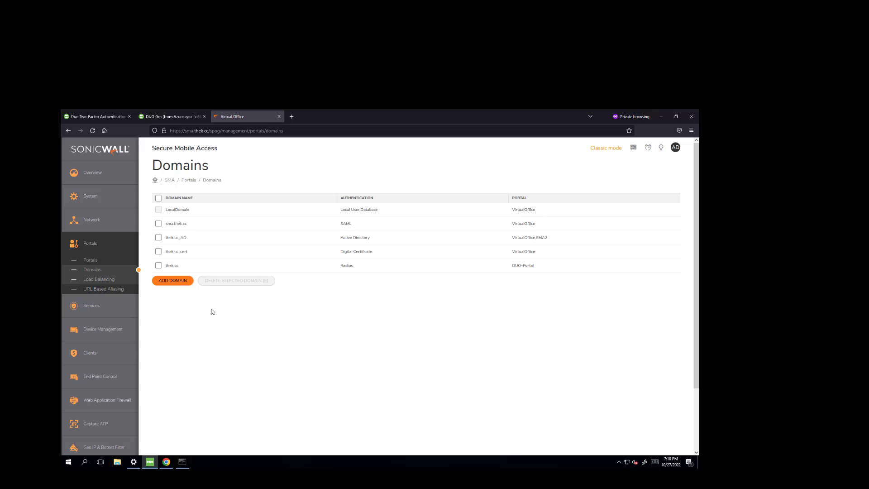
mouse_move(298, 308)
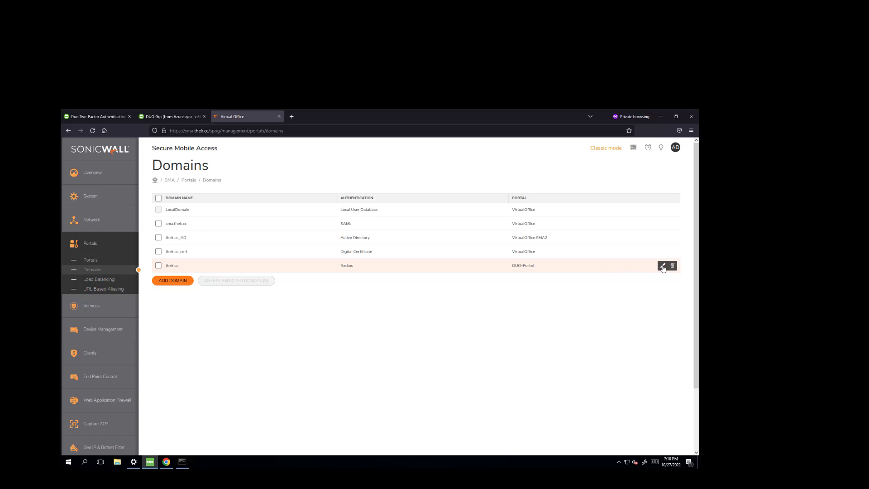
click(662, 264)
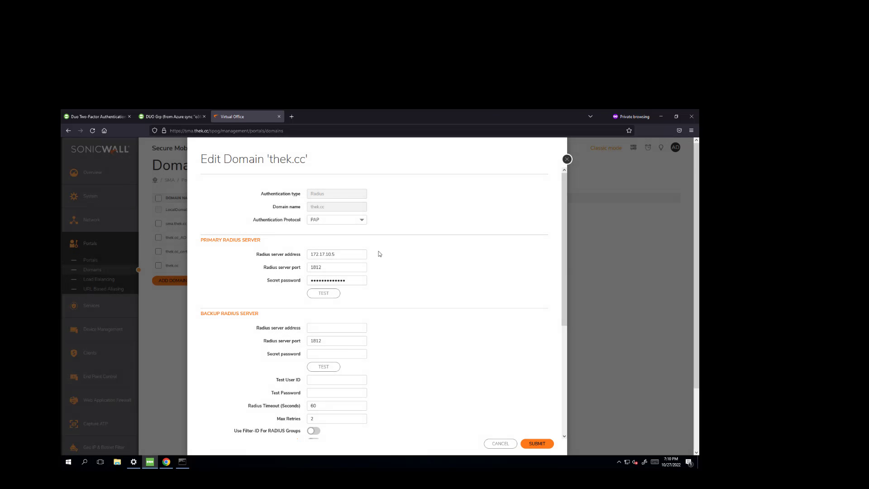
mouse_move(280, 232)
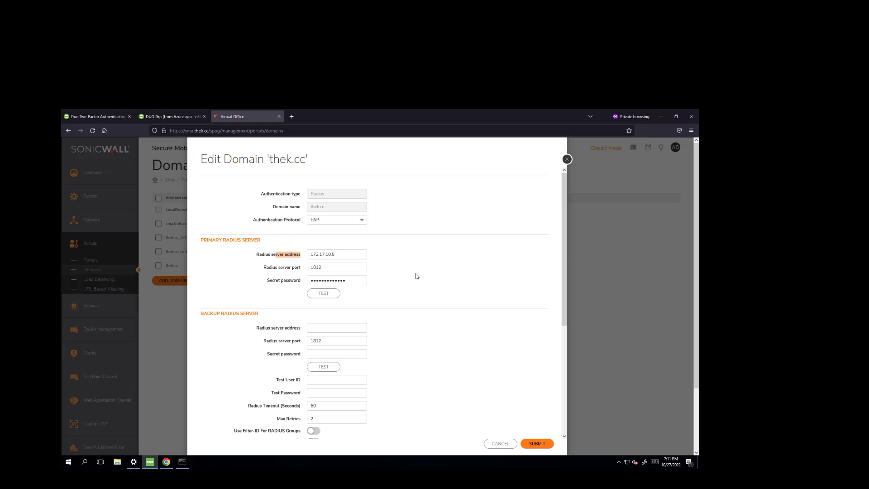
mouse_move(416, 276)
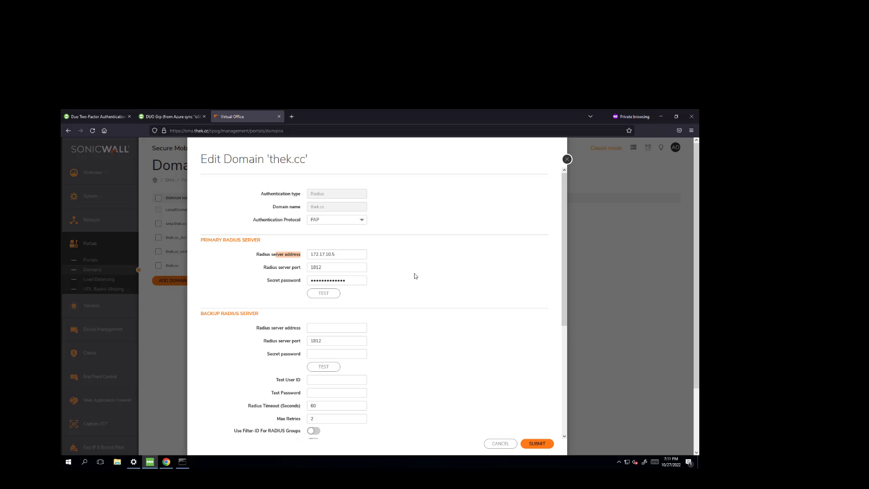
mouse_move(412, 277)
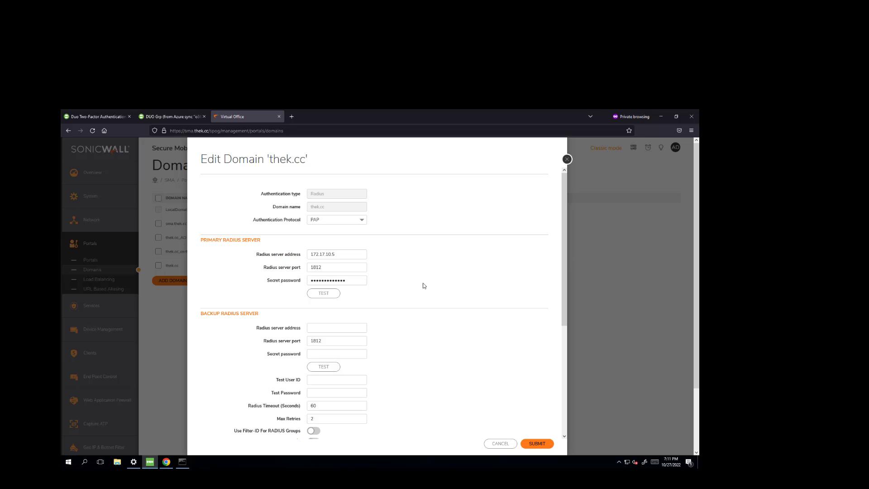
click(336, 280)
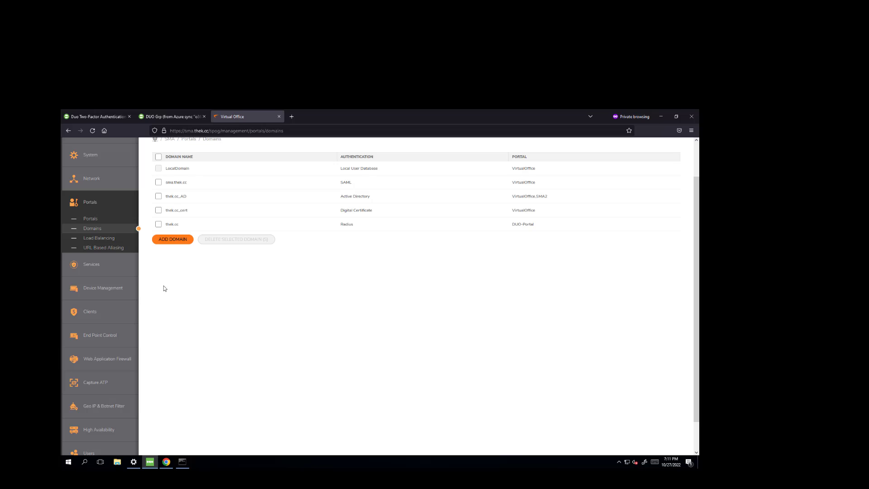
- Open DUO-Portal's settings and highlight the Duo script in its Login Message
click(91, 219)
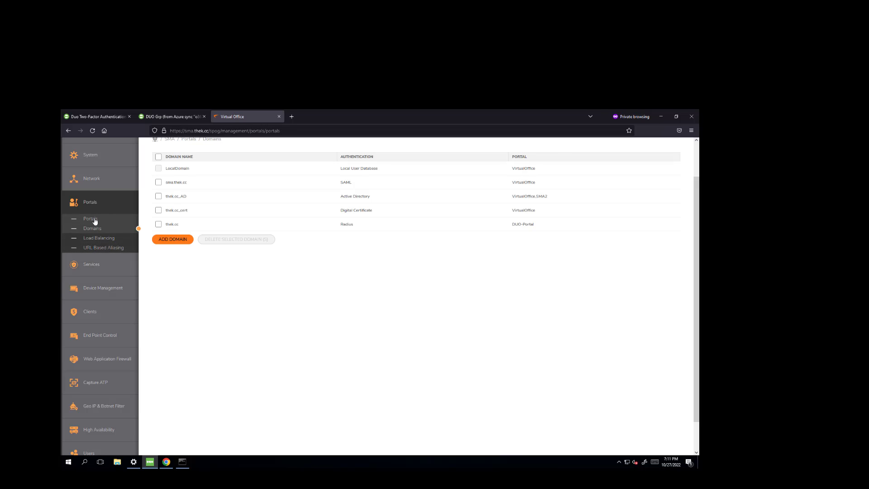
click(89, 218)
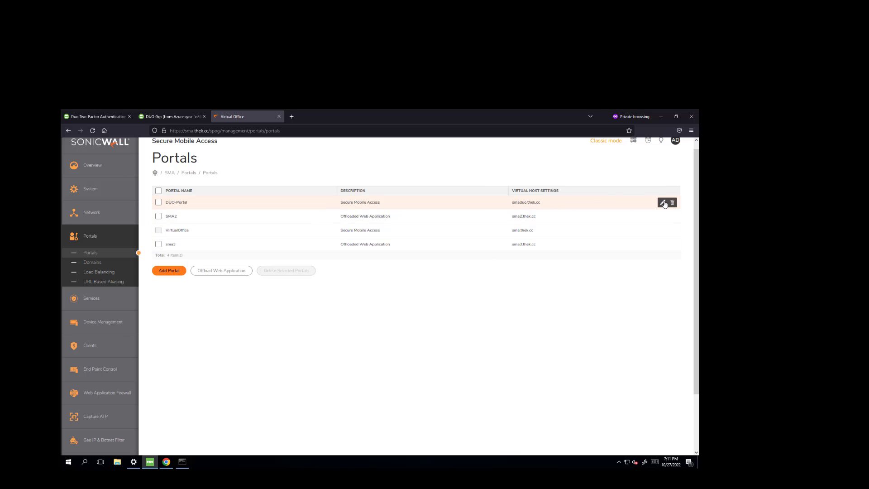
click(662, 202)
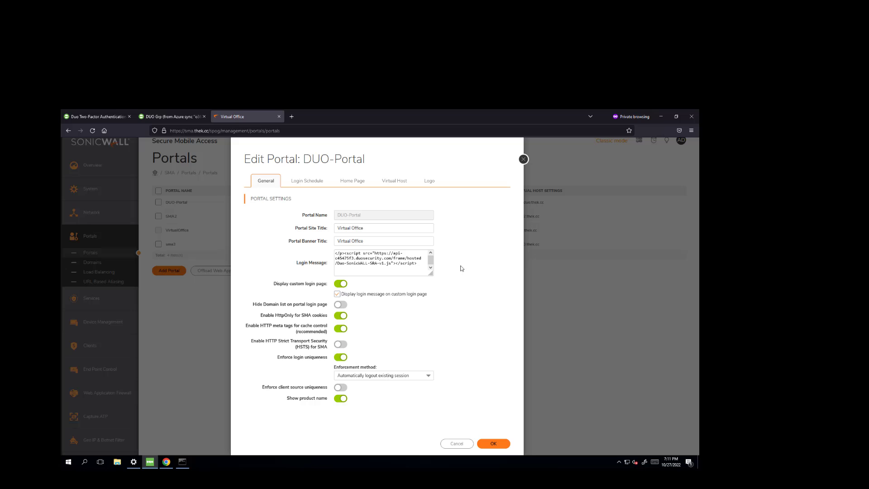
click(382, 262)
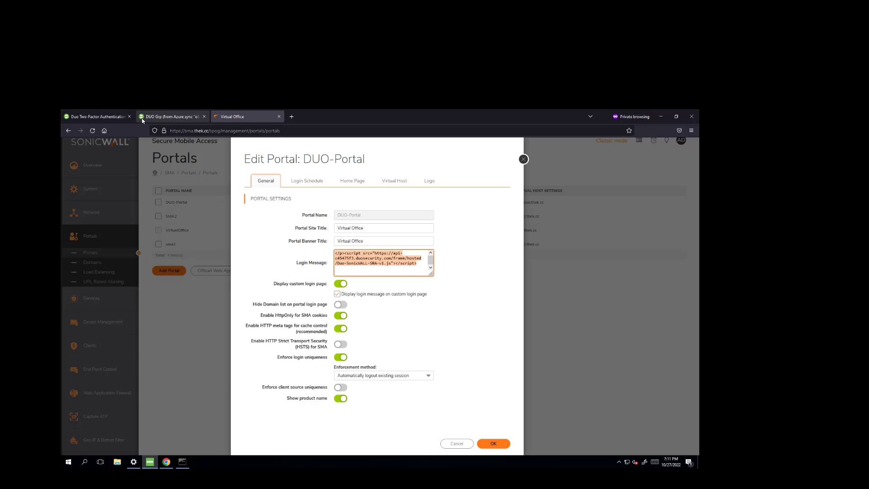
click(96, 117)
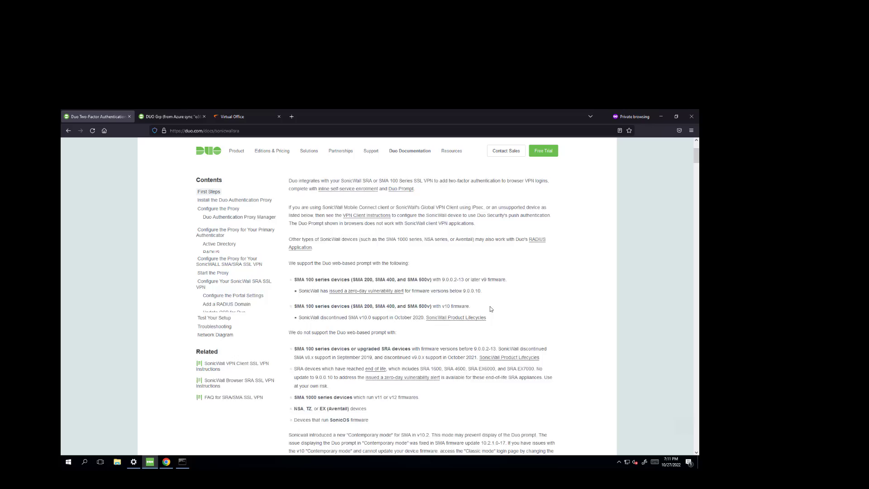
- Scroll to Configure the Portal Settings and select the example API hostname
scroll(down, 3)
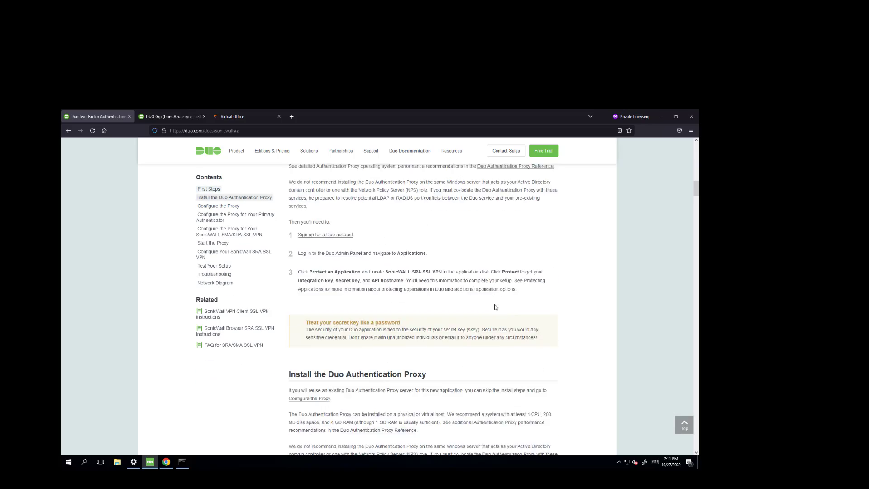
scroll(down, 3)
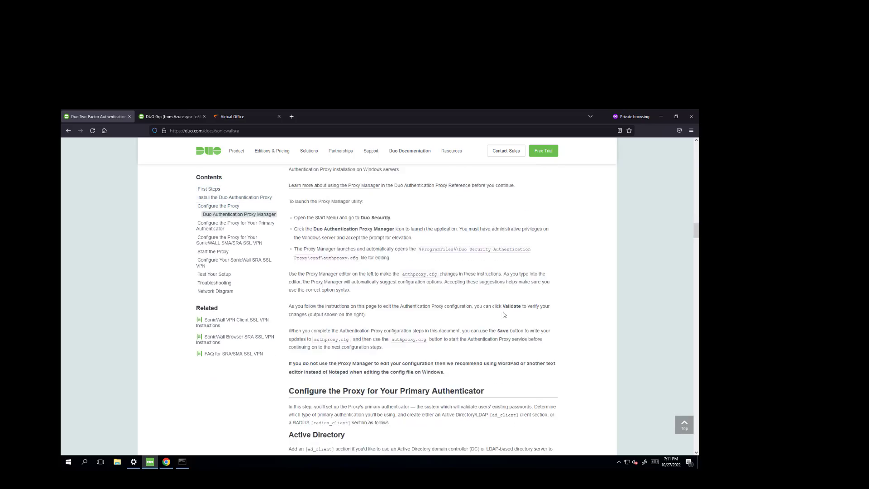
scroll(down, 3)
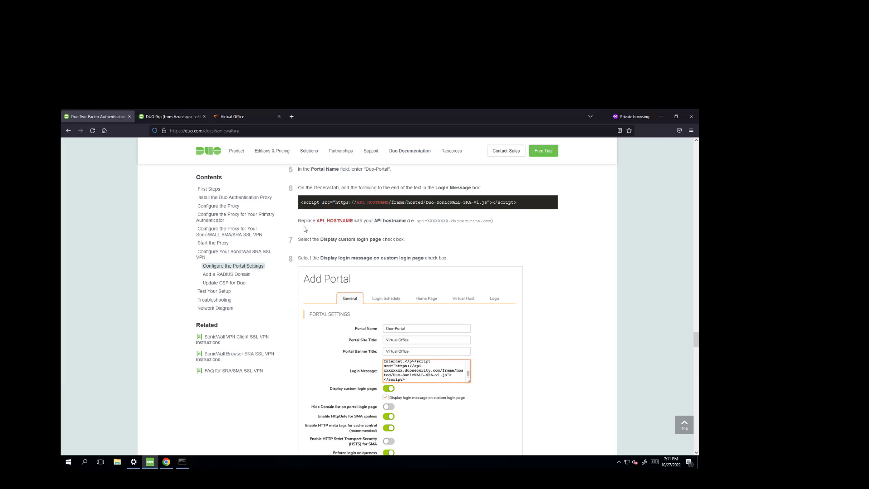
mouse_move(386, 215)
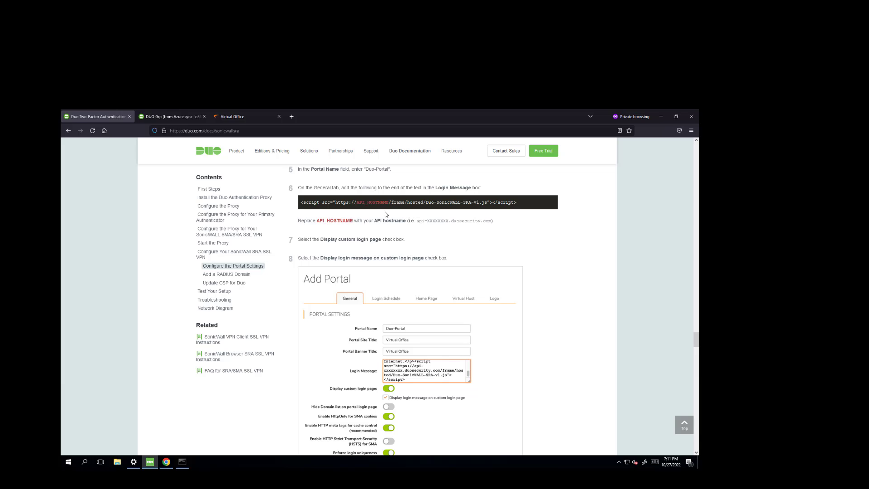
double_click(419, 220)
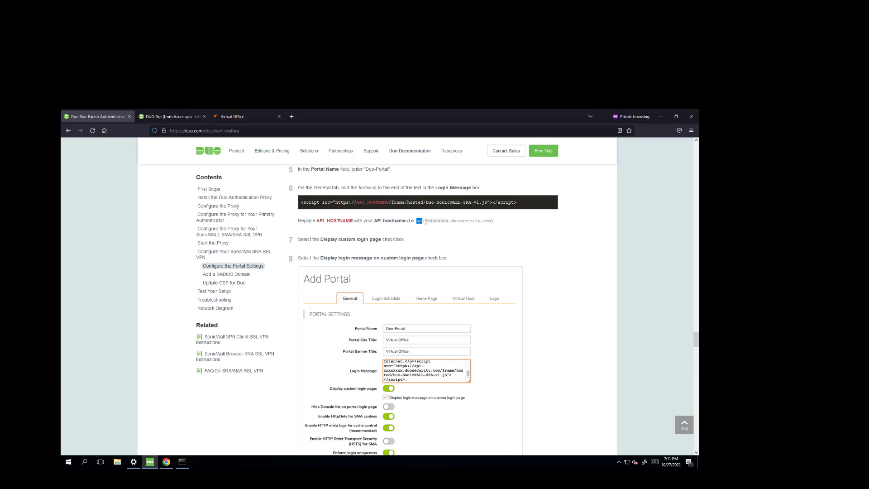
drag(417, 221, 491, 220)
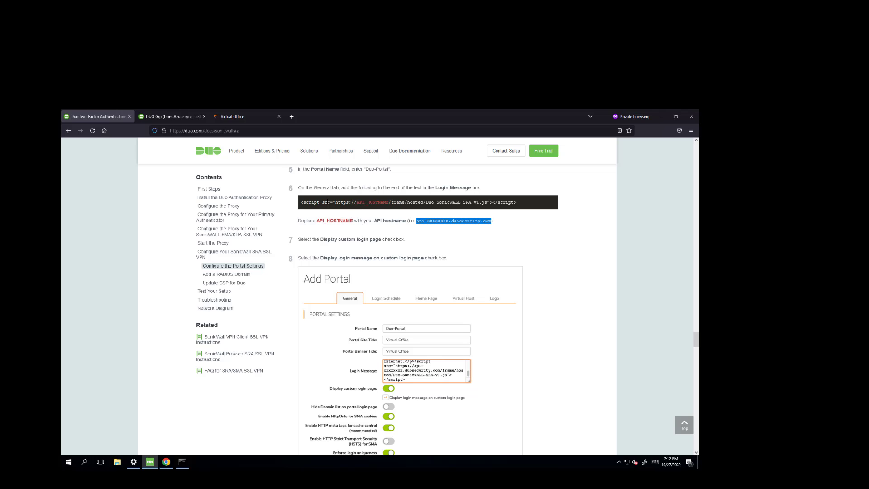
mouse_move(358, 208)
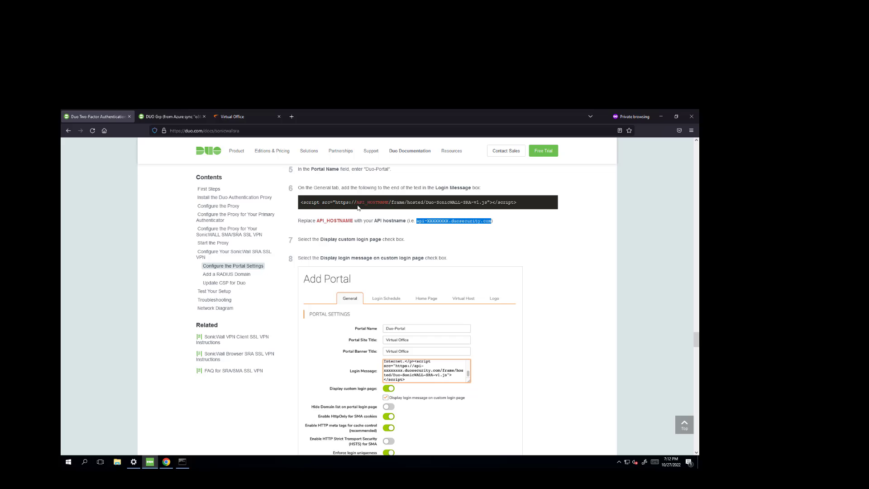
mouse_move(523, 320)
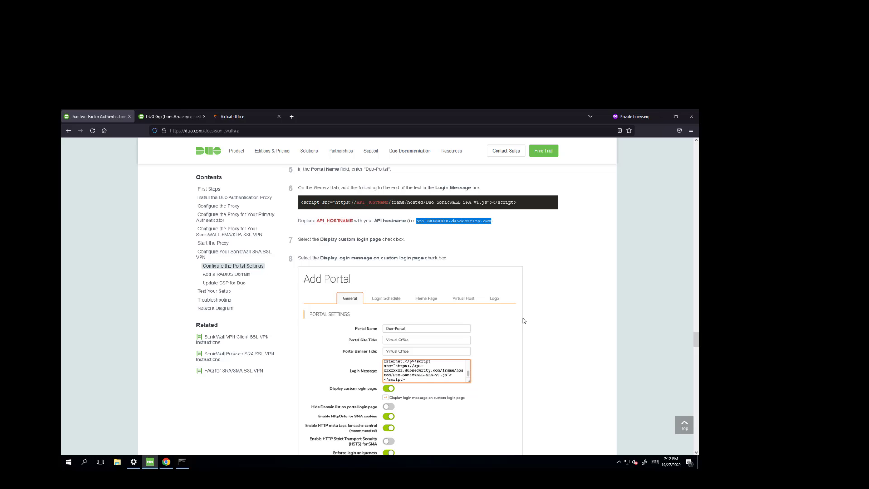
- Advance through the login message and custom login page steps to Virtual Host
scroll(down, 3)
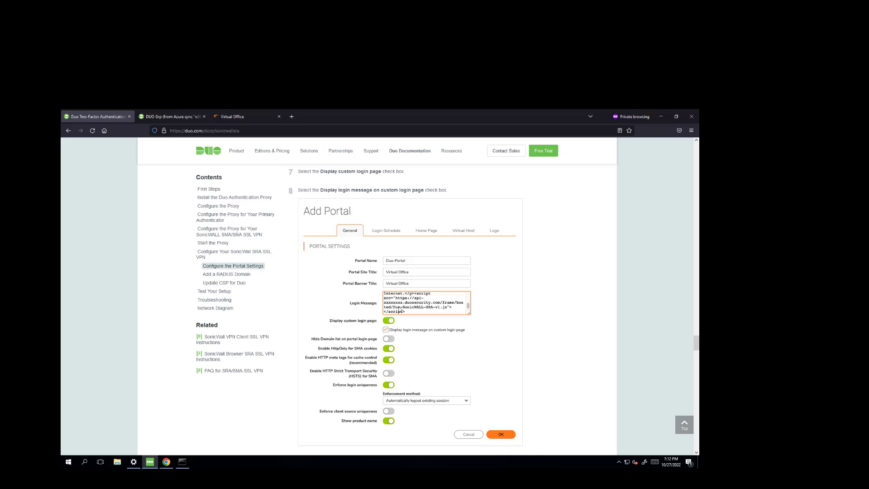
mouse_move(483, 361)
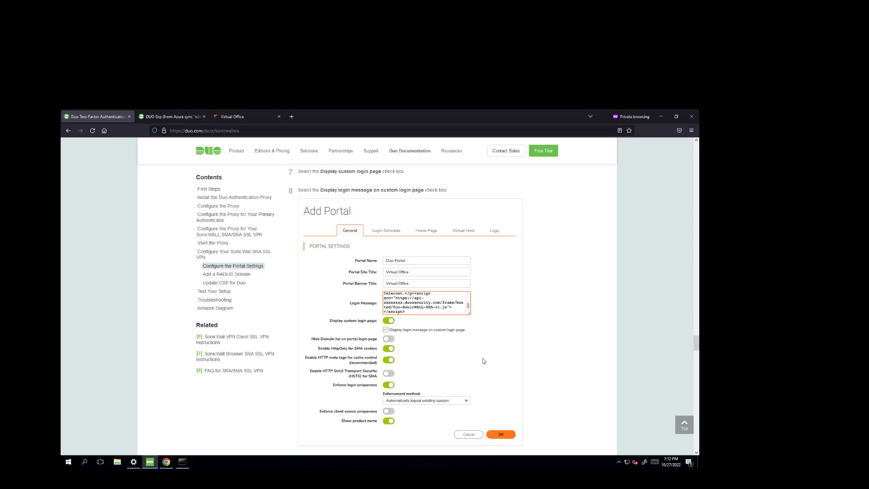
mouse_move(427, 367)
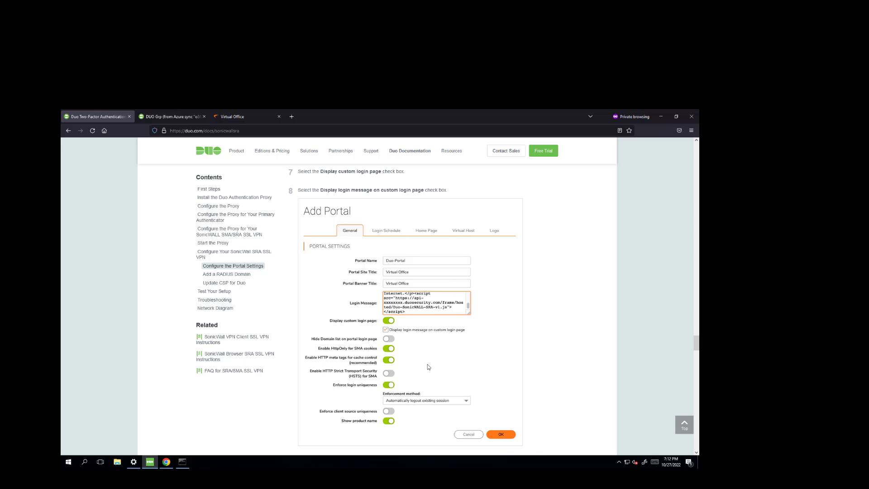
click(385, 329)
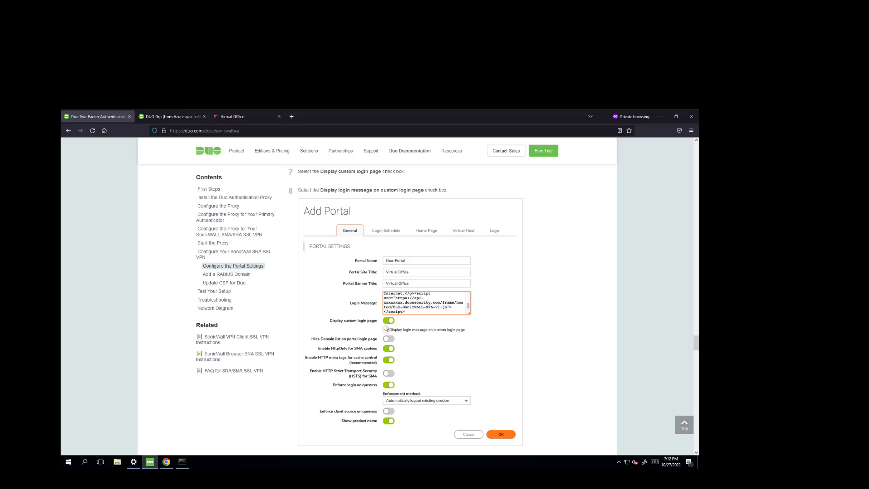
scroll(down, 3)
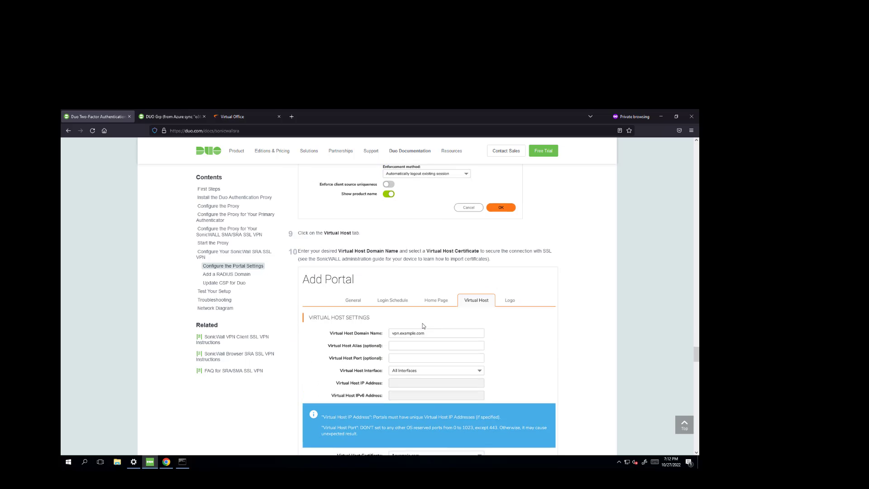
scroll(down, 3)
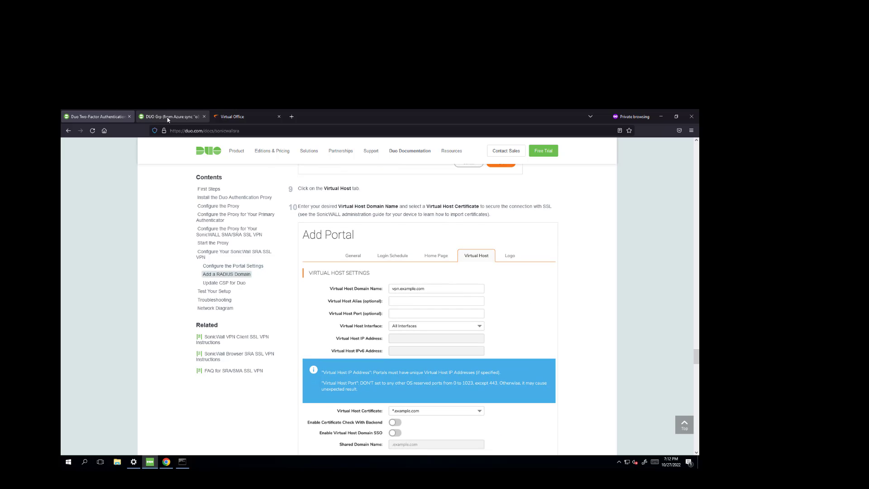
- Return to DUO-Portal's Edit Portal dialog and highlight the custom login page setting
click(243, 116)
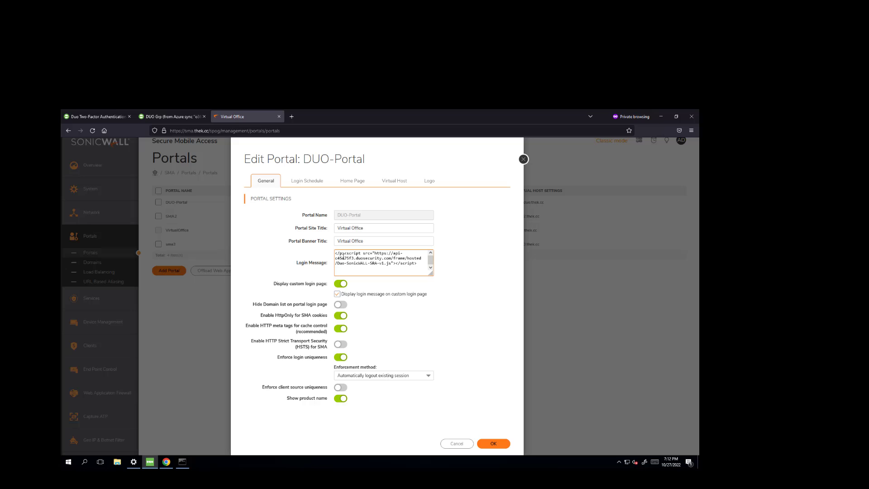
triple_click(382, 261)
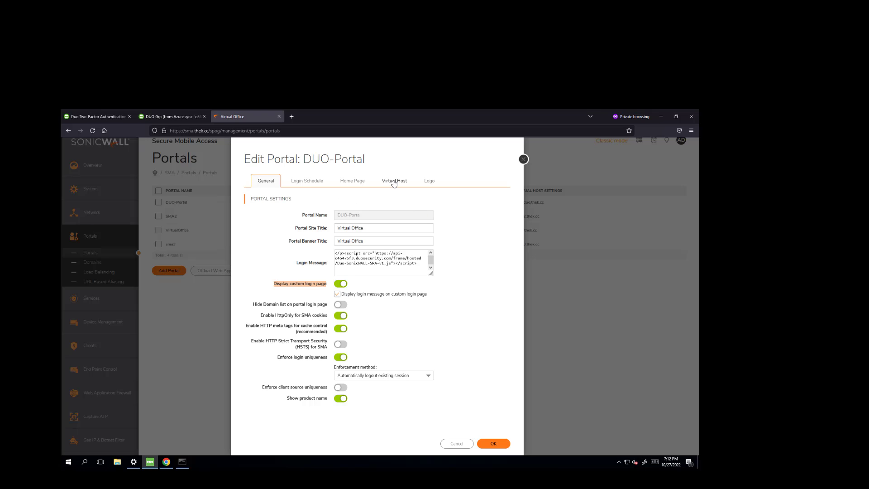
- Check DUO-Portal's virtual host smaduo.thek.cc and keep the smaduo.thek.cc certificate
click(394, 180)
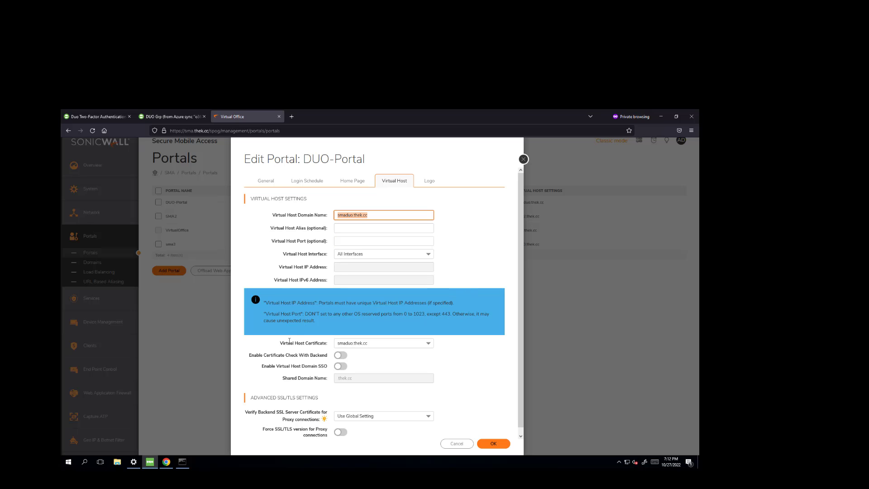
click(382, 343)
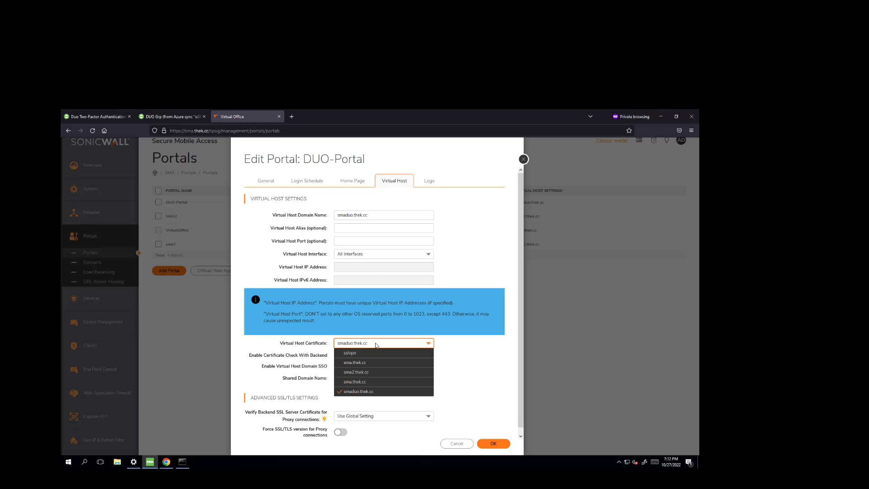
click(359, 391)
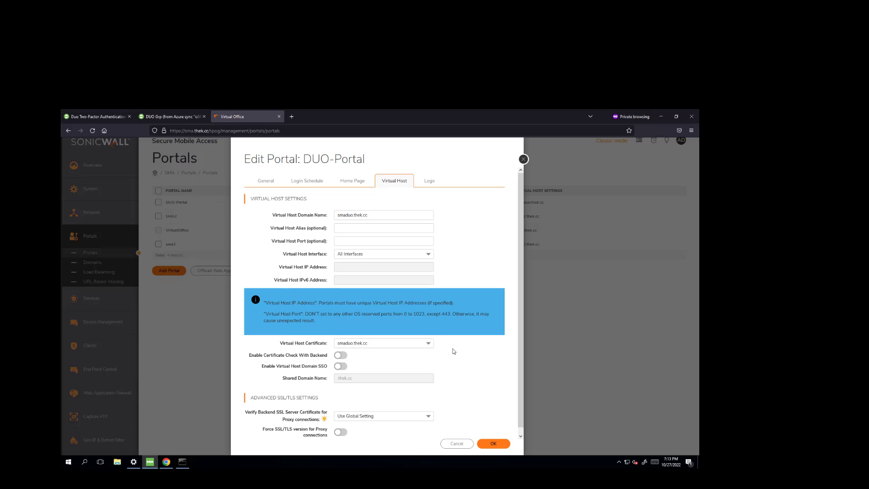
mouse_move(471, 391)
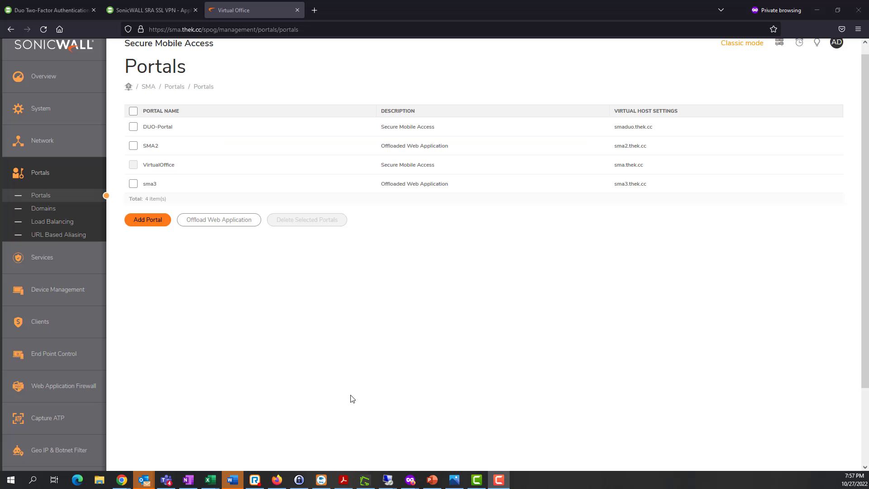
mouse_move(322, 349)
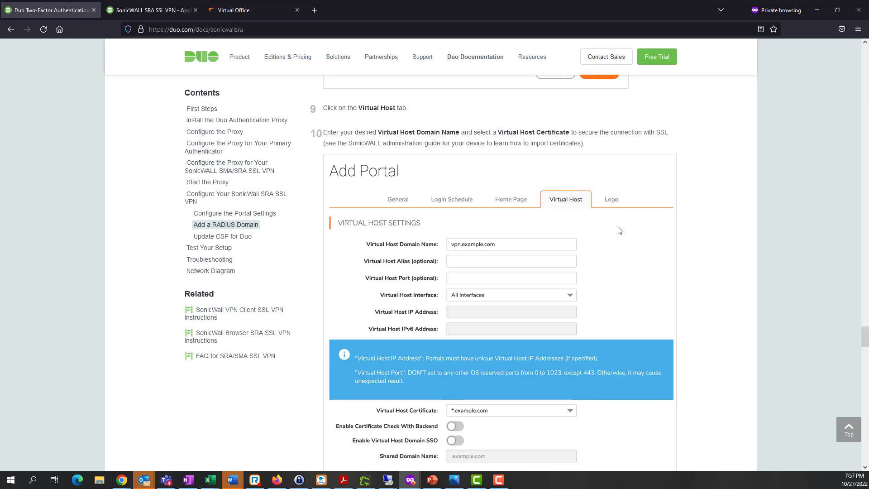
- Scroll to Update CSP for Duo and highlight the diagsettings path
scroll(down, 3)
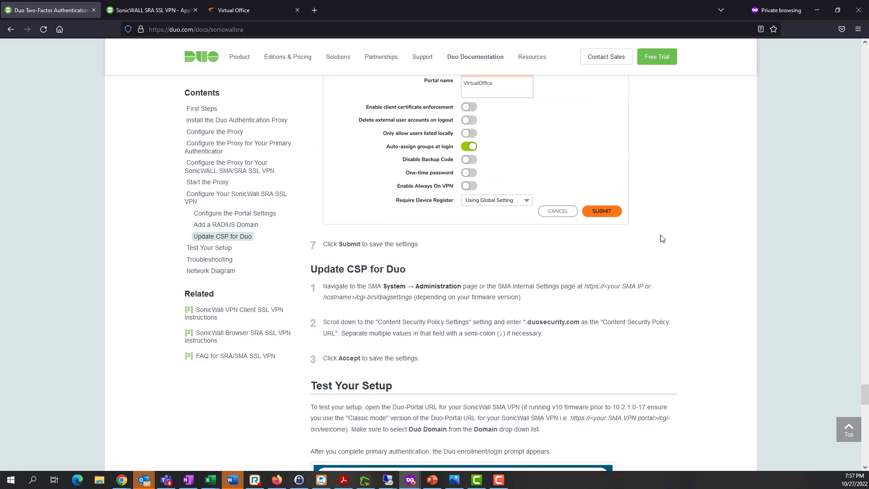
mouse_move(539, 285)
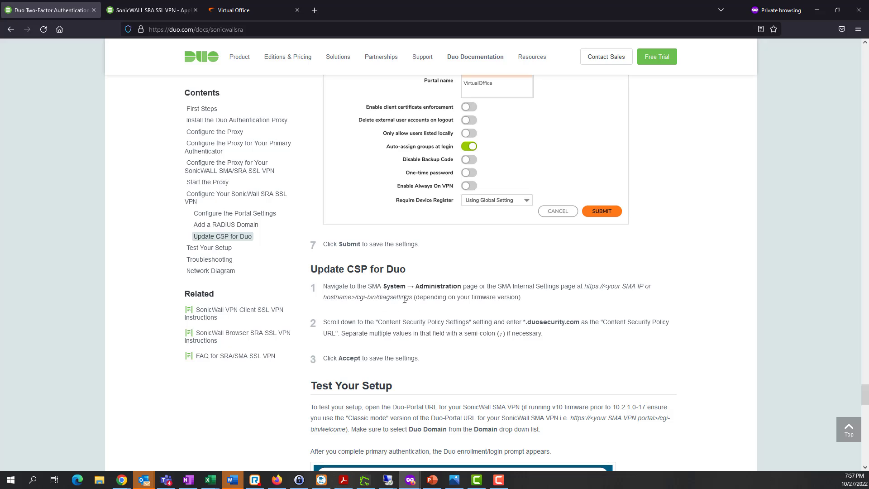
double_click(389, 297)
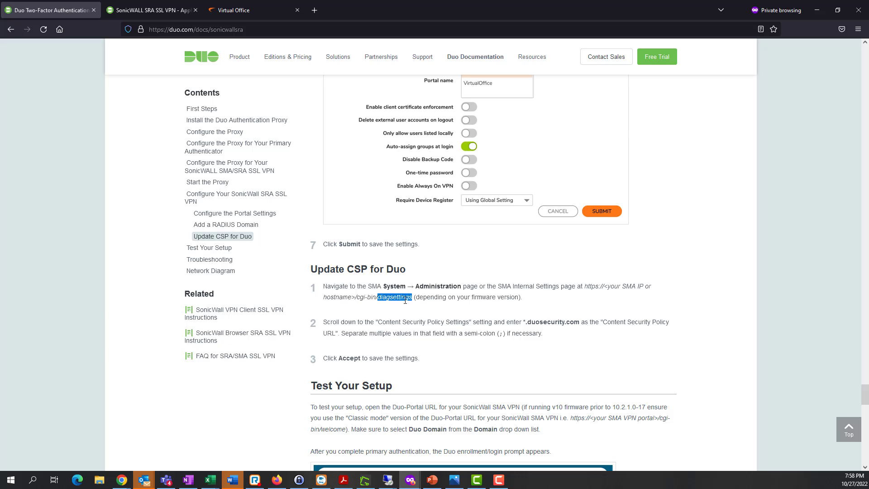
- Enable content security checking with *.duosecurity.com under System > Administration and accept
click(244, 10)
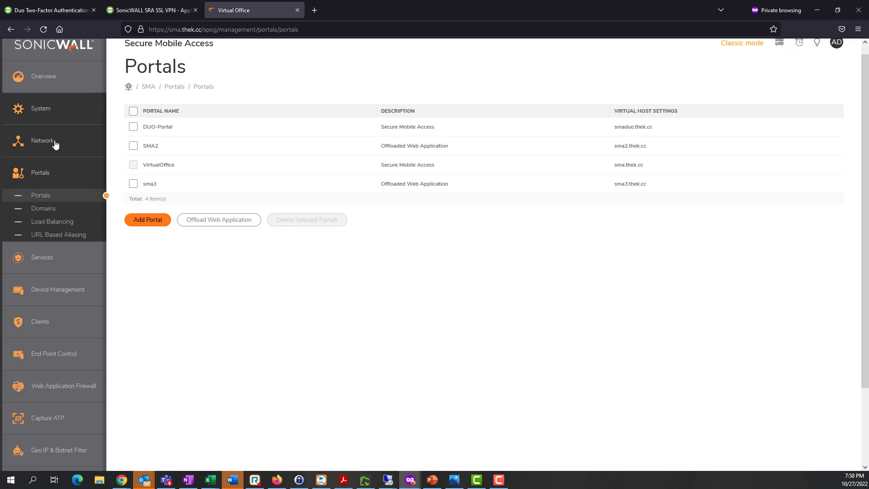
mouse_move(54, 108)
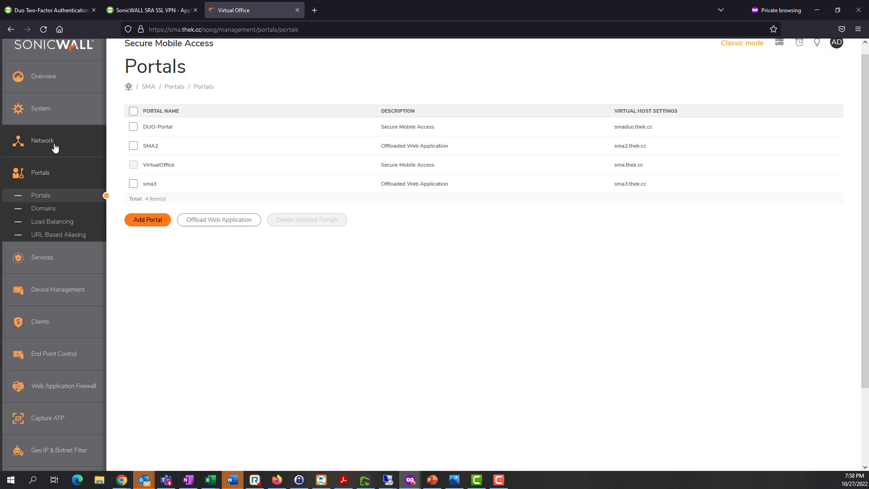
click(40, 108)
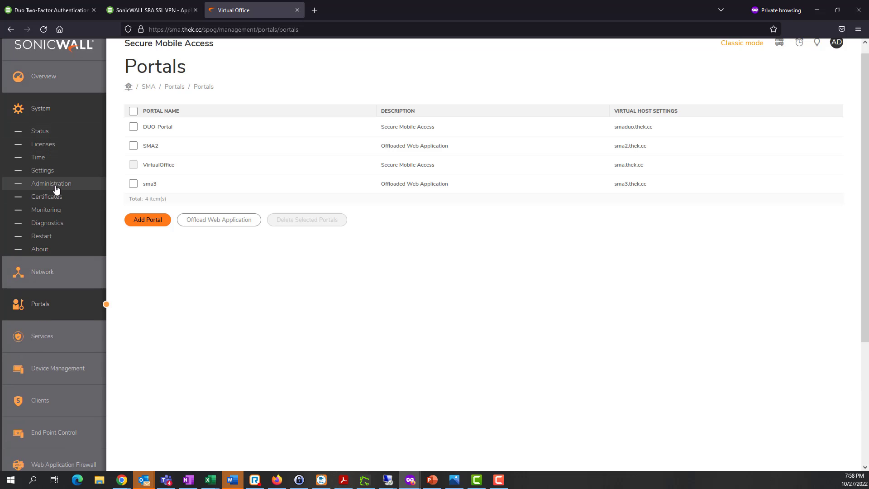
click(52, 184)
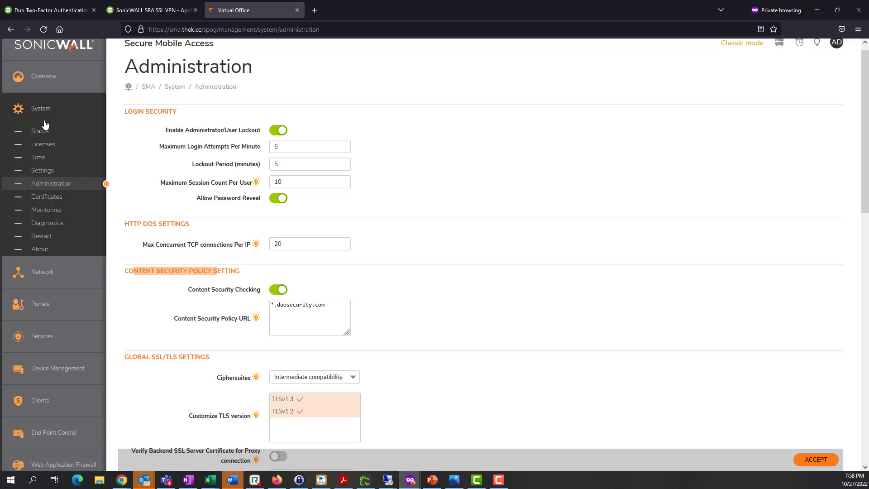
click(310, 317)
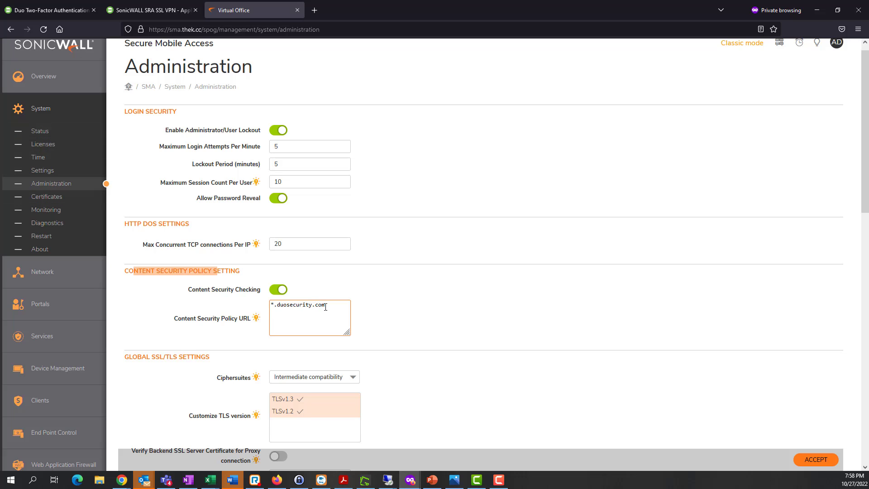
mouse_move(335, 328)
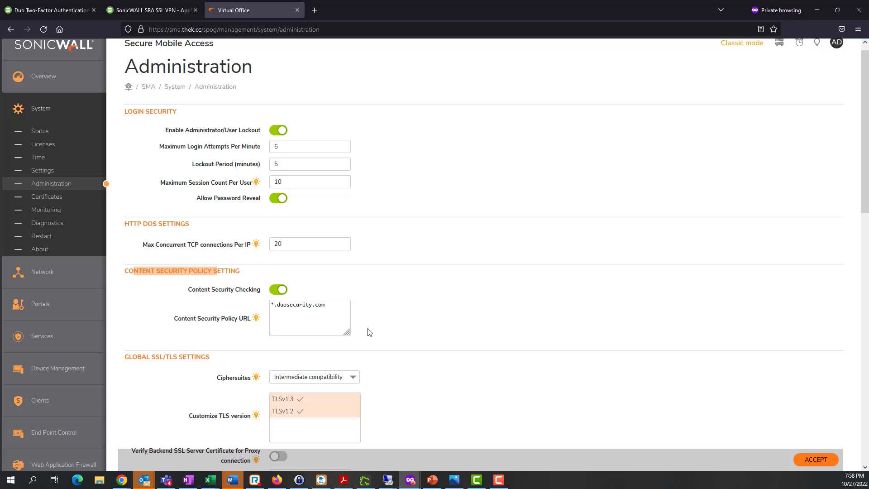
click(299, 308)
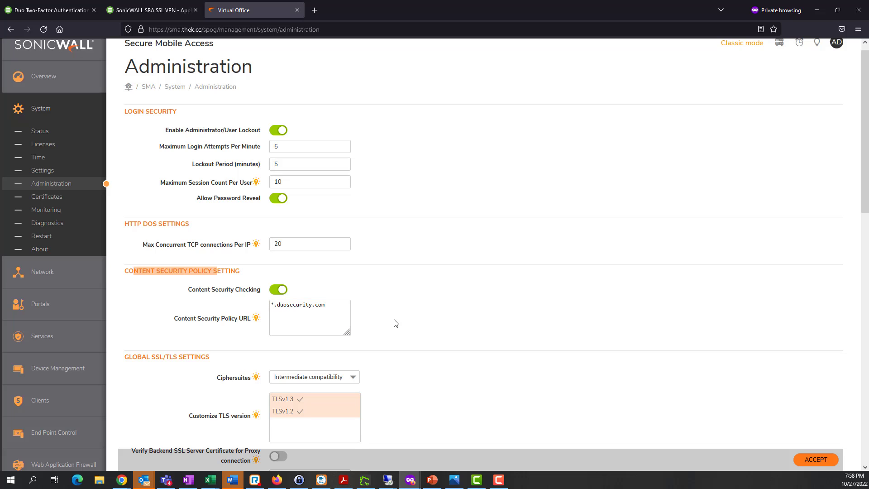
click(310, 308)
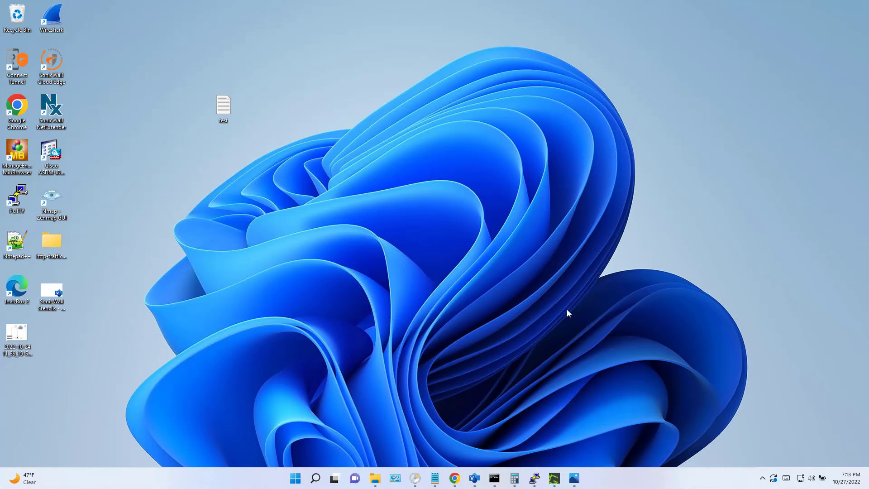
mouse_move(284, 331)
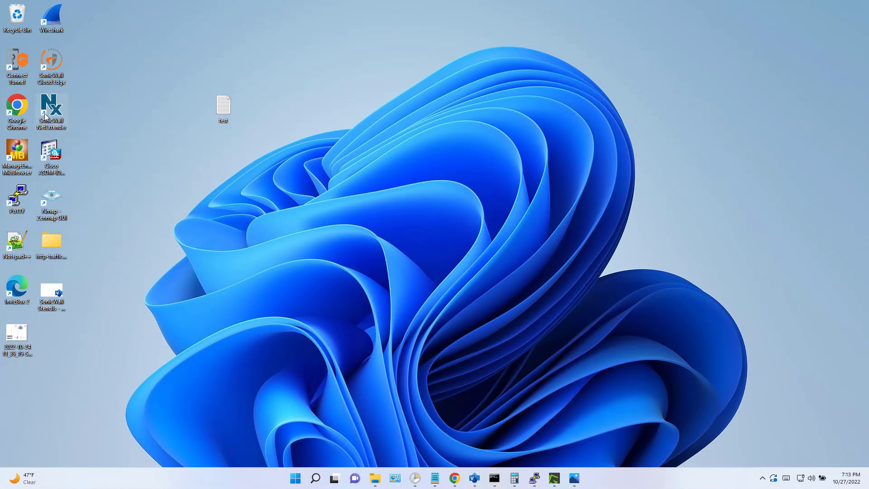
- Launch the SonicWall NetExtender client from its desktop shortcut
double_click(50, 108)
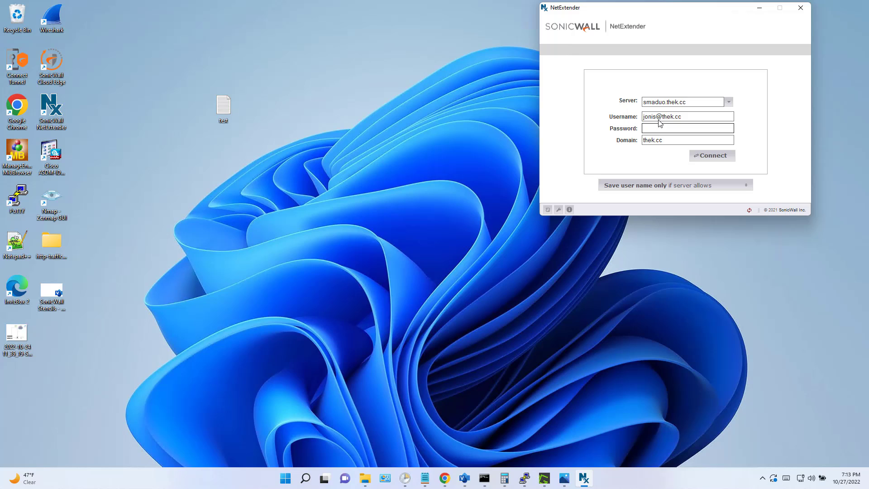
- Connect NetExtender to smaduo.thek.cc with a Duo push approval, then disconnect the session
click(687, 128)
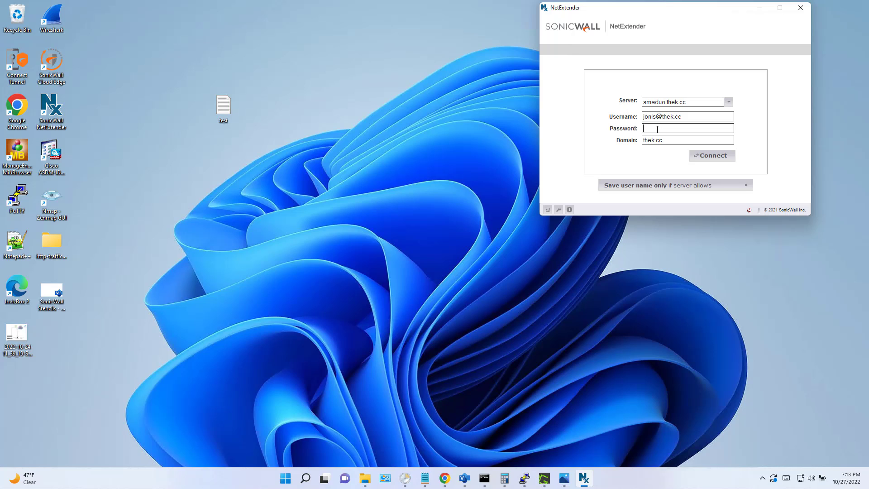
text(password)
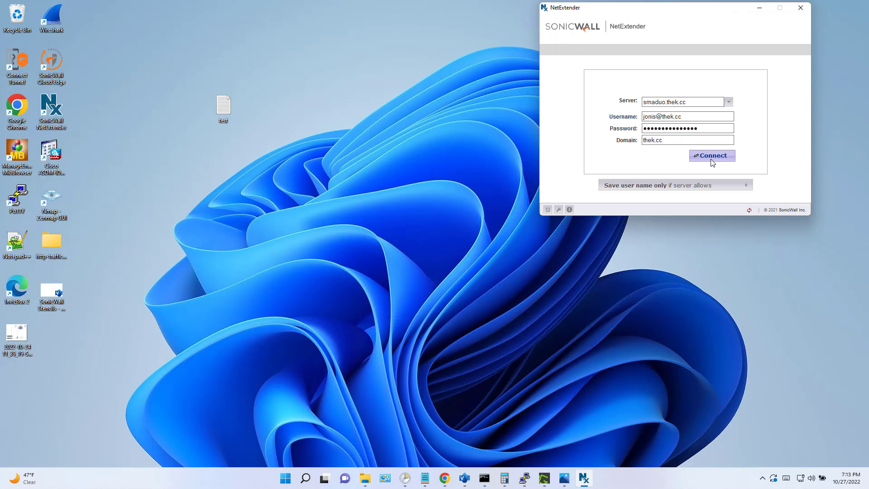
click(712, 155)
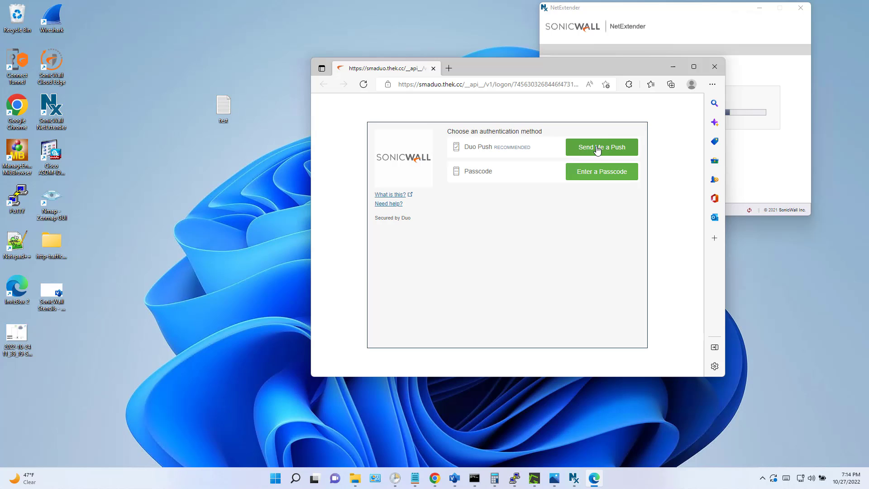
click(601, 148)
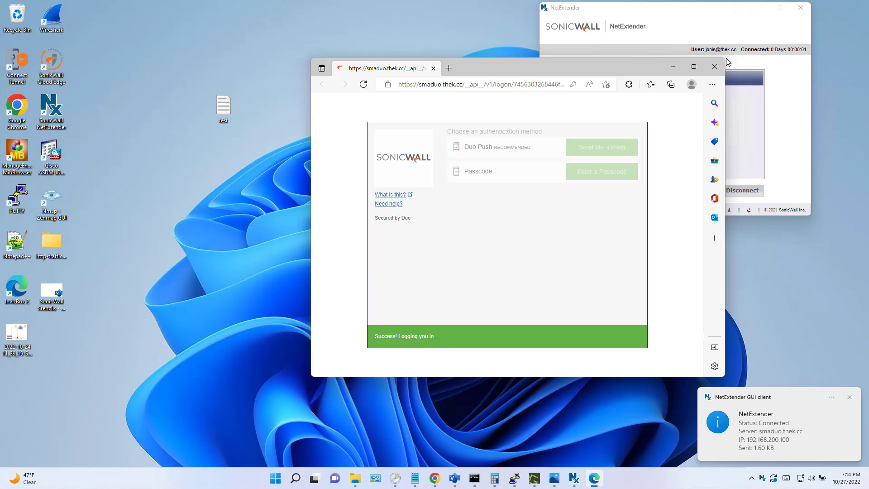
click(714, 66)
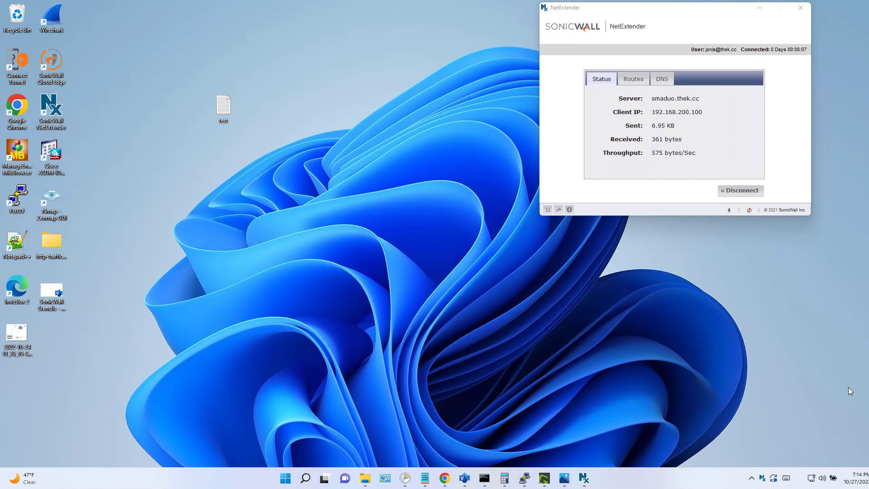
click(741, 190)
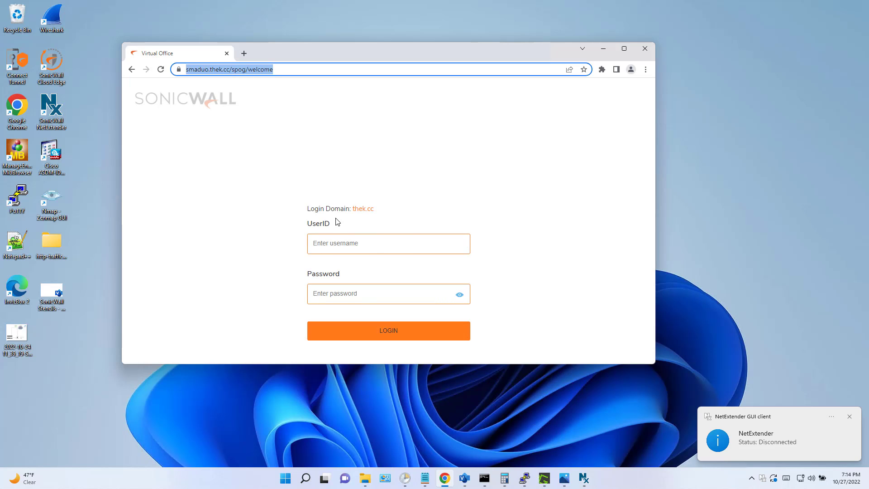
click(388, 244)
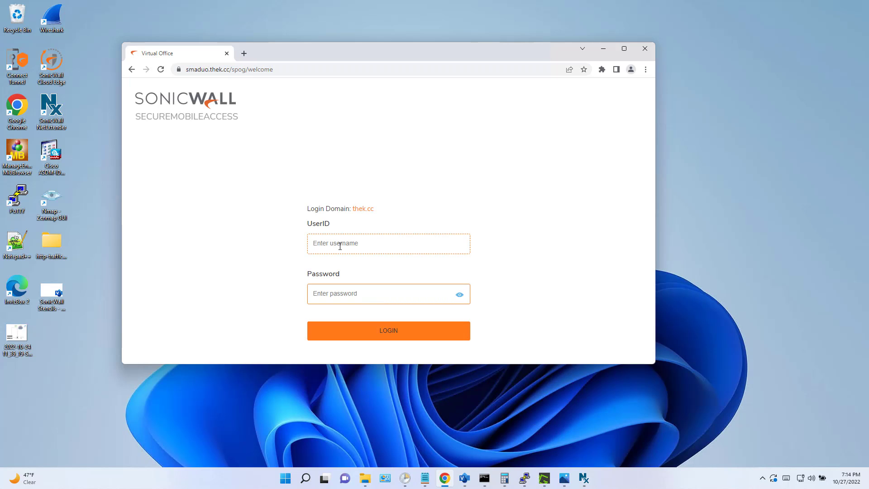
click(583, 478)
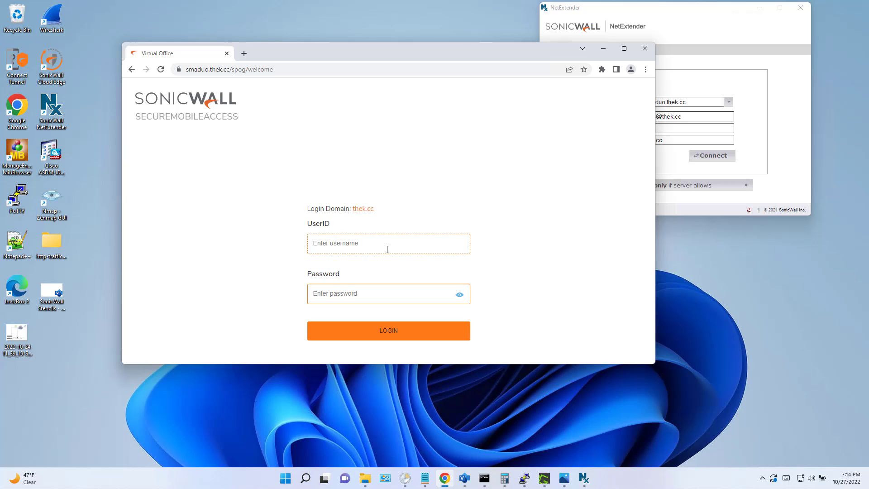
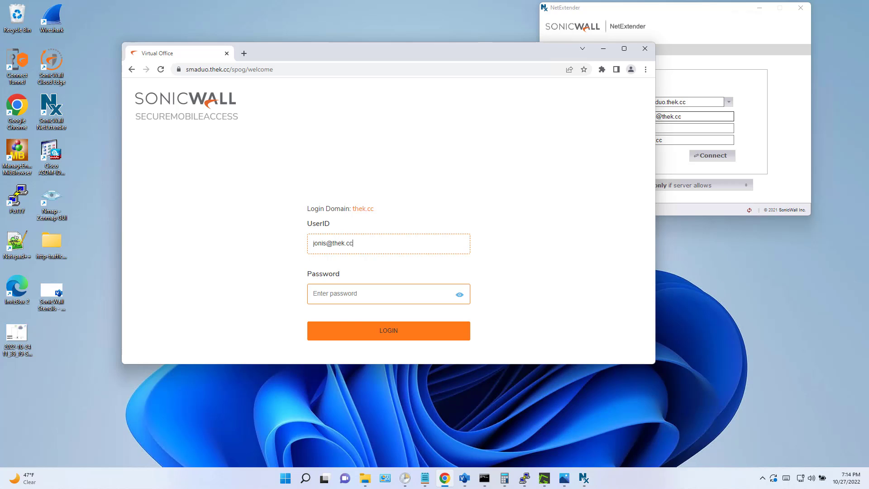
click(388, 293)
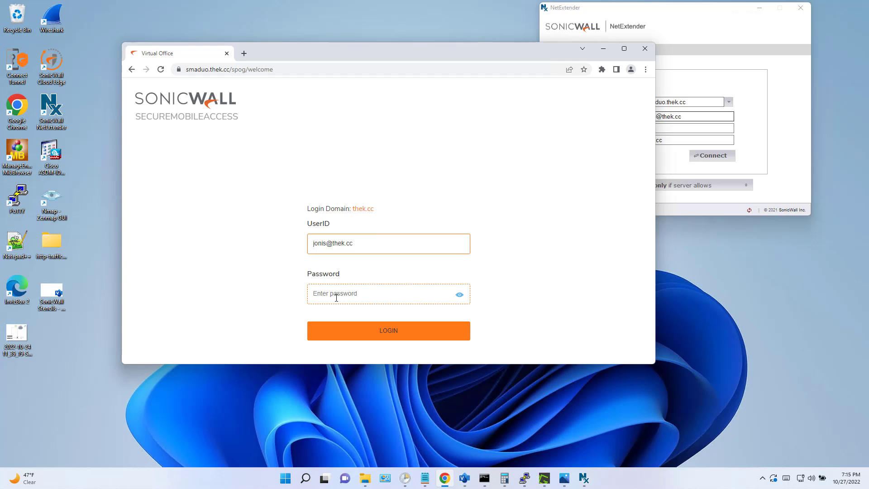
click(388, 330)
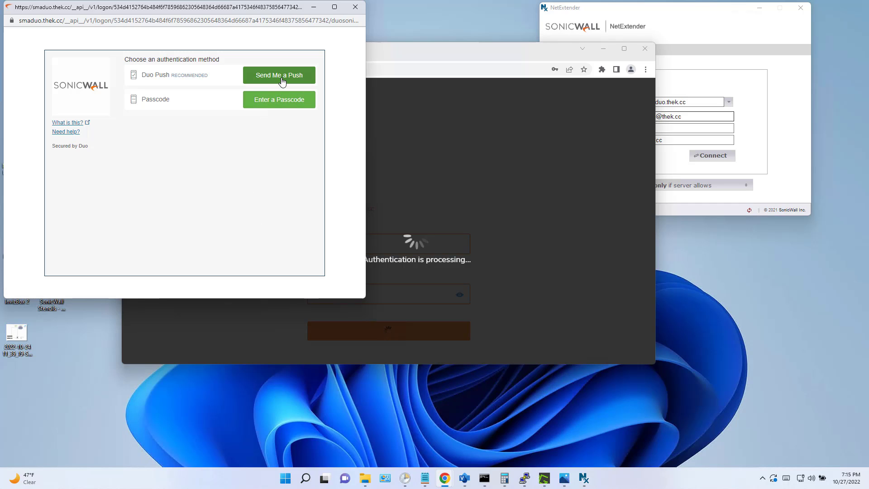
click(278, 75)
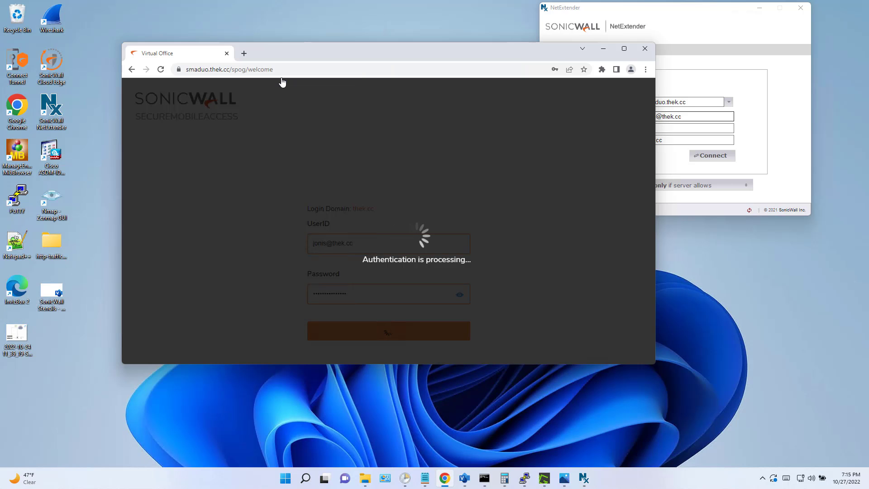
click(388, 331)
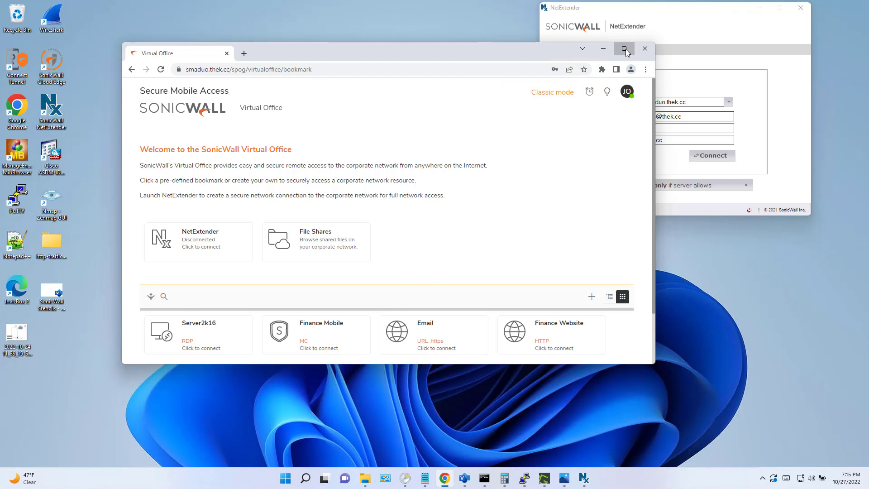
- Maximize the browser window to reveal all six bookmark tiles, including OneDrive and Sharepoint
click(625, 49)
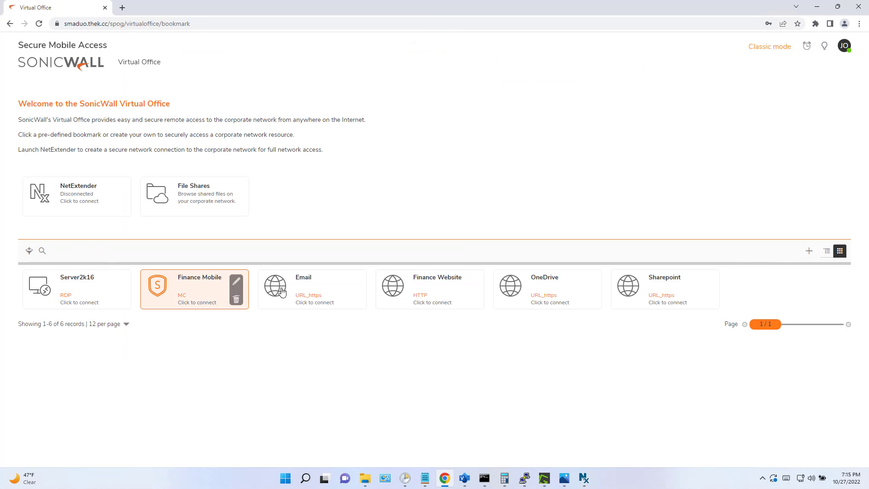
mouse_move(522, 373)
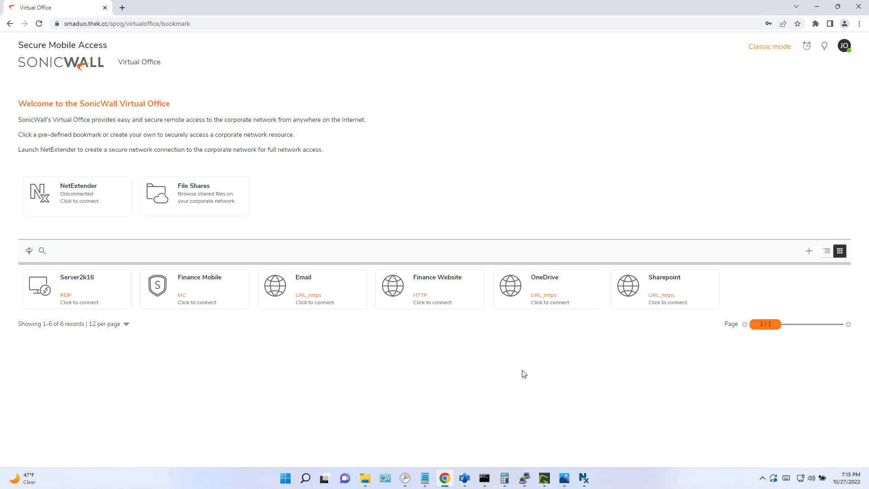
mouse_move(72, 291)
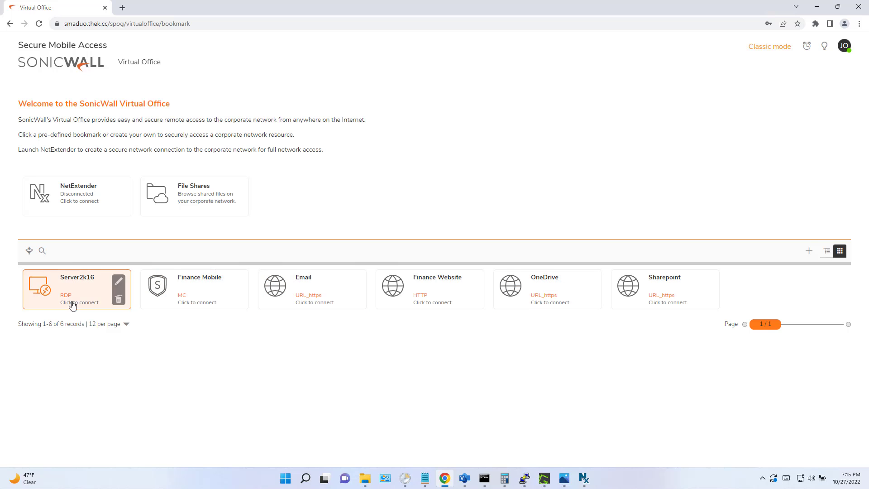
mouse_move(406, 391)
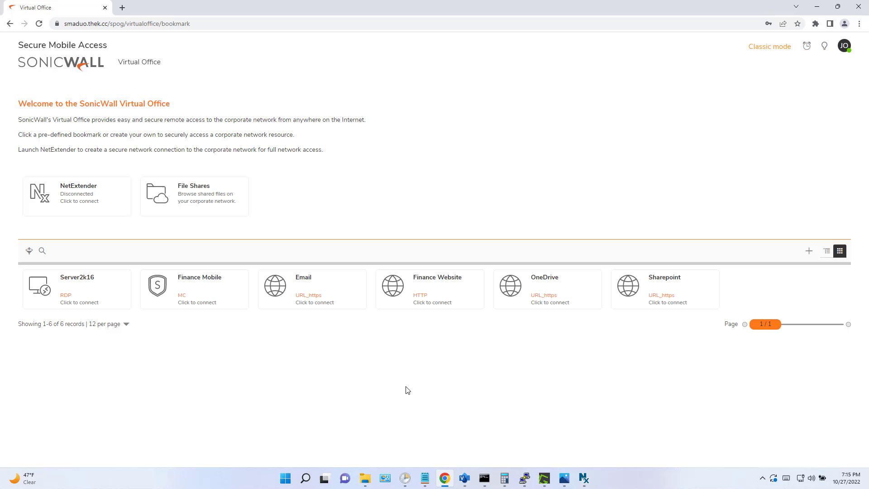
mouse_move(271, 355)
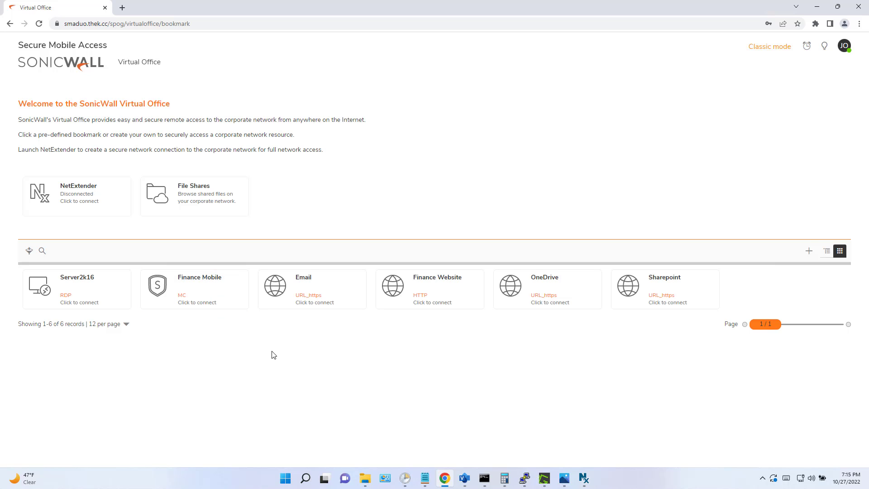
mouse_move(232, 334)
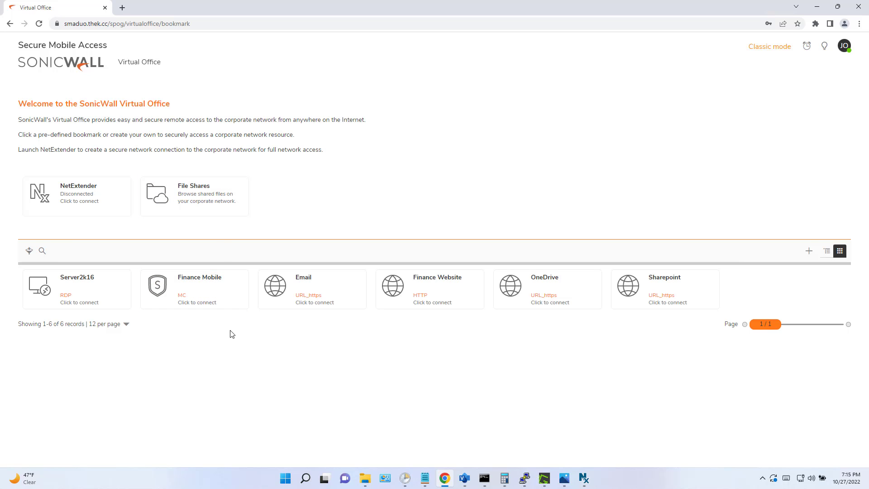
mouse_move(227, 333)
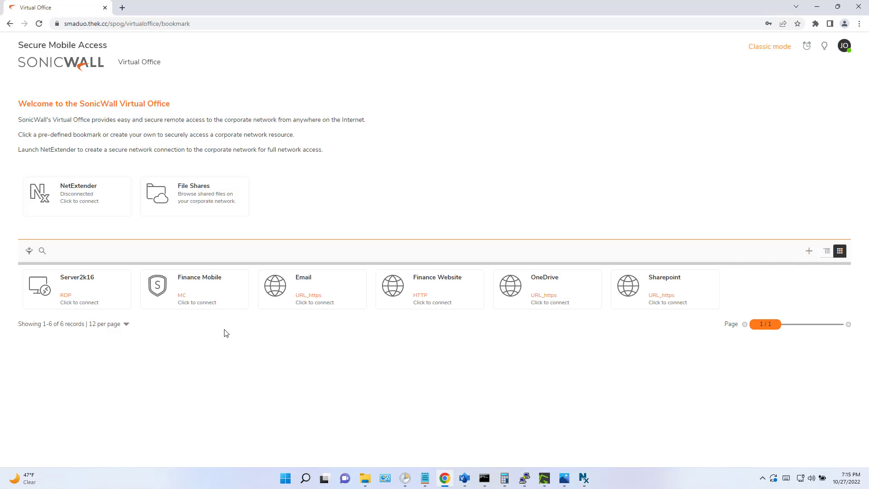
mouse_move(163, 374)
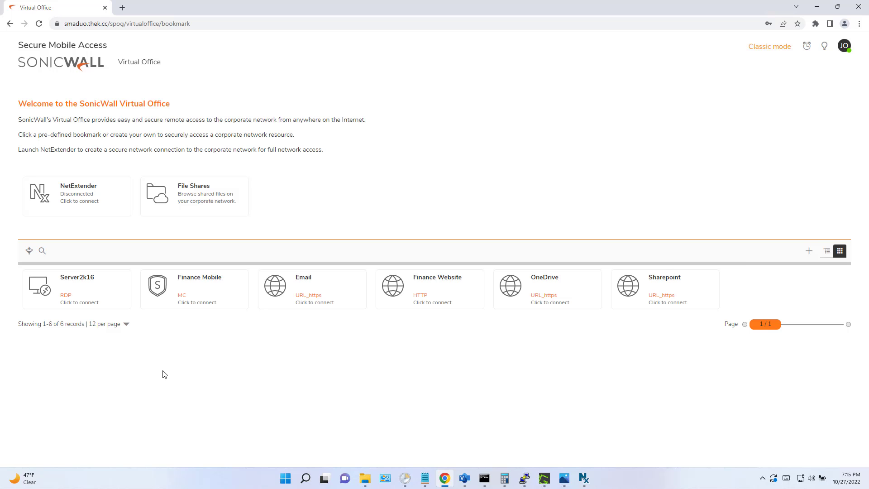
mouse_move(818, 7)
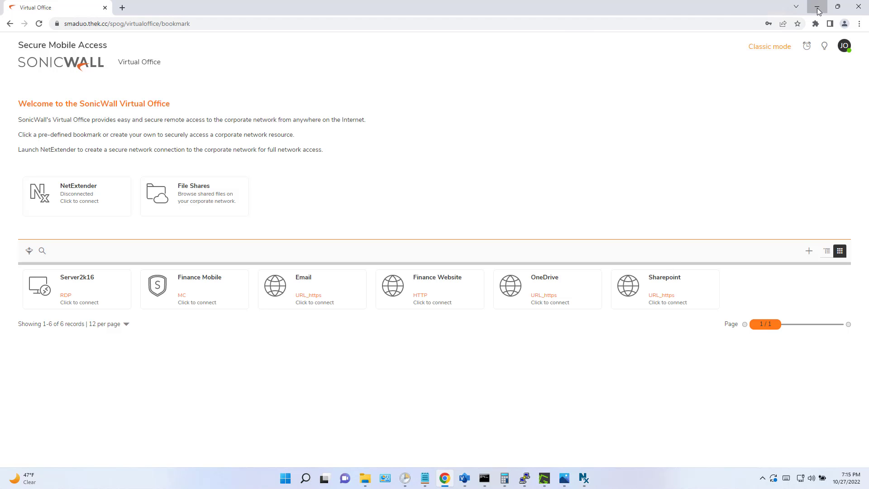